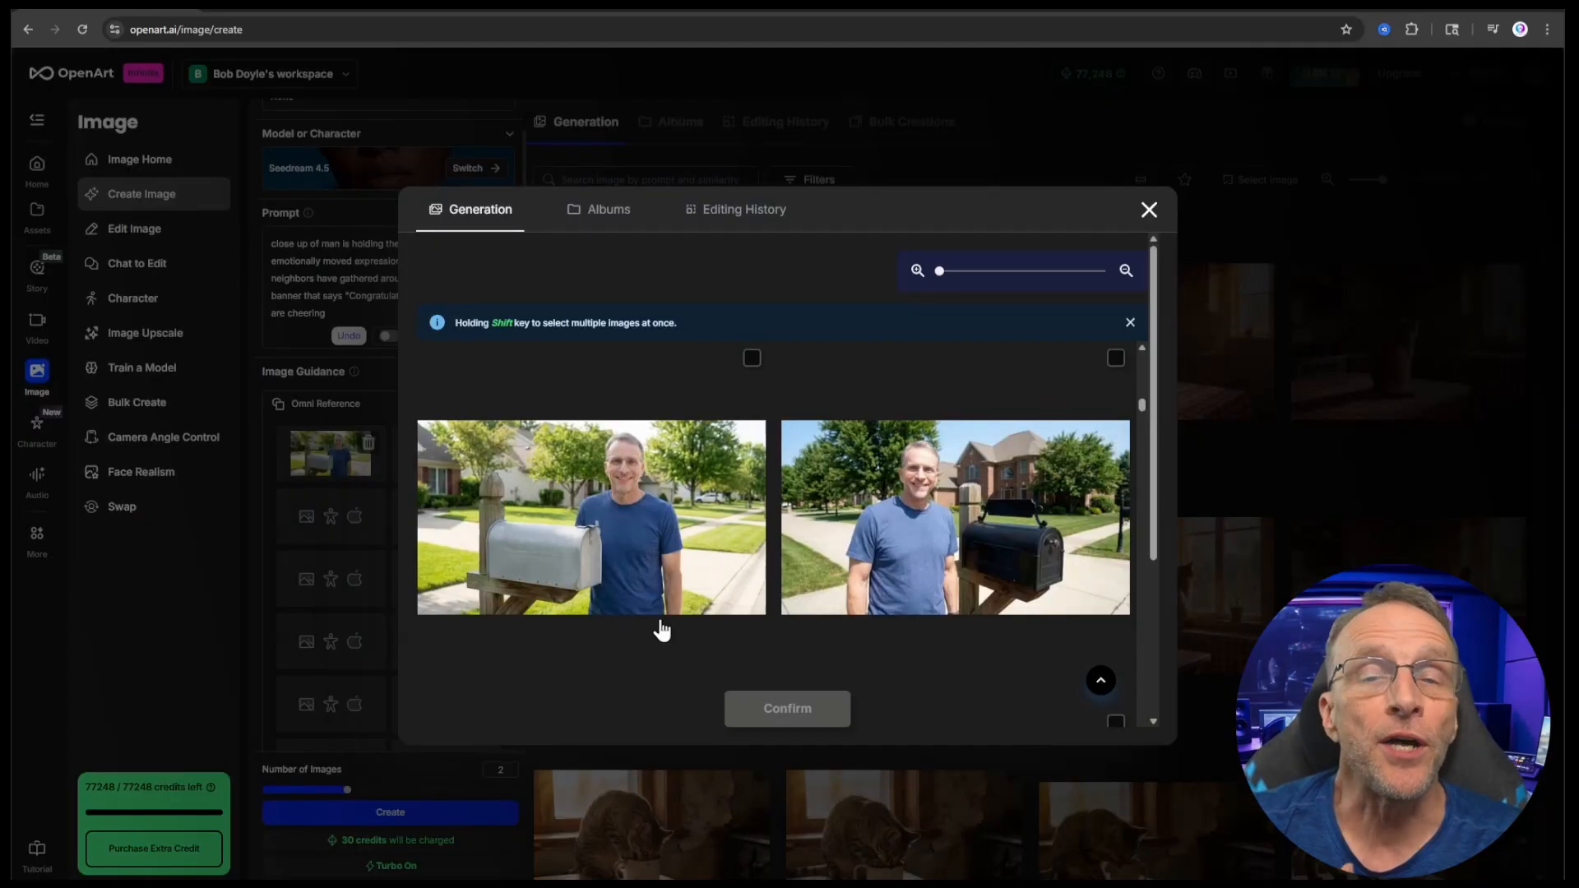
mouse_move(602, 592)
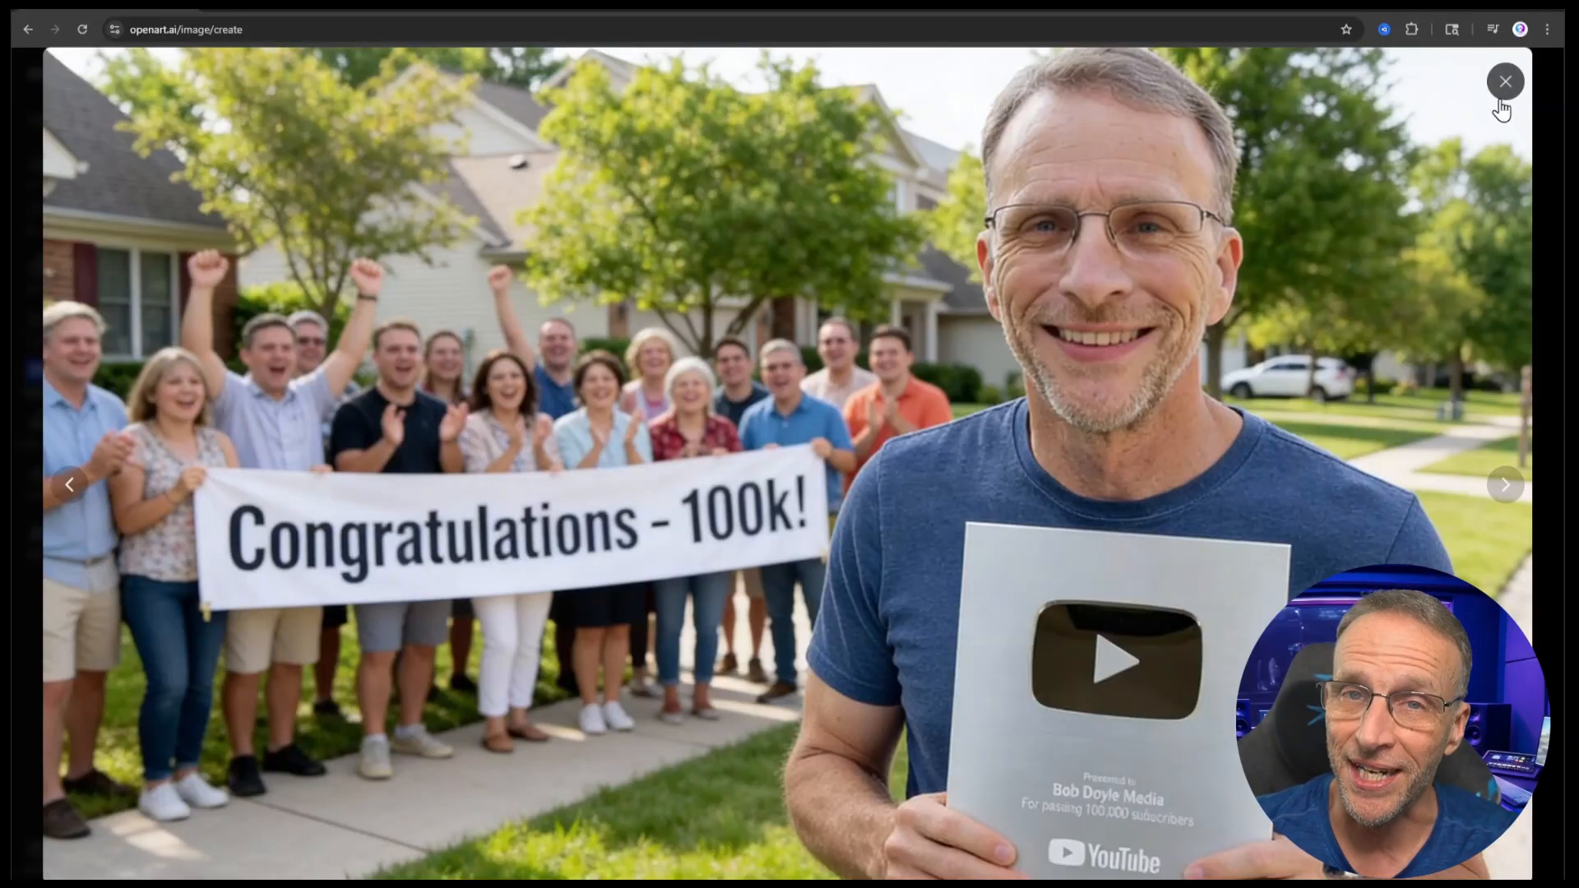
Close the full-size viewer of the 'Congratulations - 100k!' crowd image.
click(1504, 80)
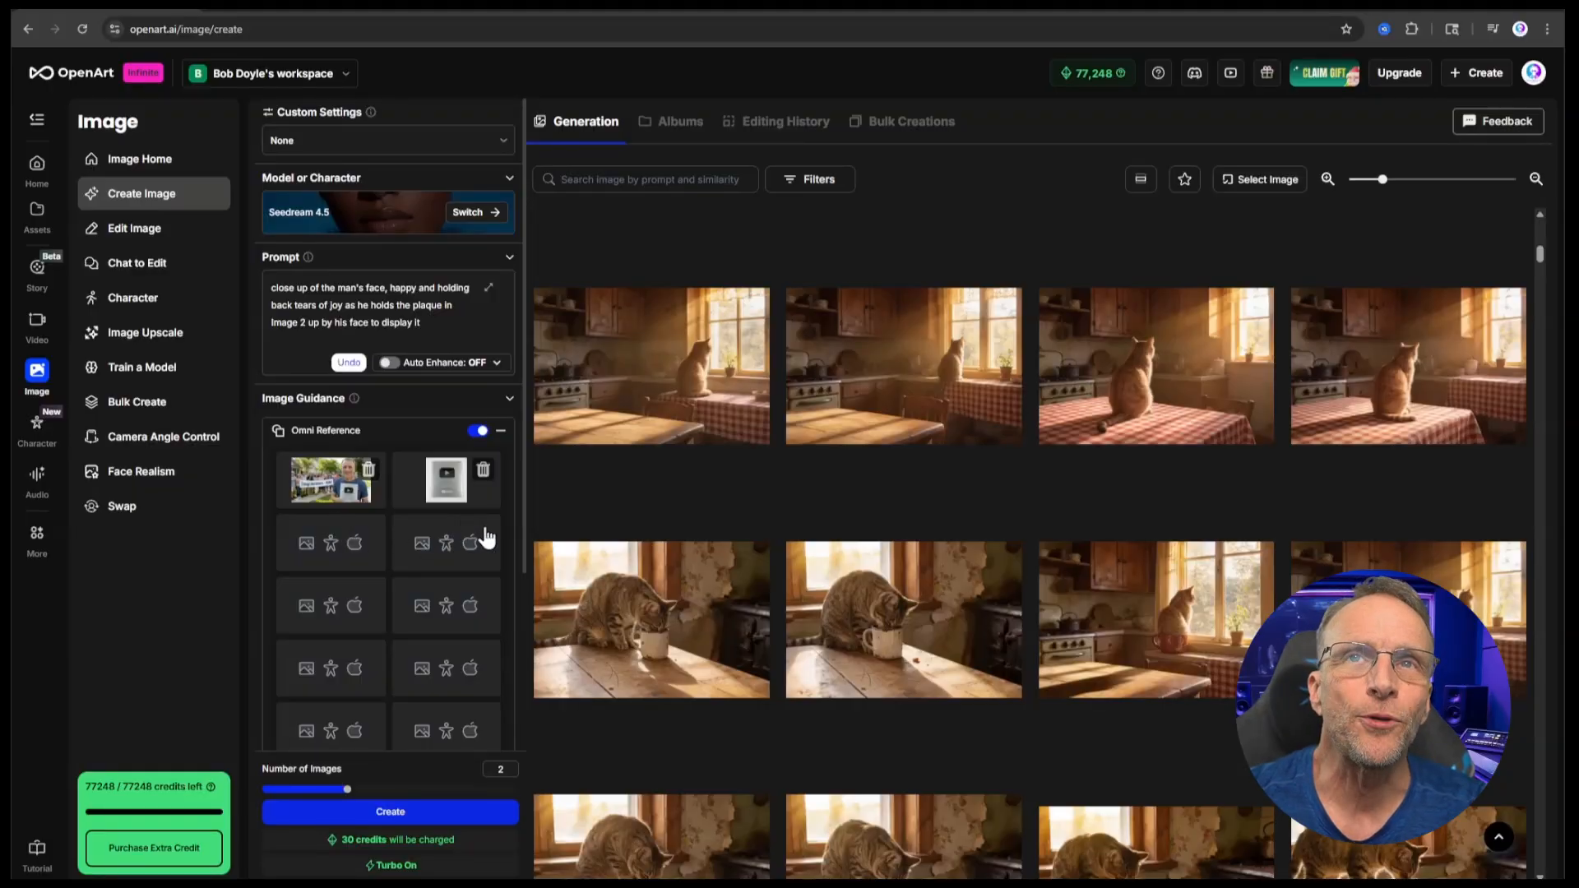
Edit the prompt and Omni Reference images for the close-up plaque shot.
click(307, 322)
text(remove the YouTube Logo from the man's head, and show a  blue sky in the background)
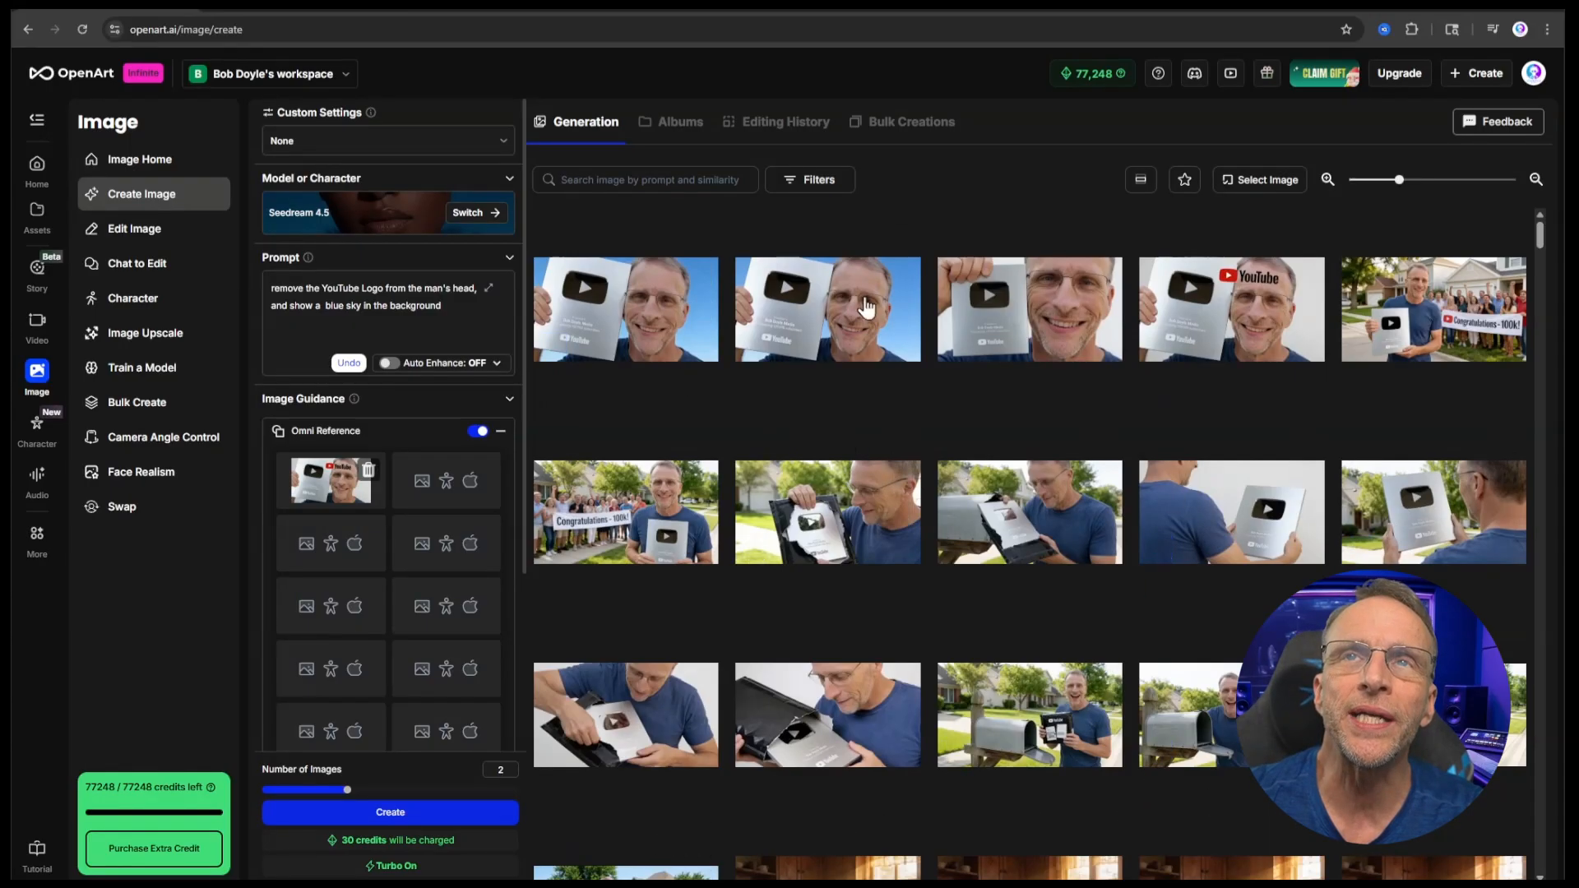
mouse_move(996, 289)
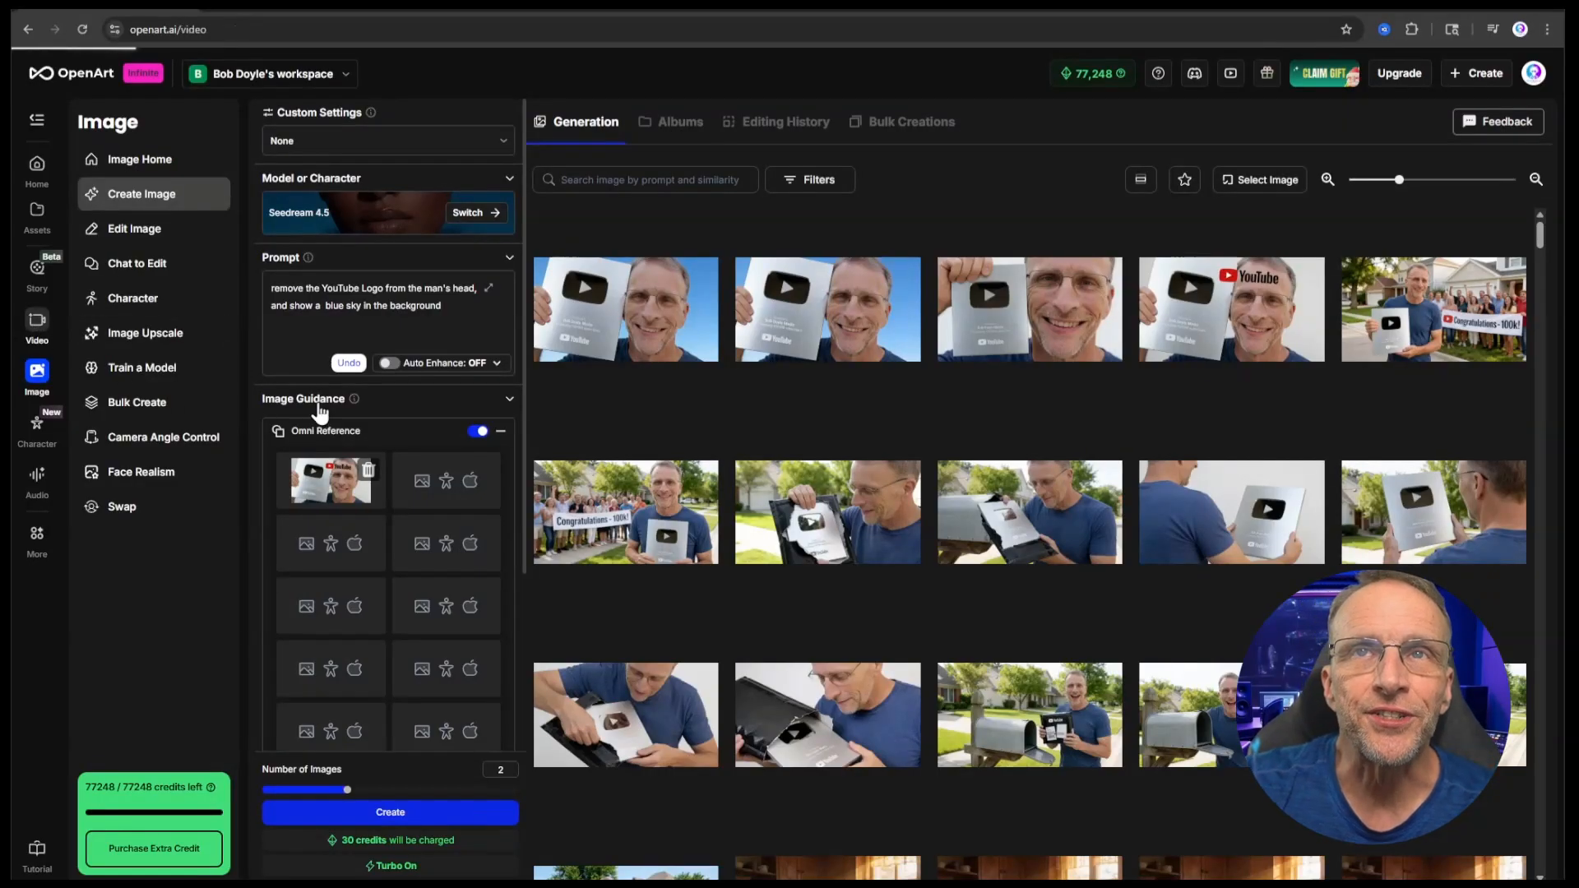
Switch to the Video image-to-video workspace and keep Kling 2.6 as the model.
click(37, 327)
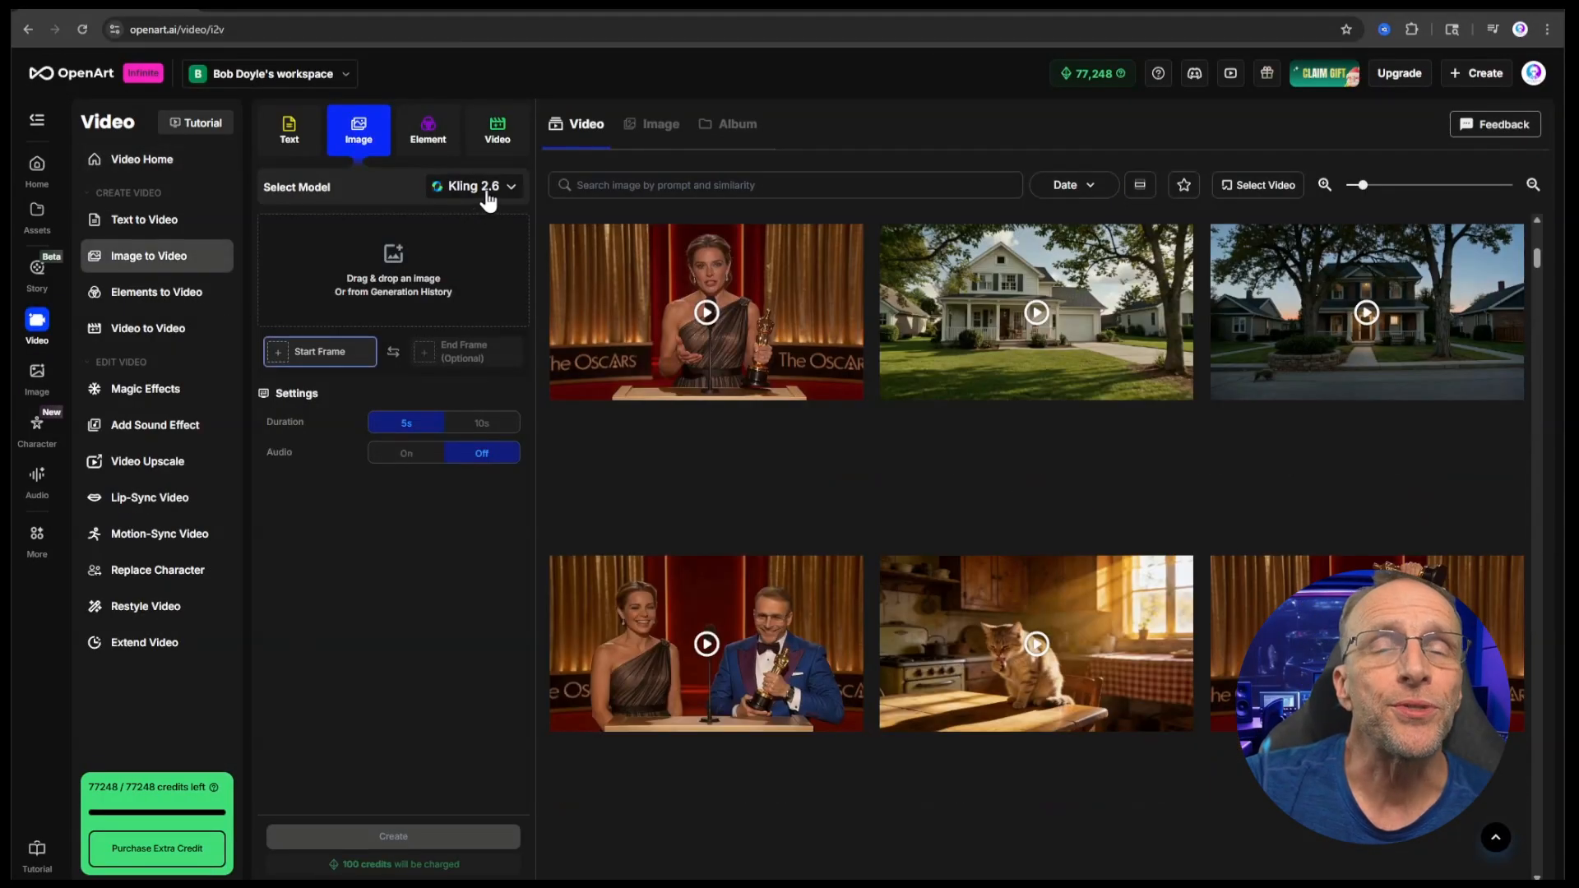
click(474, 187)
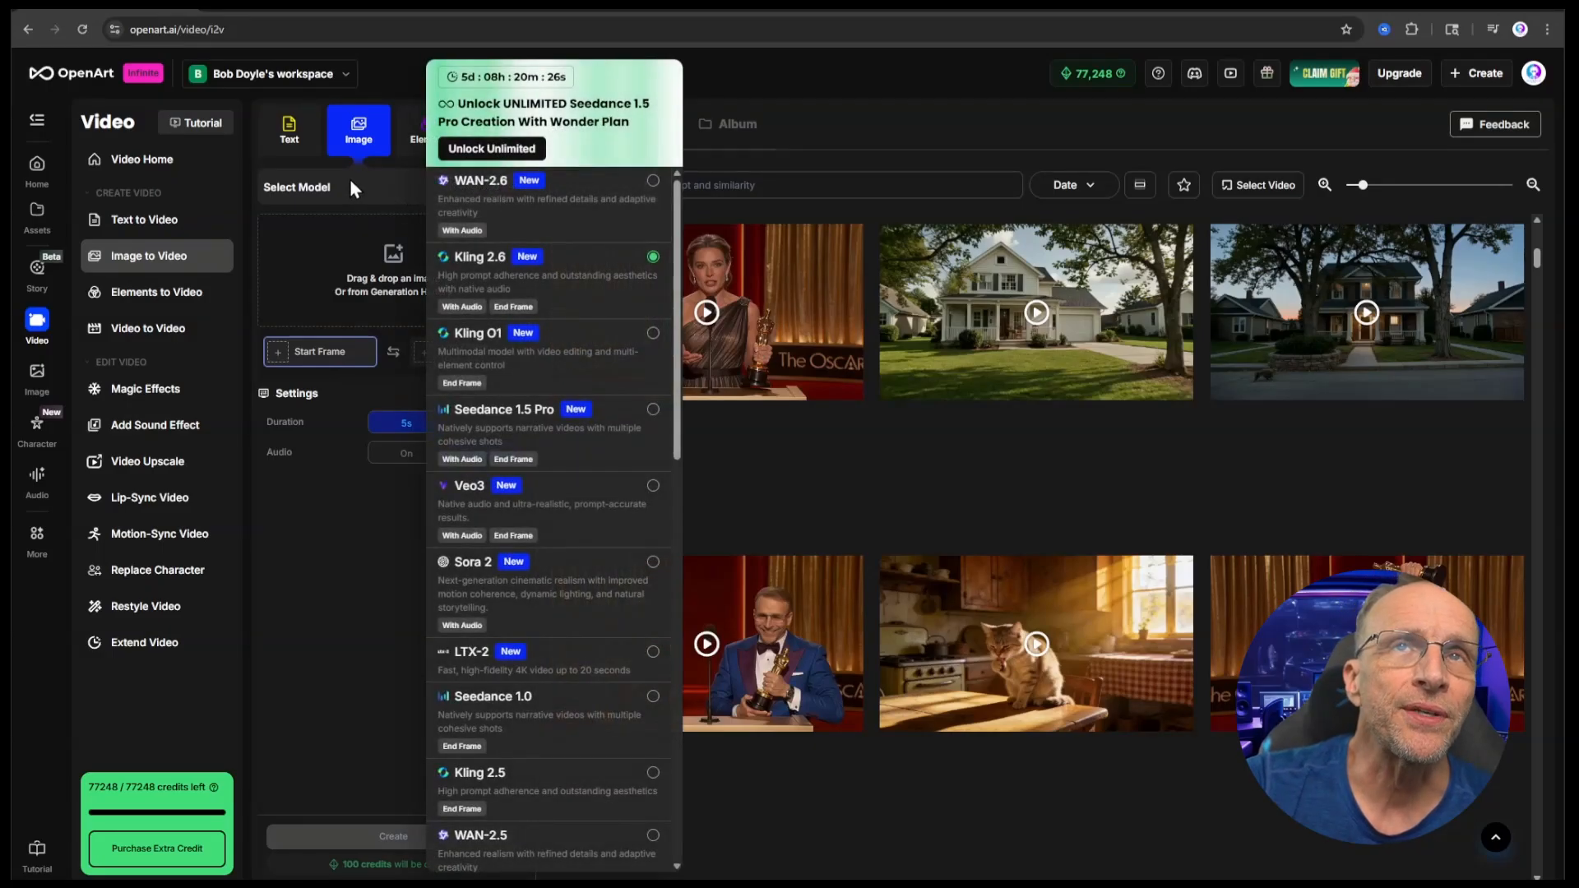
click(478, 256)
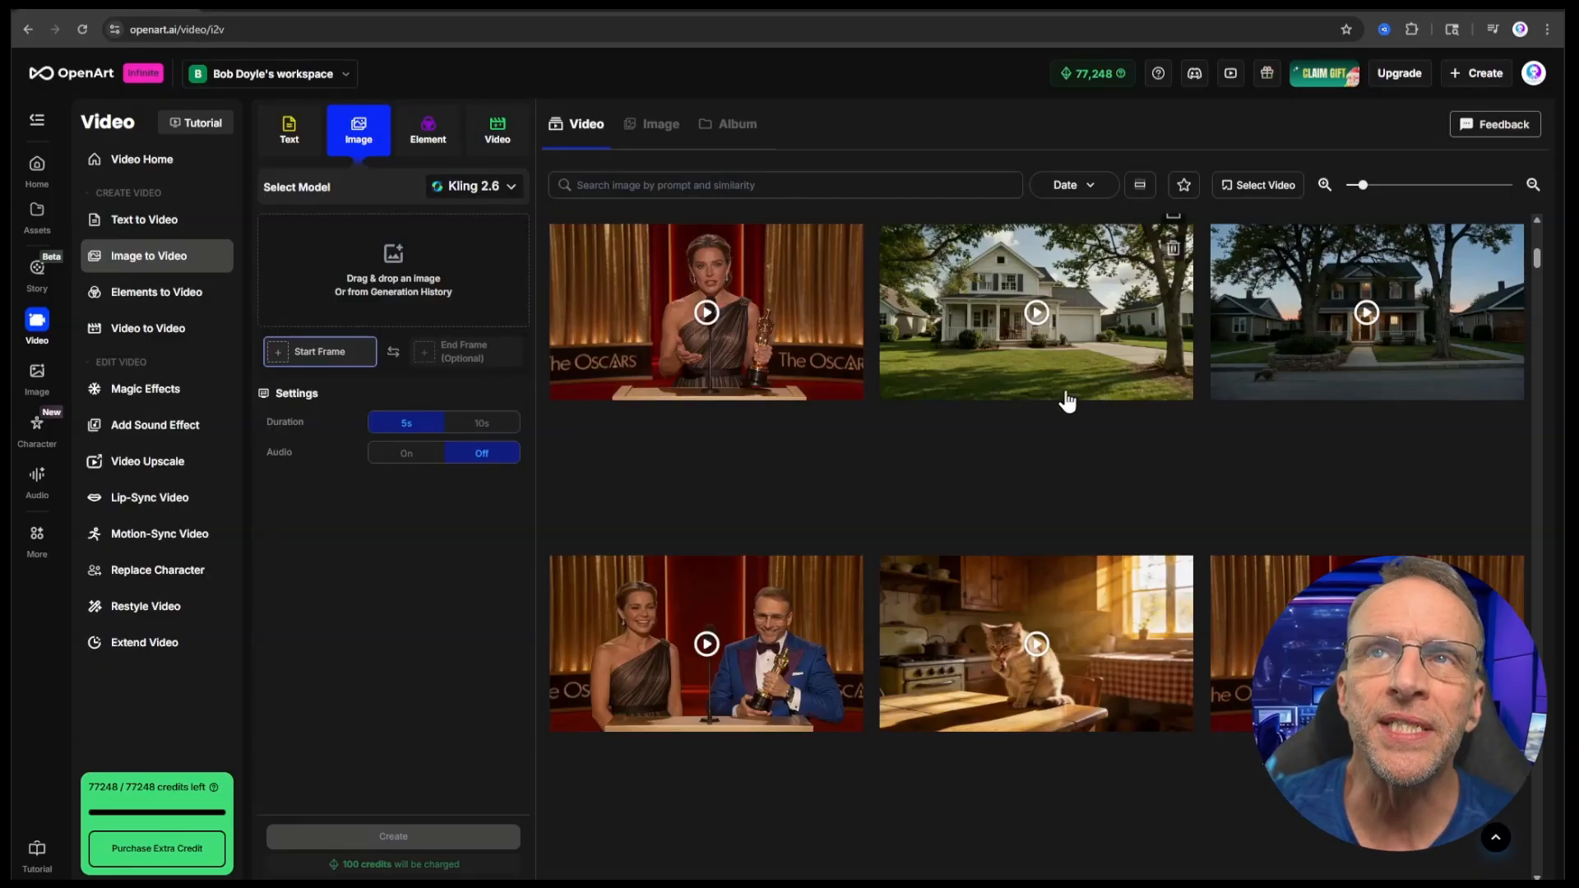
mouse_move(1098, 251)
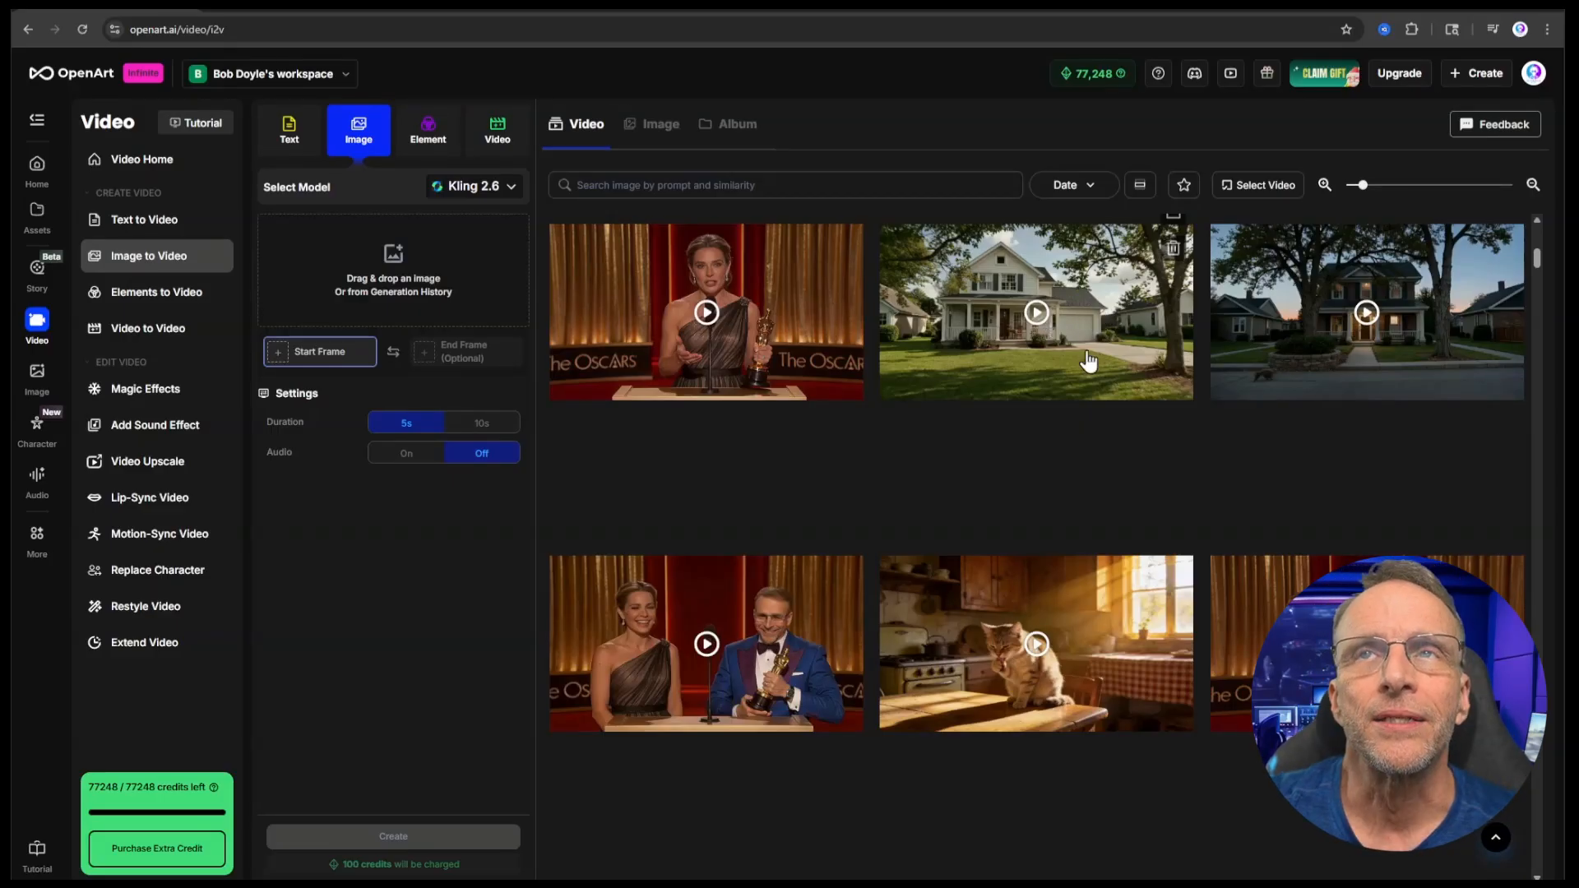
mouse_move(1080, 350)
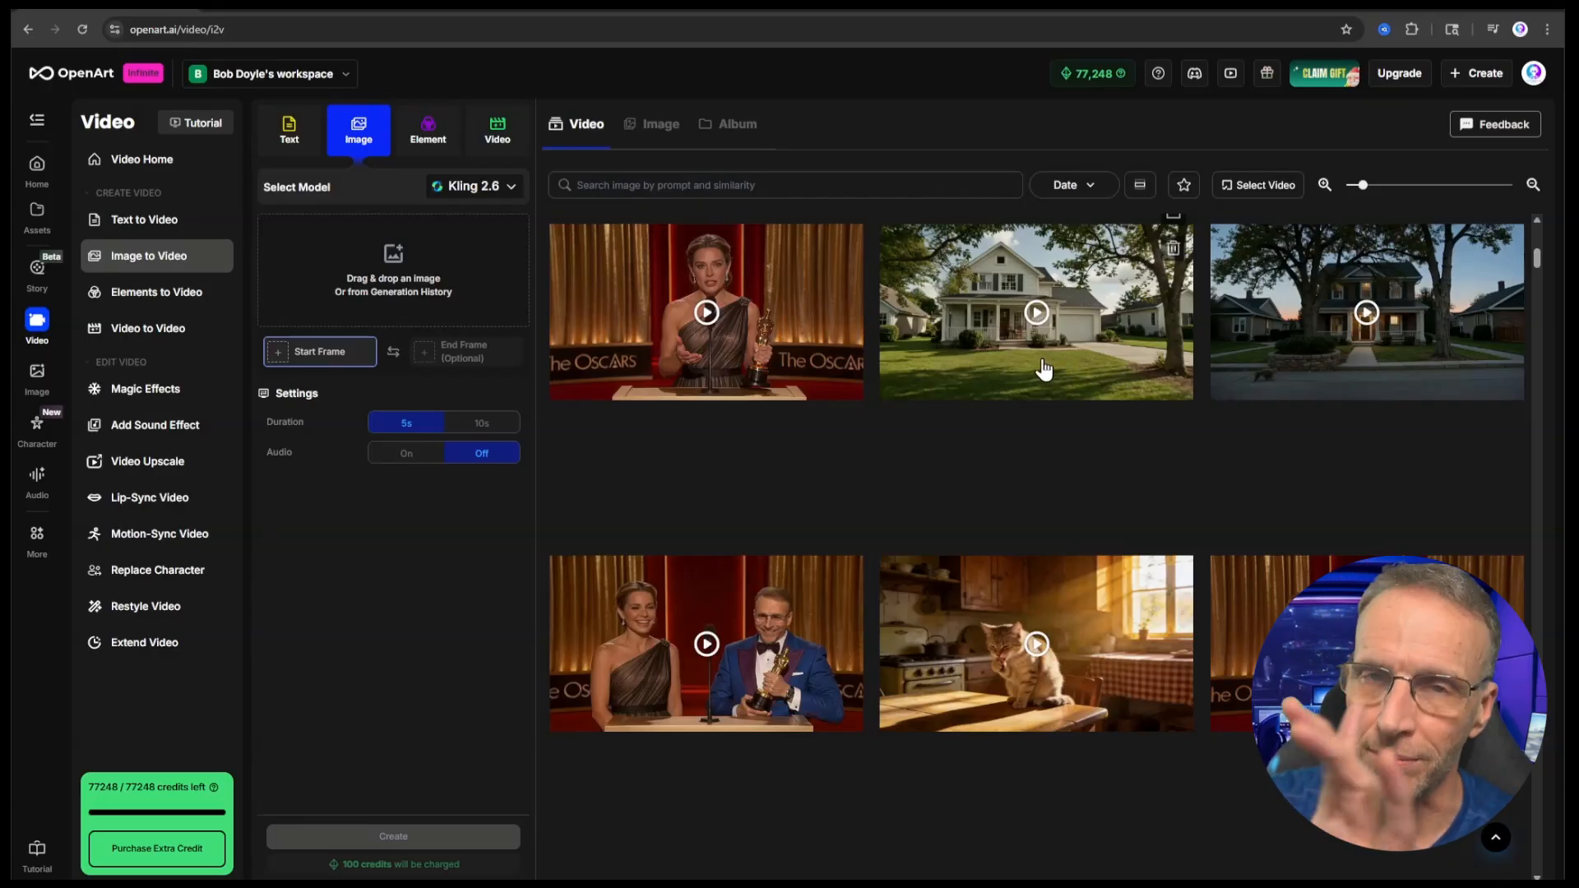
Make a 10-second clip from a house-video frame to the man-at-mailbox end frame.
click(1035, 313)
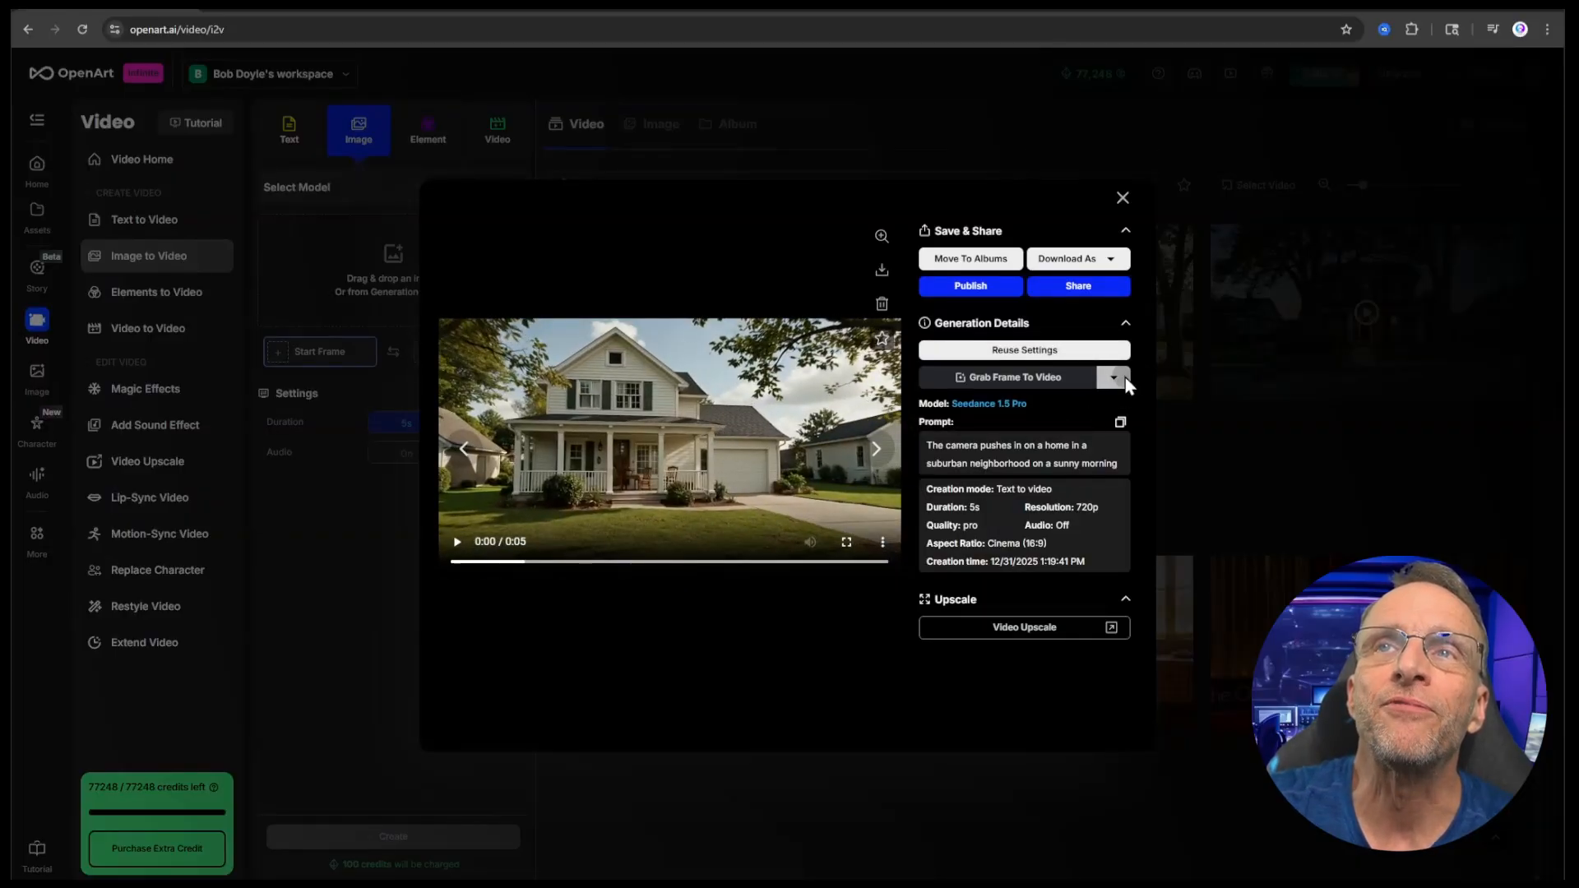
click(1112, 376)
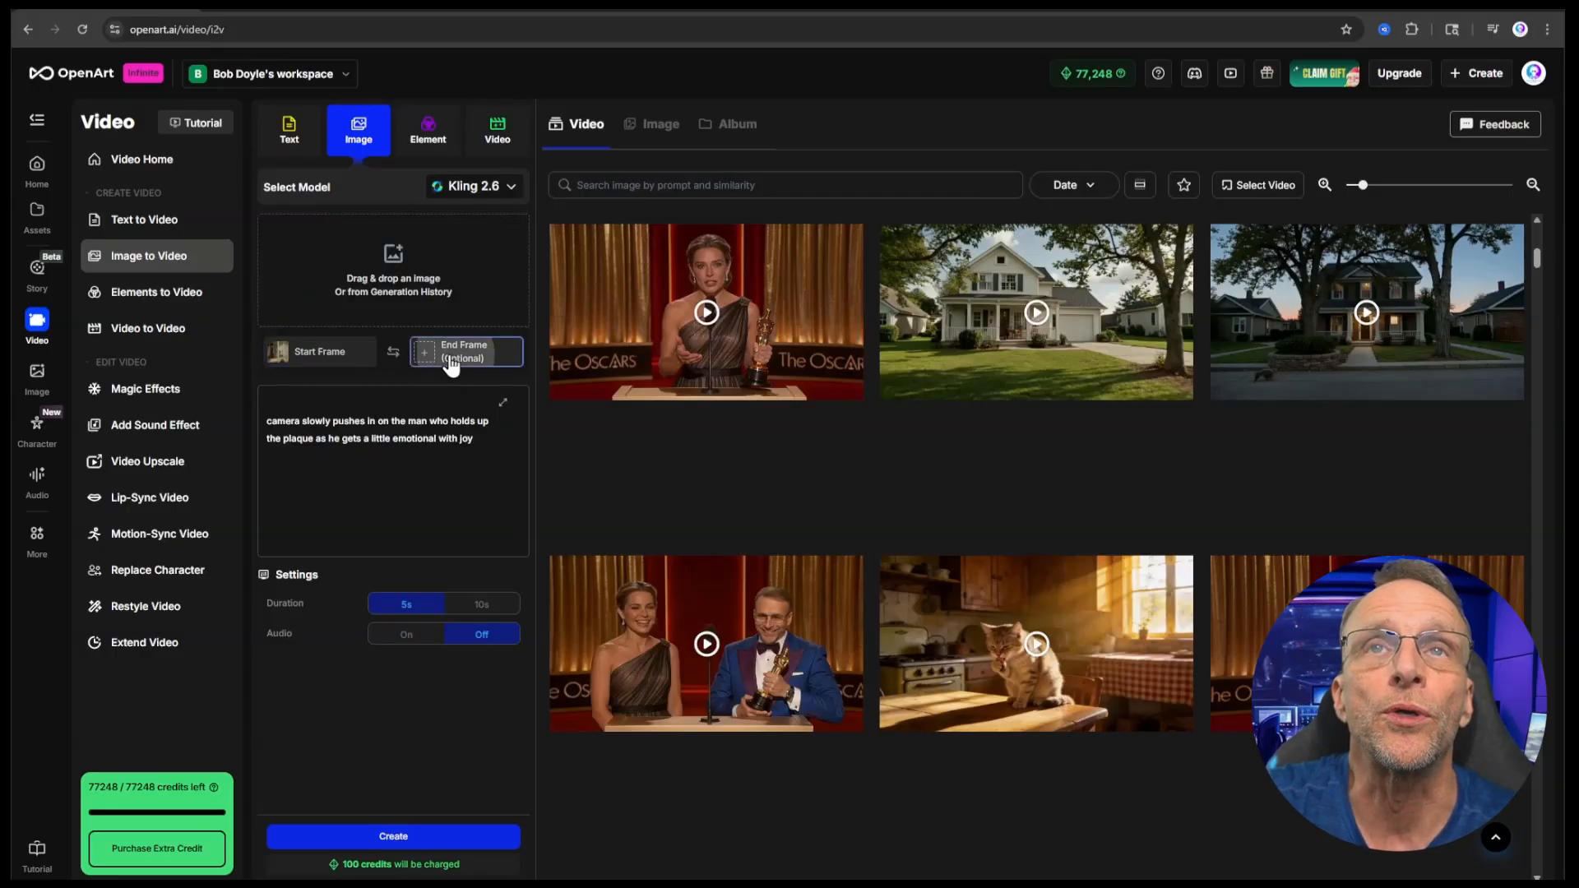
click(464, 350)
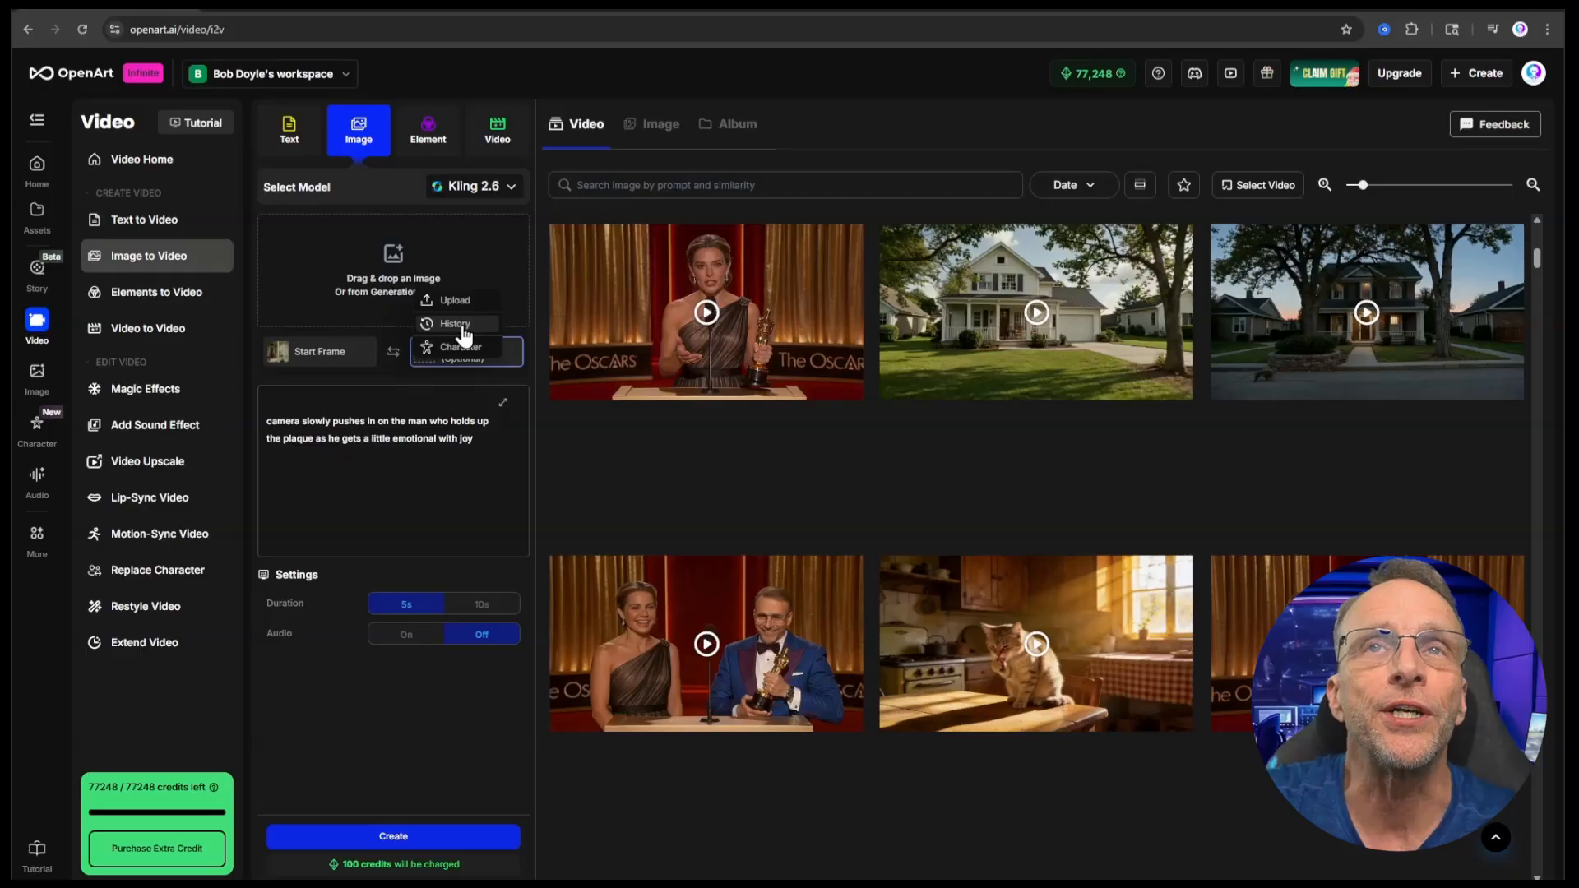
click(454, 323)
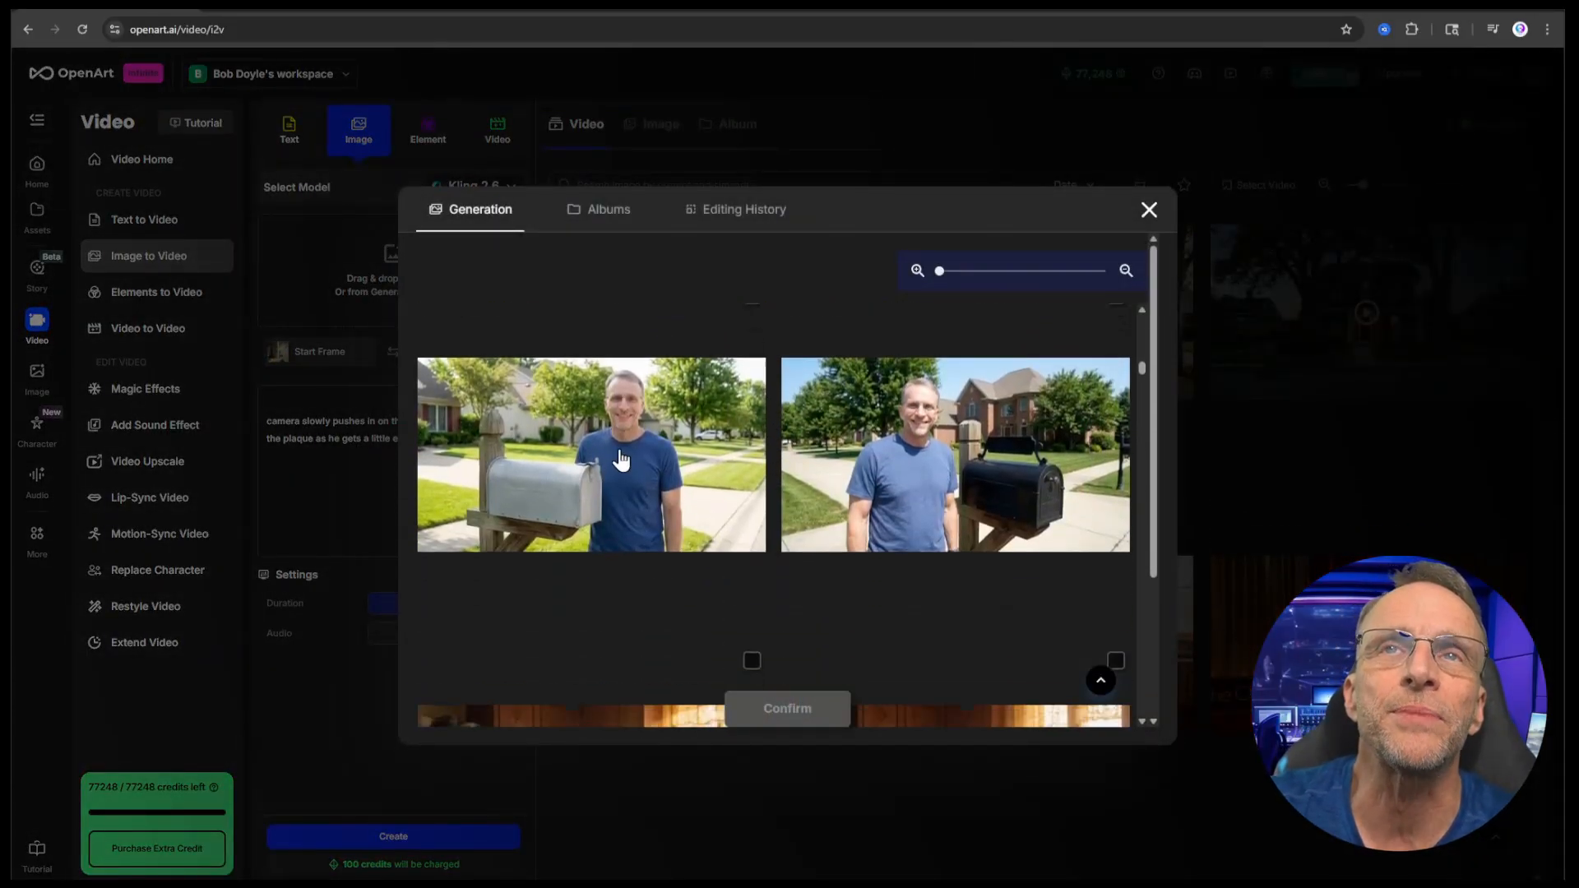
click(786, 708)
text(the door opens and the man walks out of the house and walks  to the mailbox)
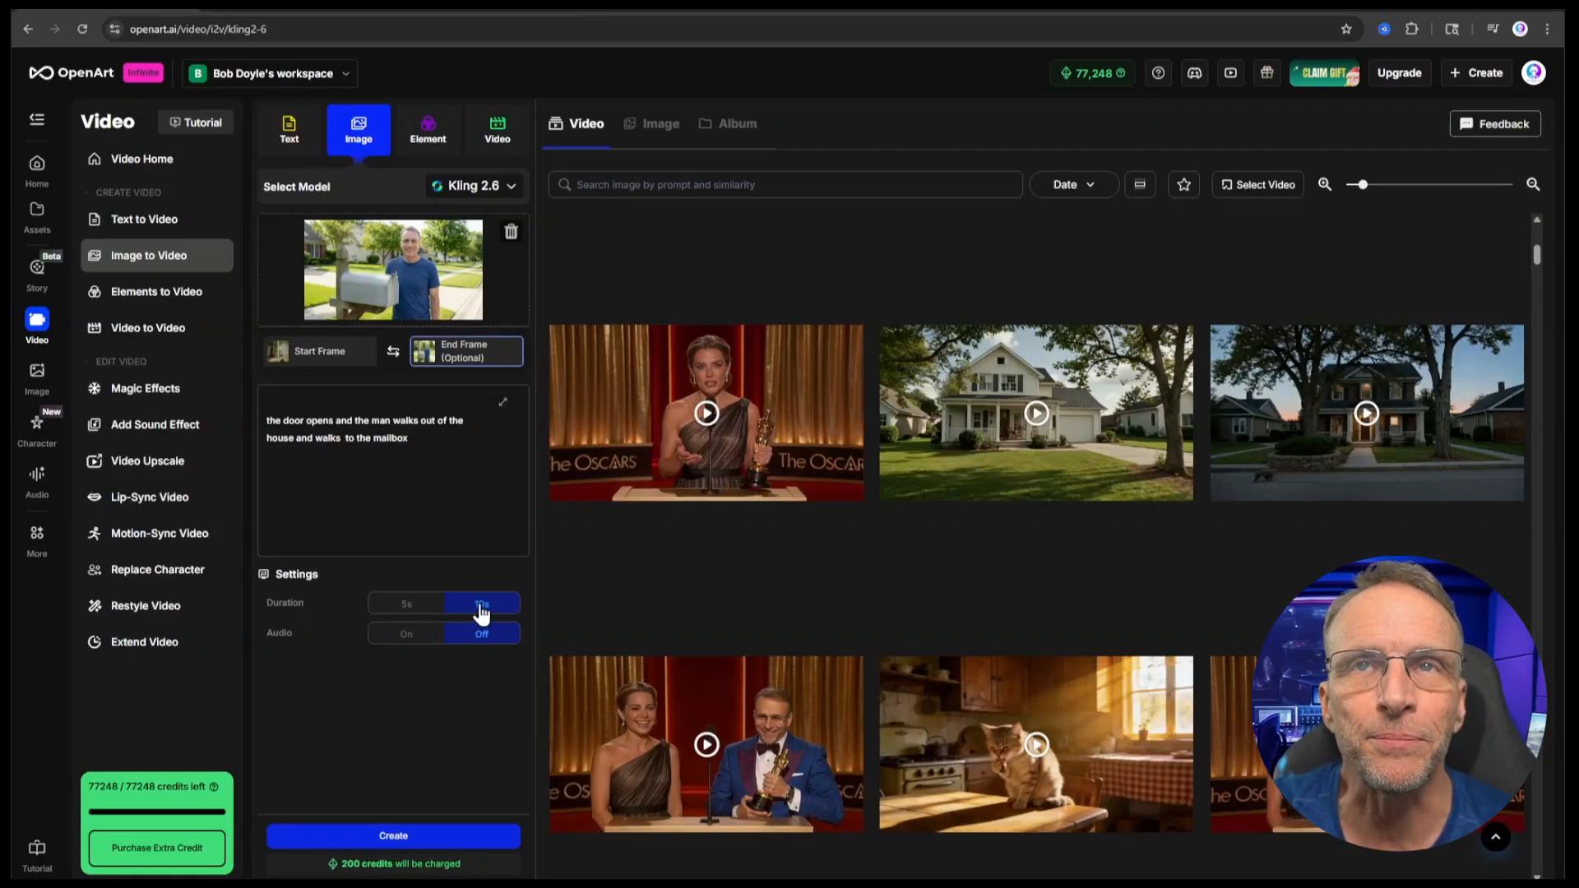
click(1036, 413)
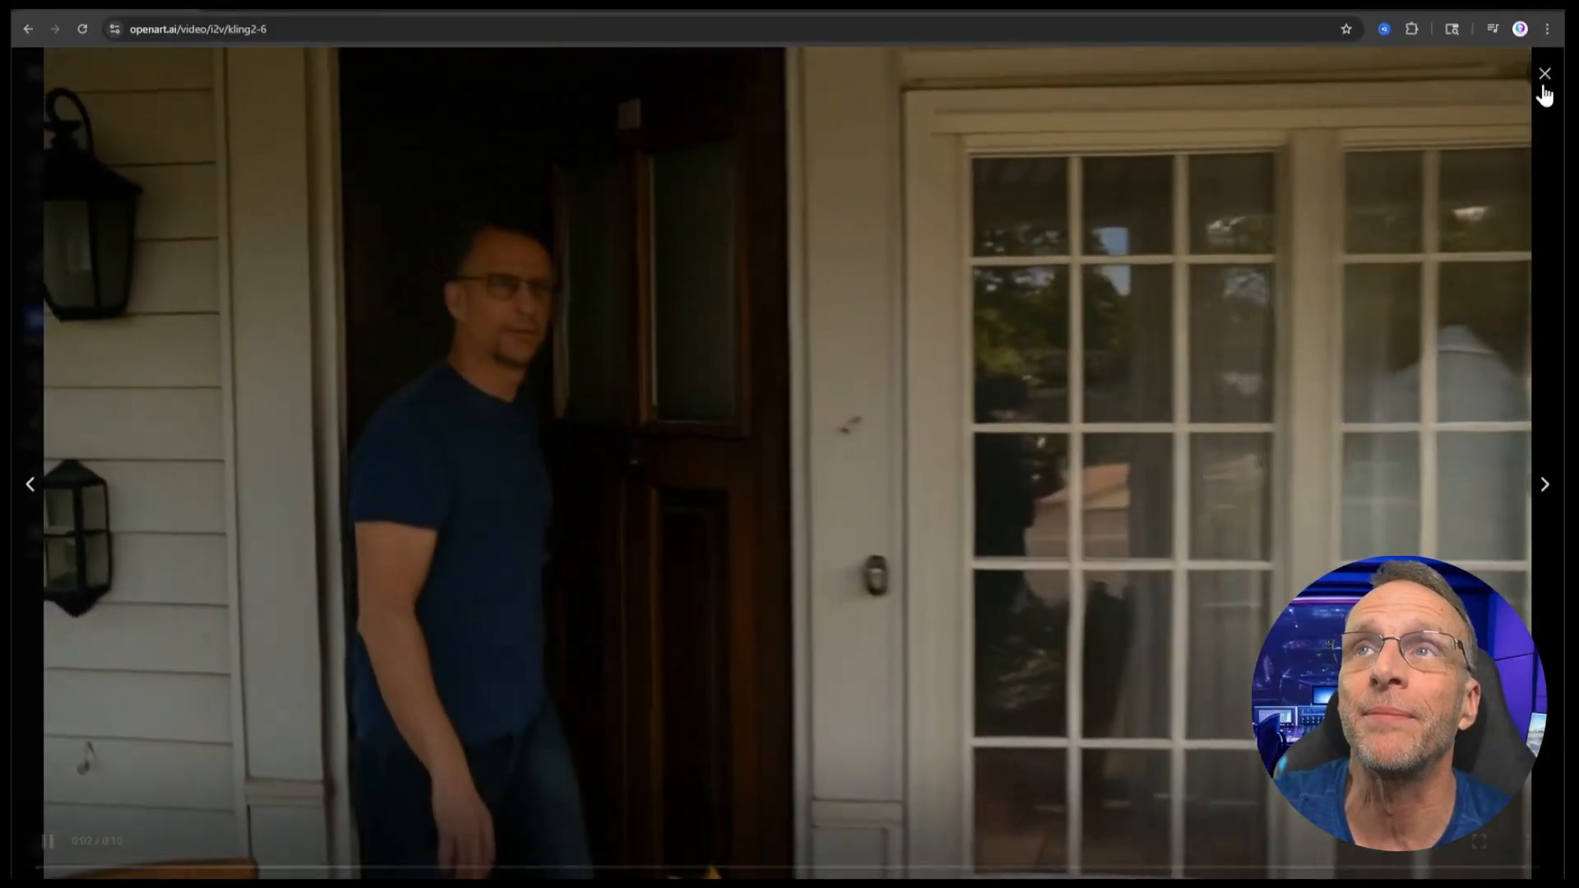
Chain a clip from the mailbox image to the excited package image, then preview it.
click(1544, 73)
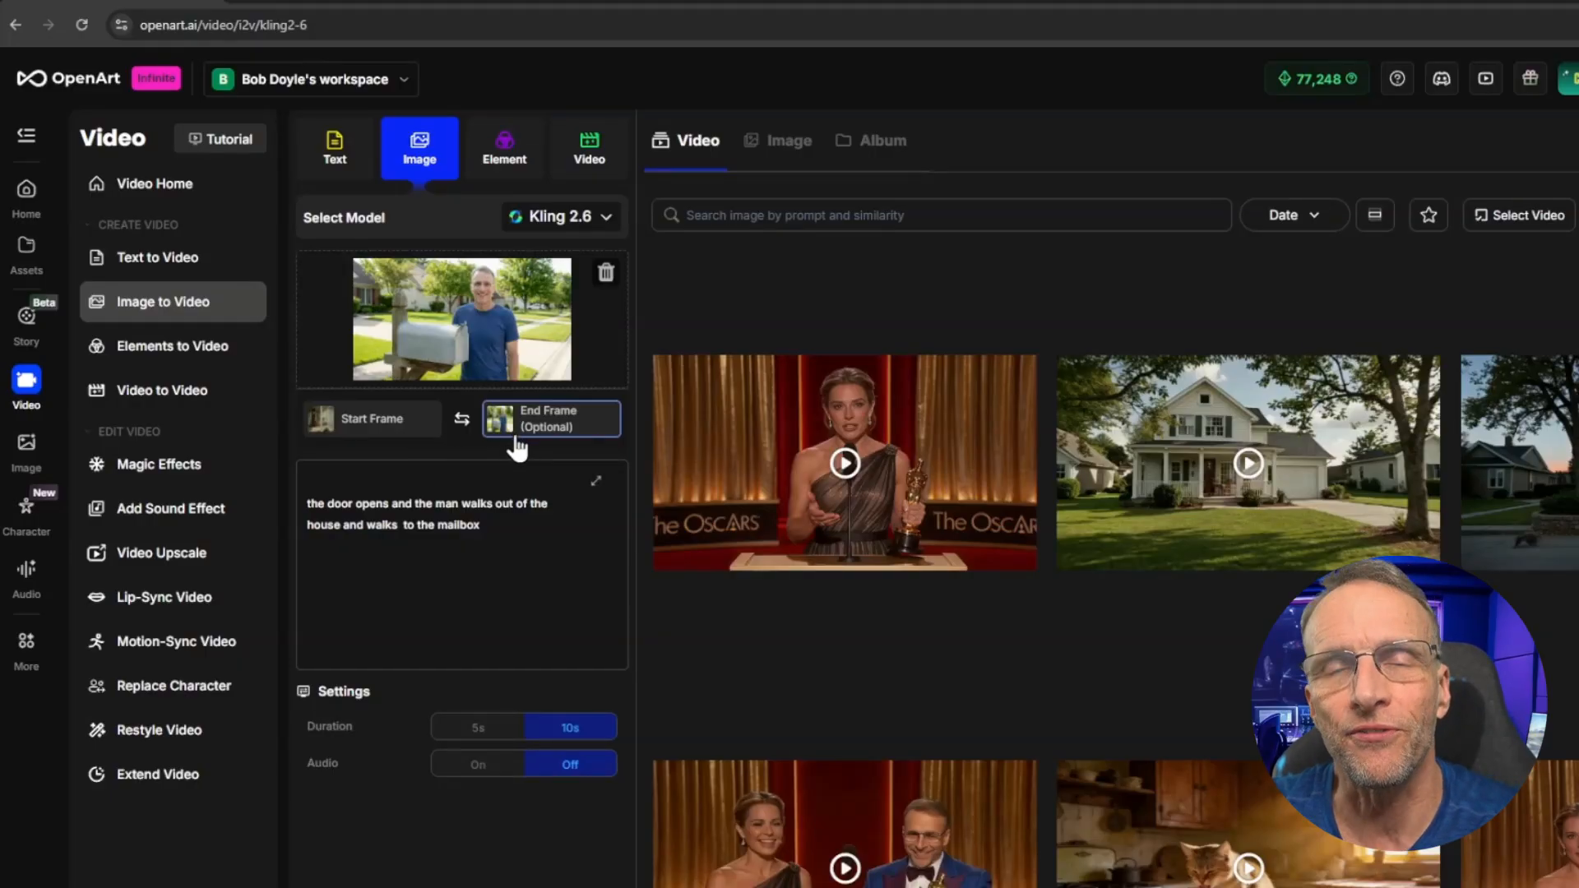
mouse_move(463, 463)
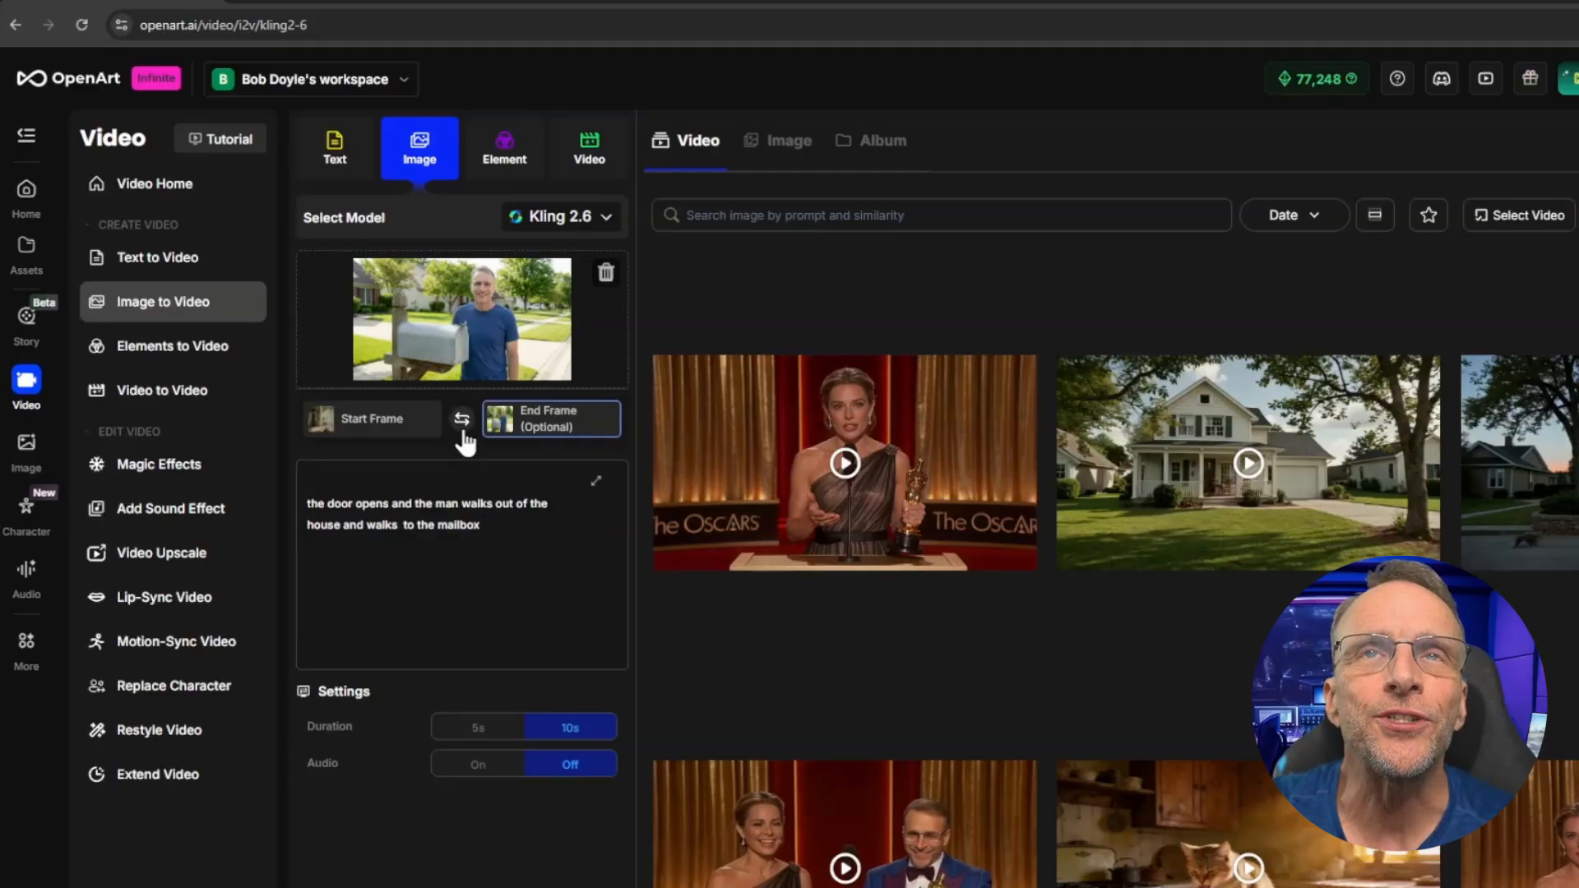
click(461, 418)
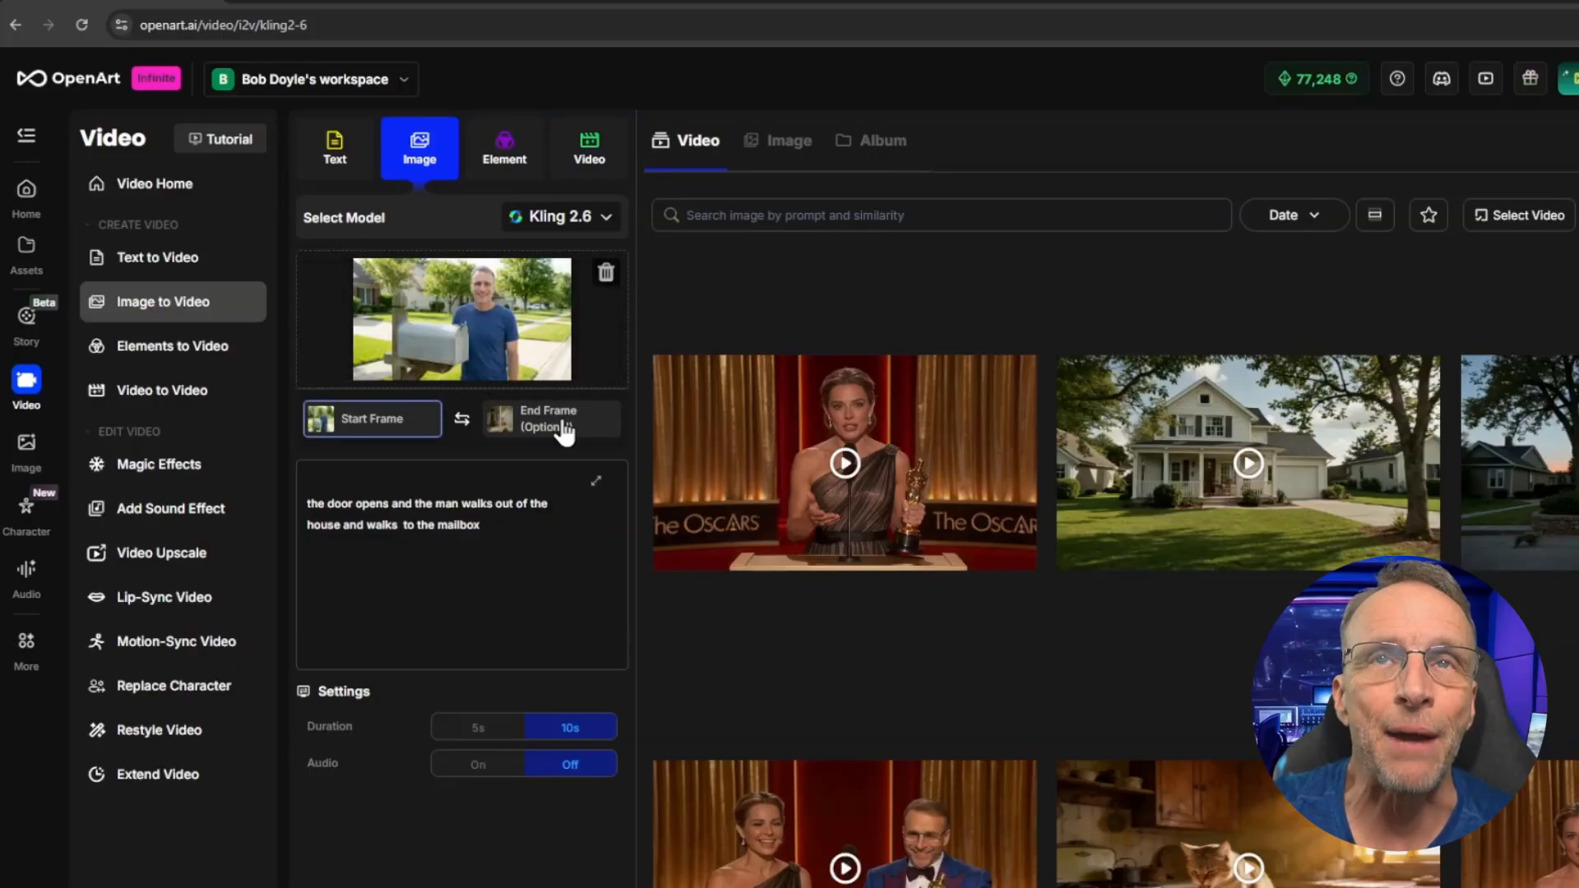
click(548, 417)
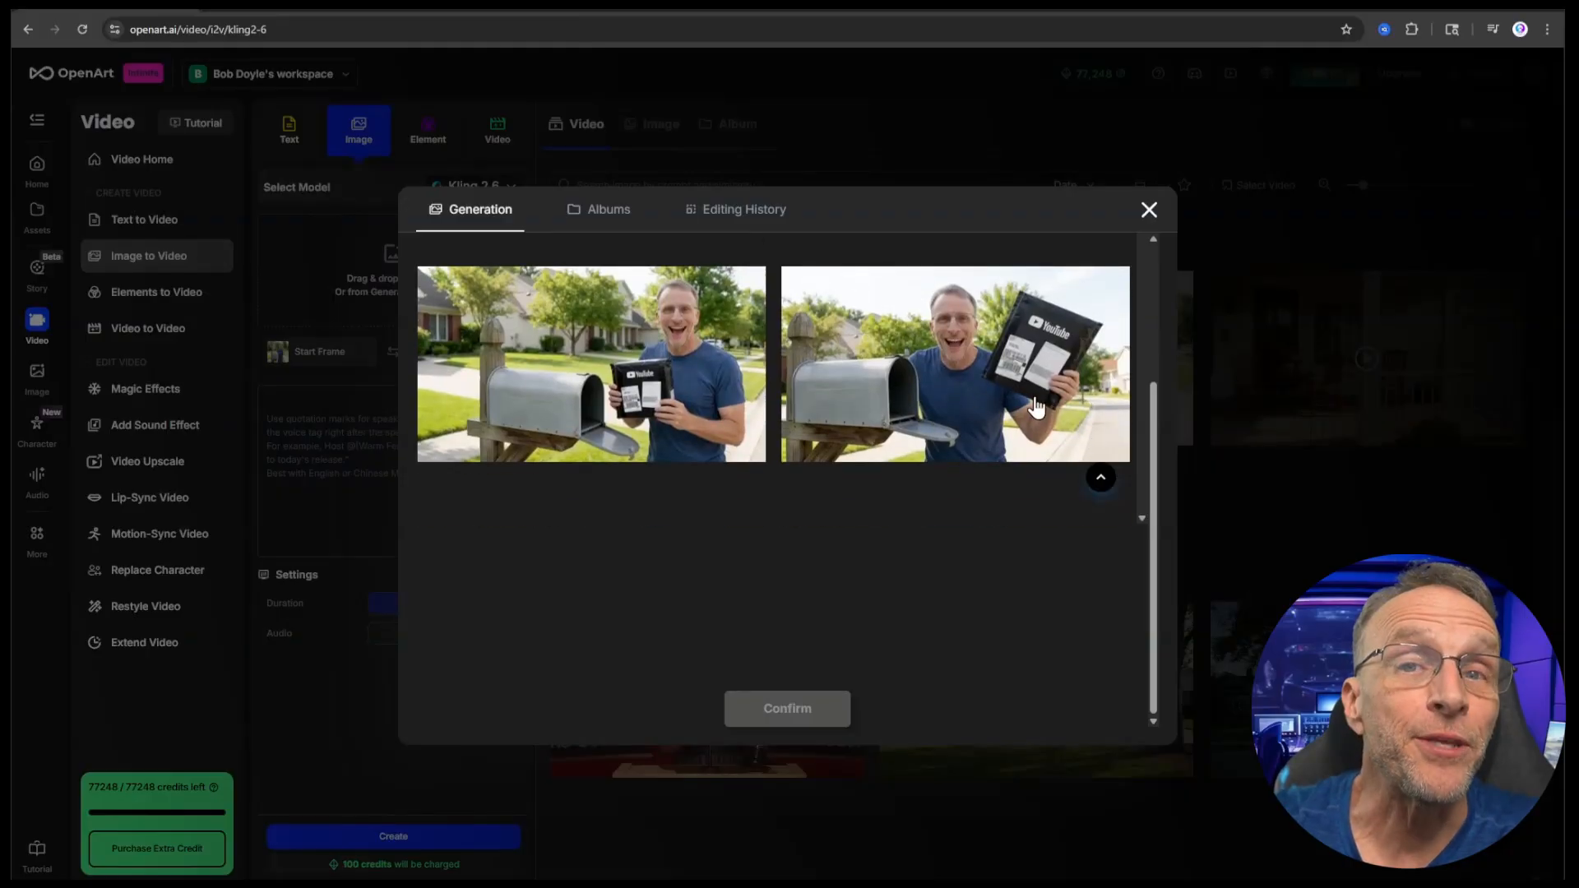
click(953, 363)
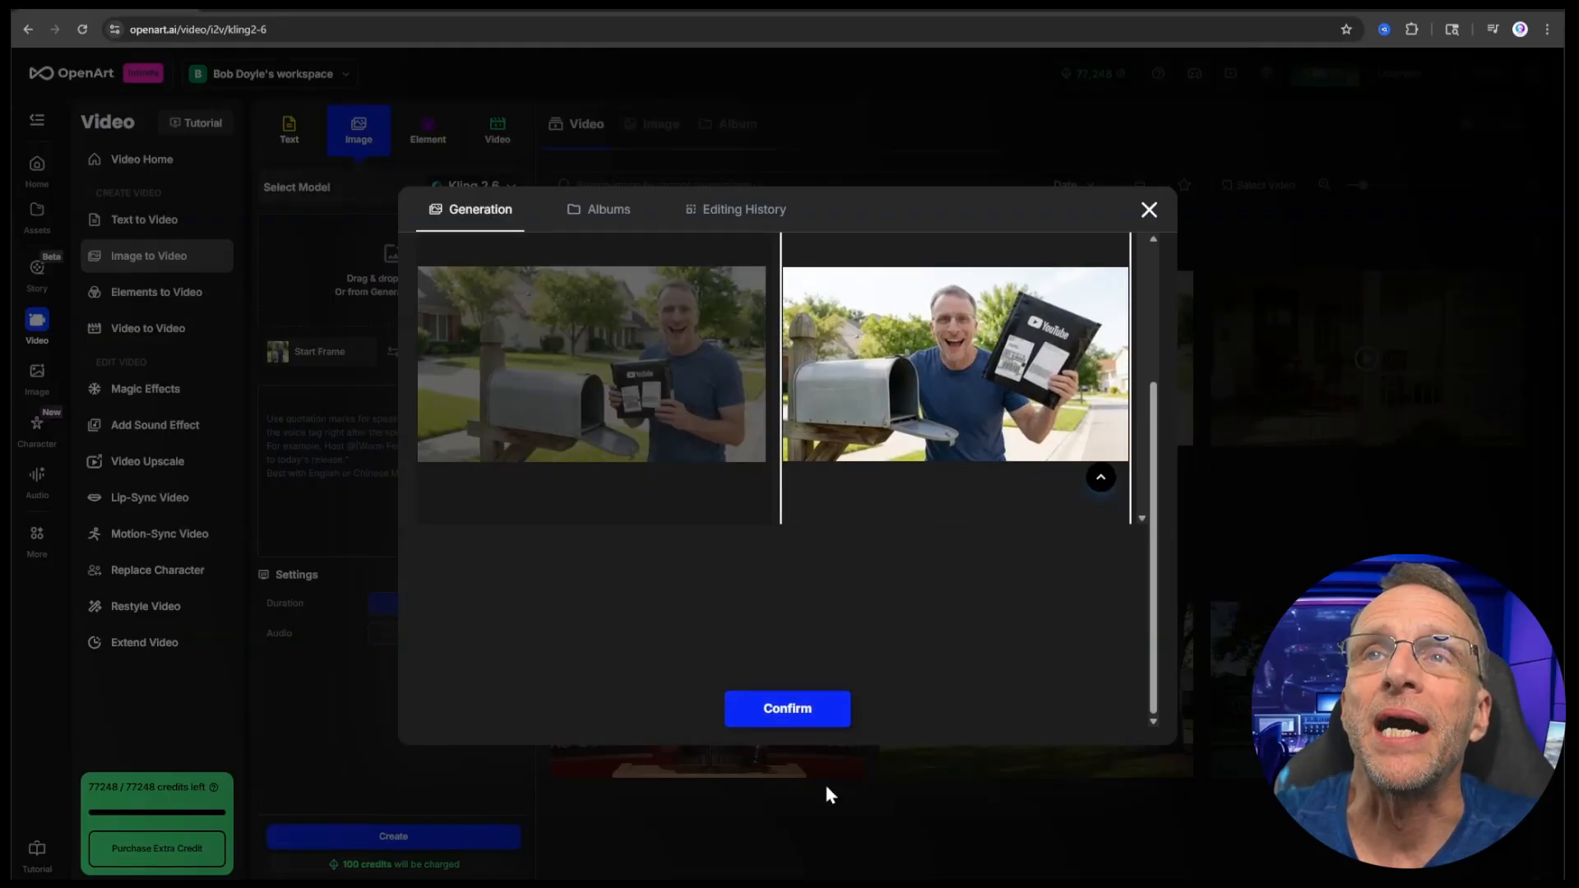
click(786, 708)
text(man opens the mailbox, pulls out the package, looks at it for a second then gets super excited and holds it up)
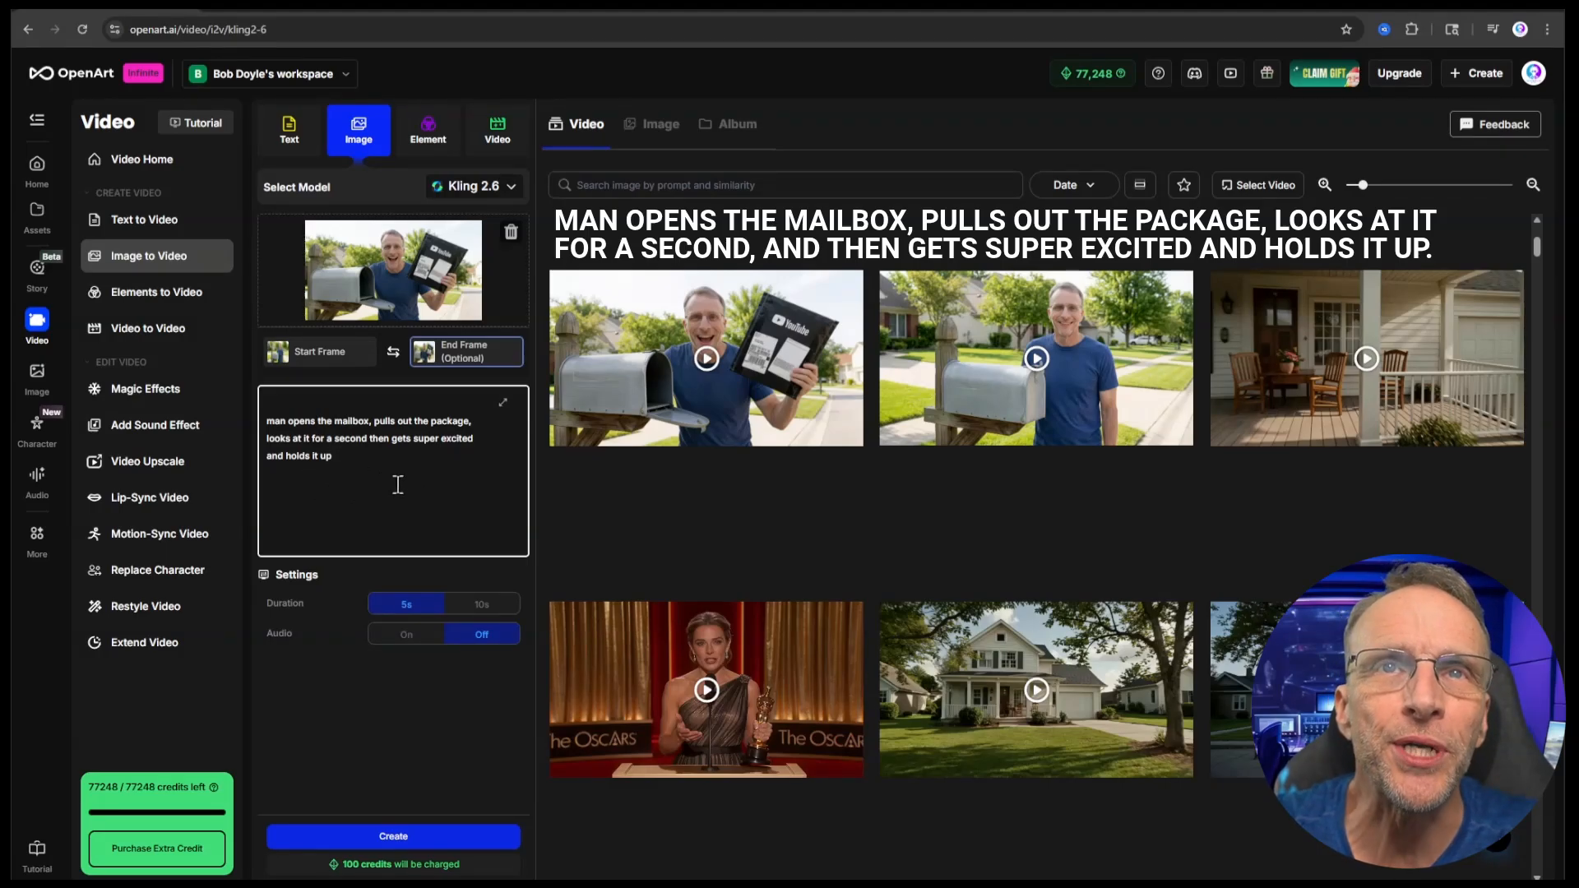
click(705, 358)
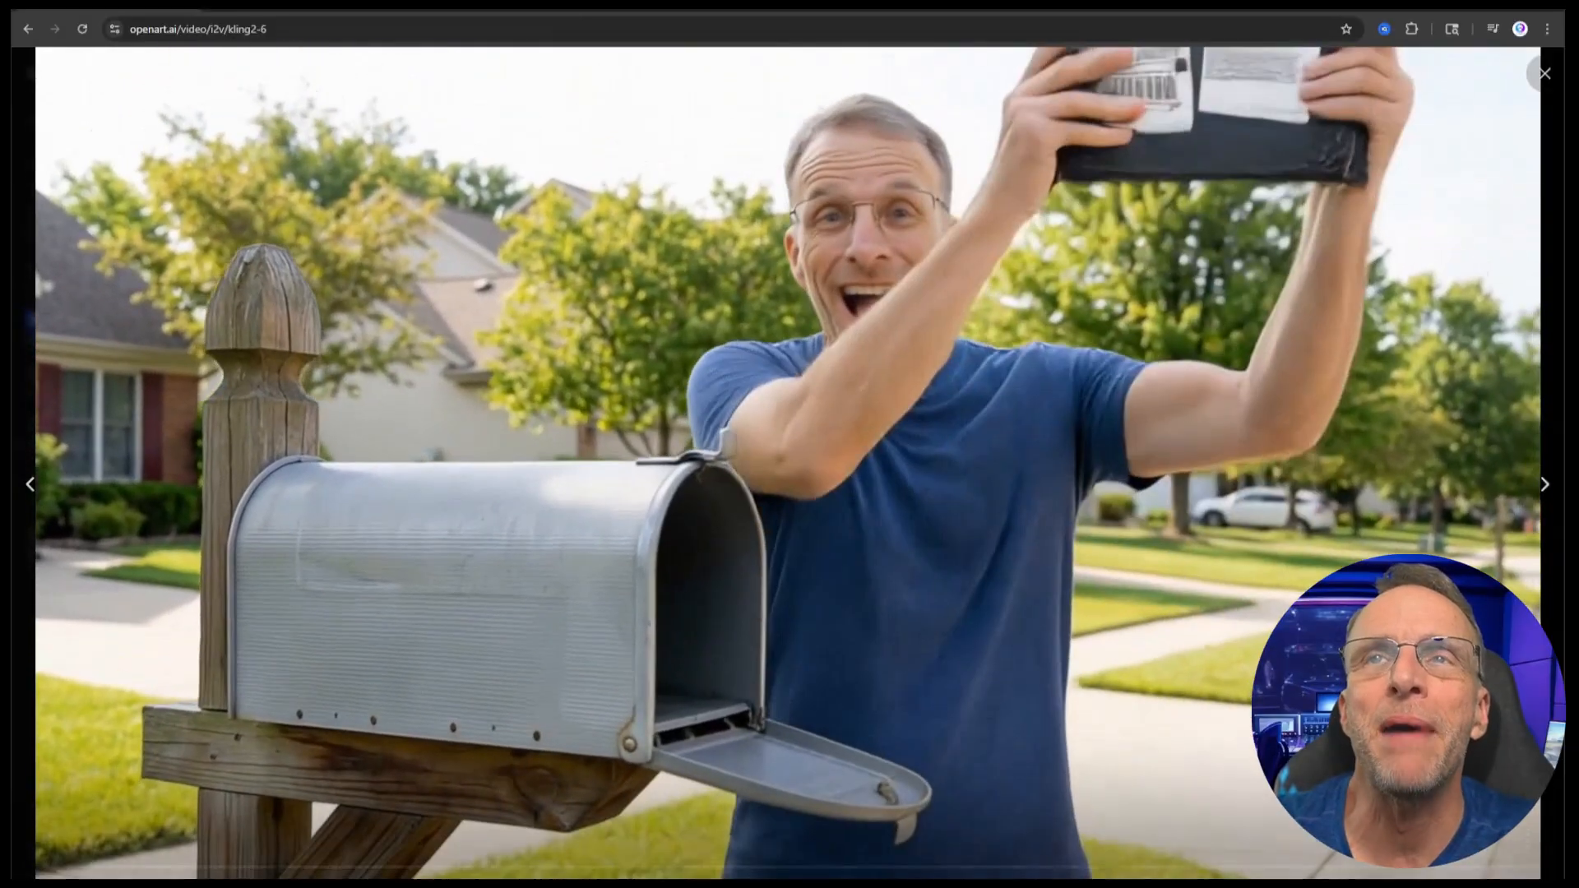
click(1543, 72)
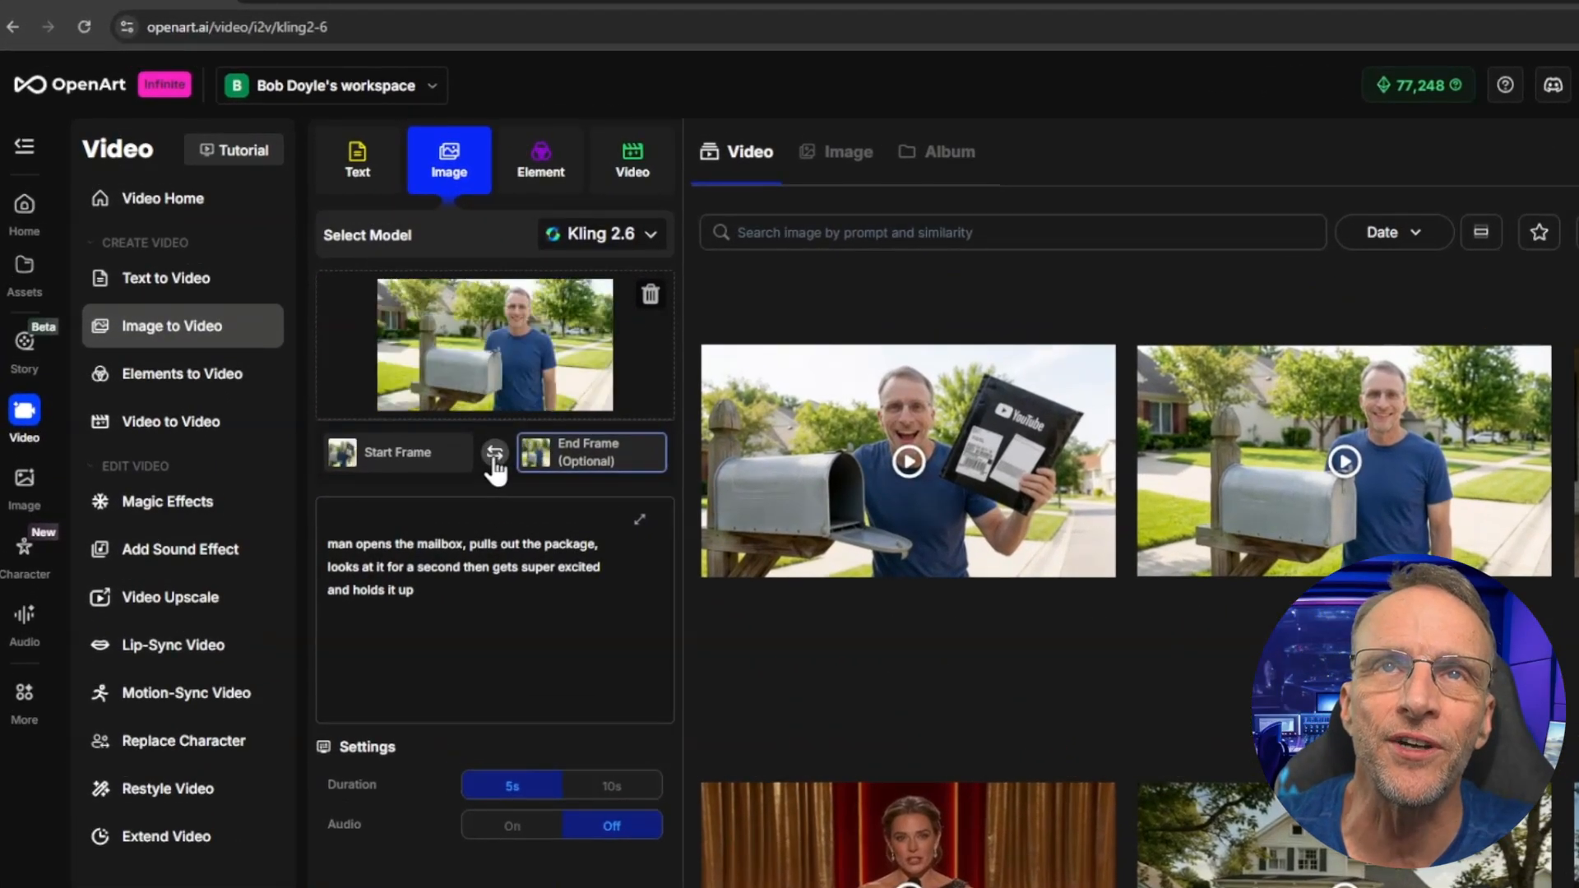
Set the package image as start frame and the plaque-unwrapping image as end frame.
click(494, 453)
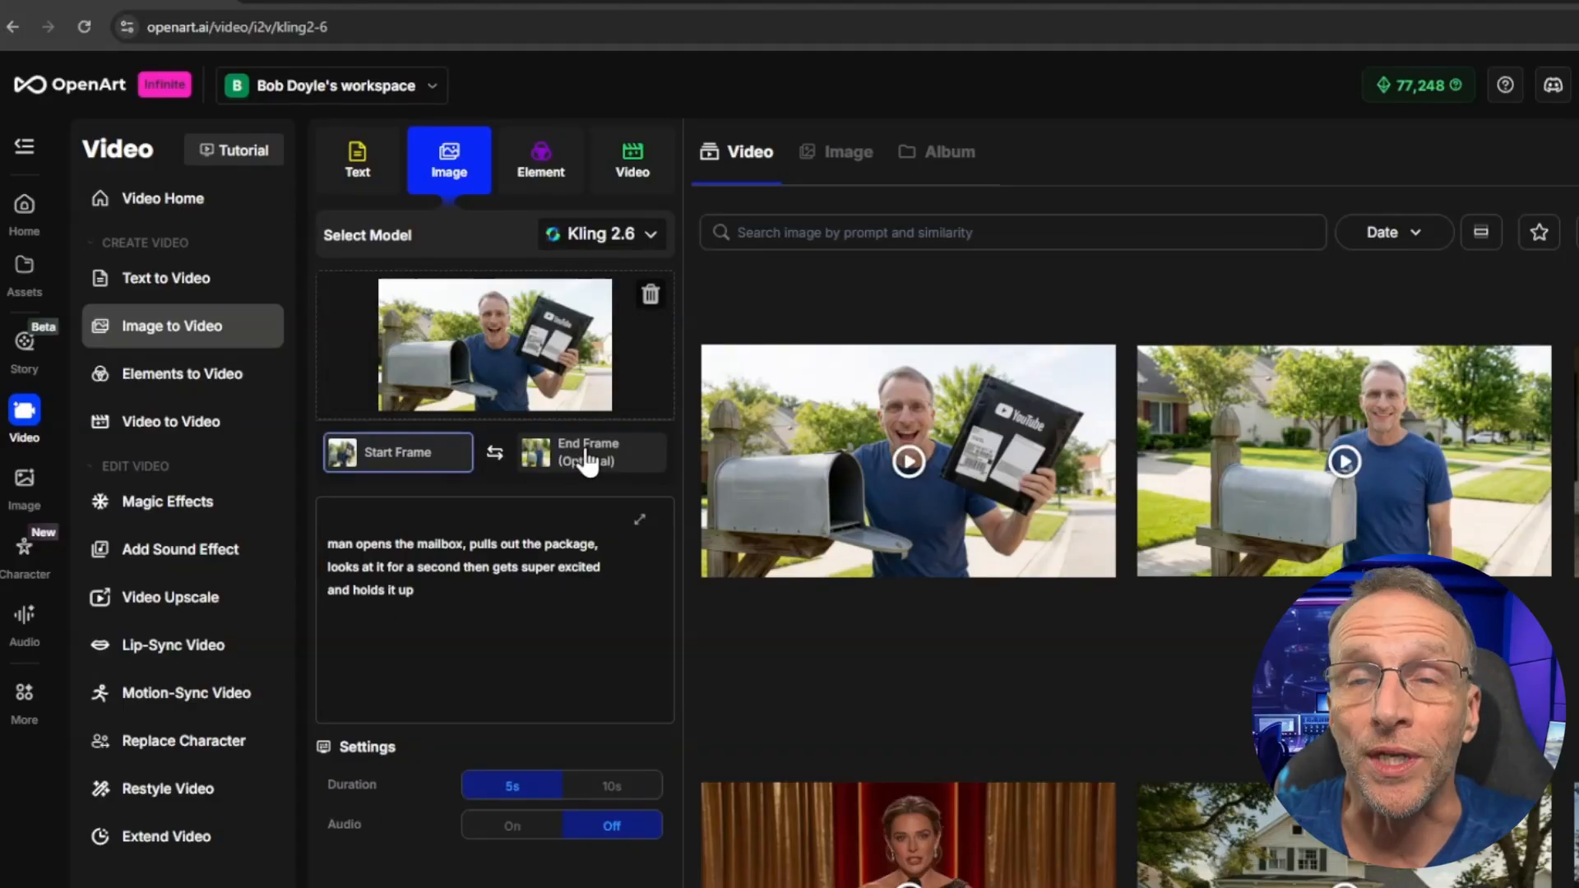
click(589, 452)
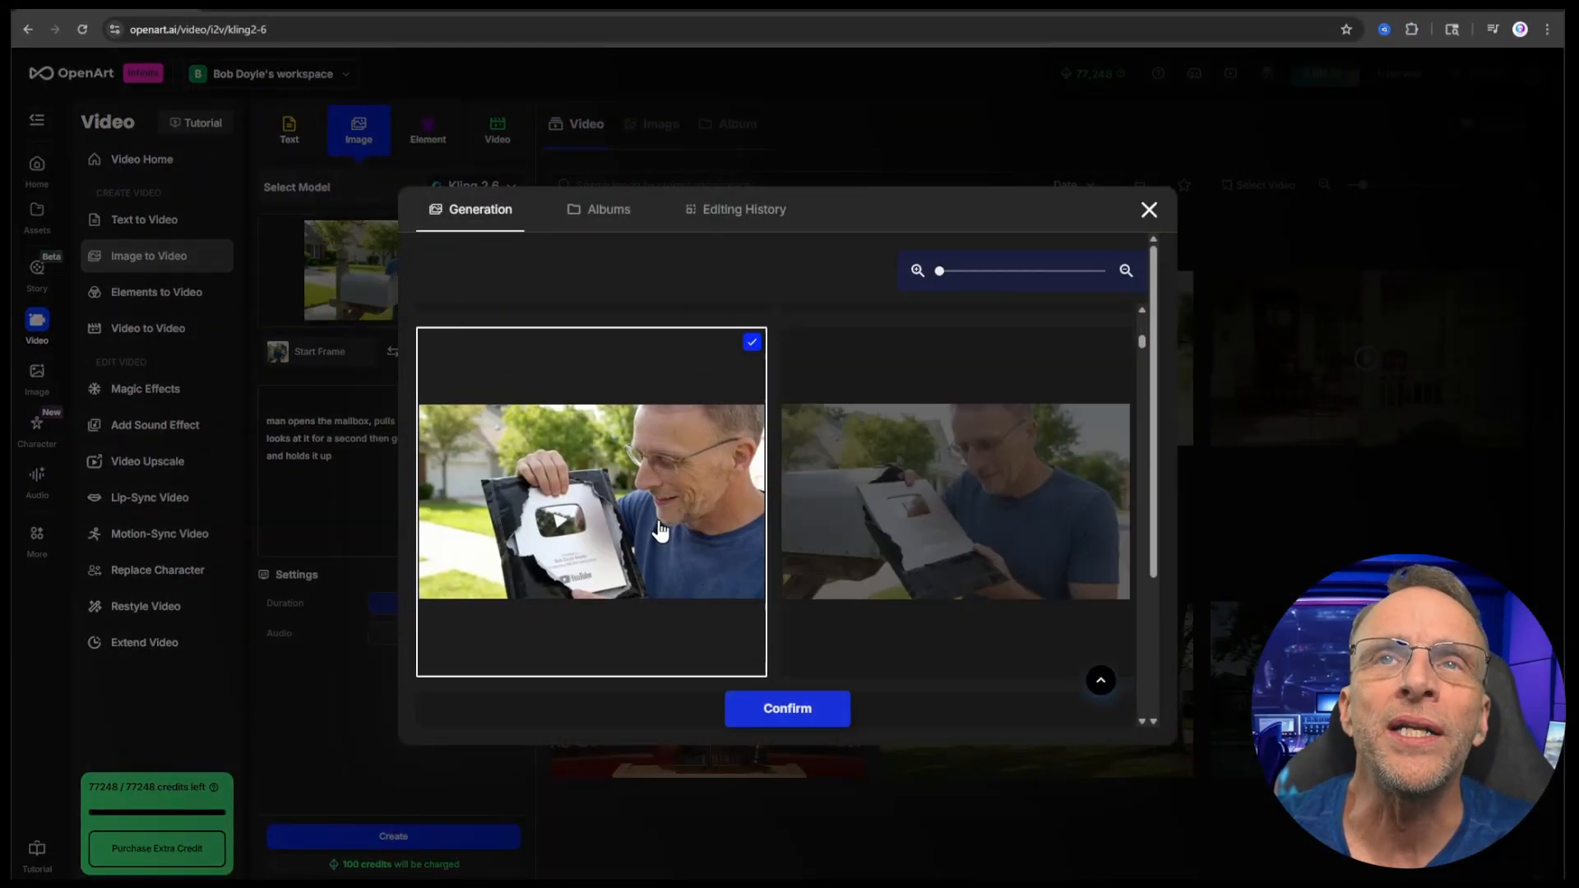
click(786, 708)
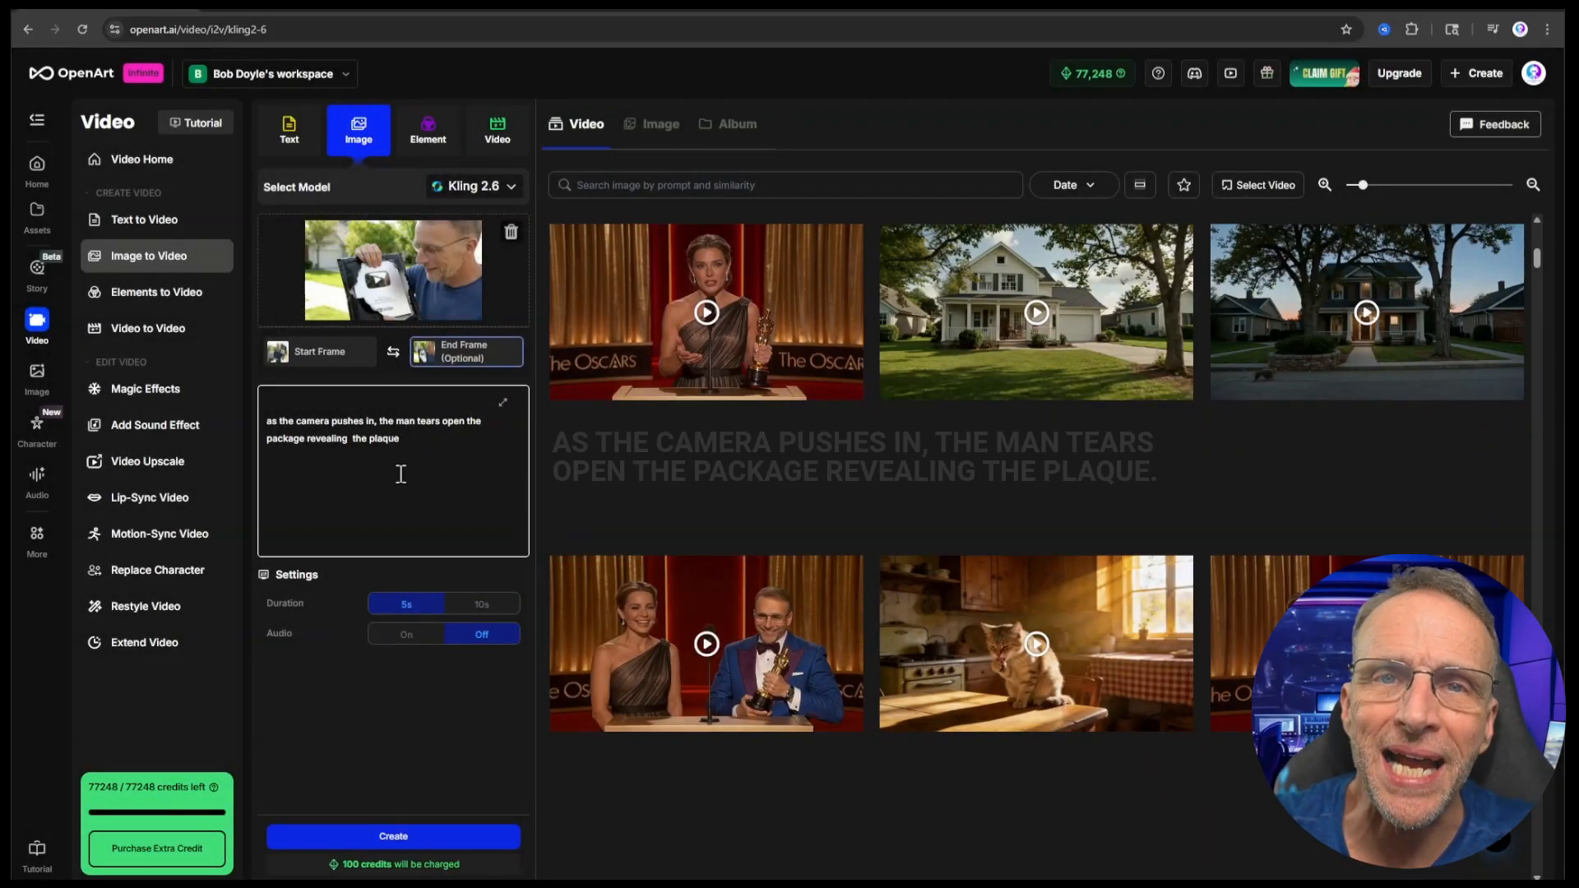
click(705, 311)
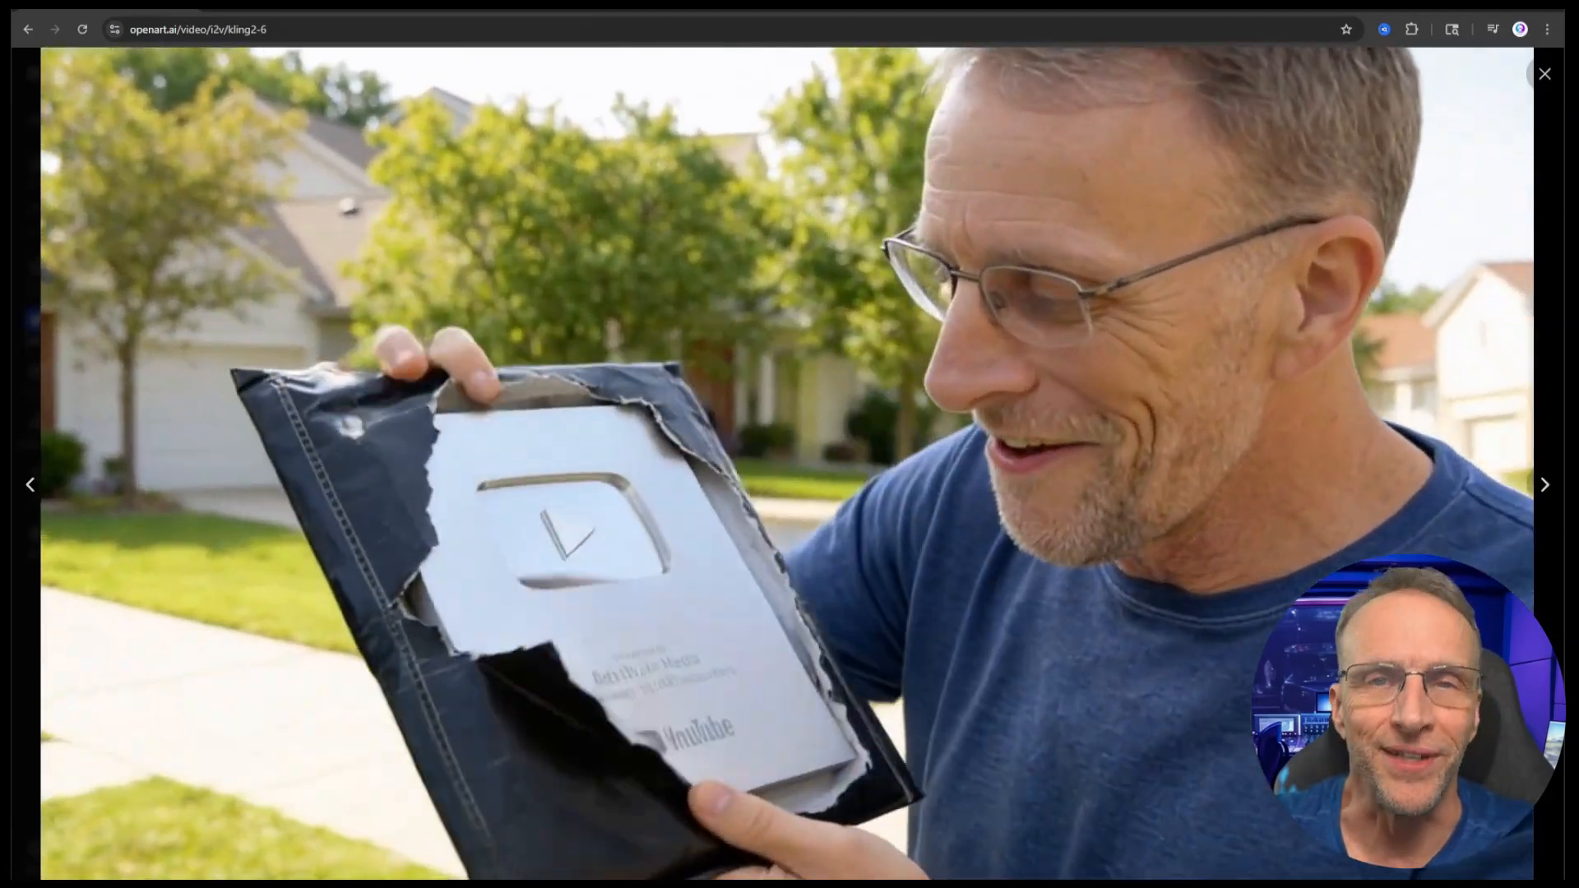
click(1543, 73)
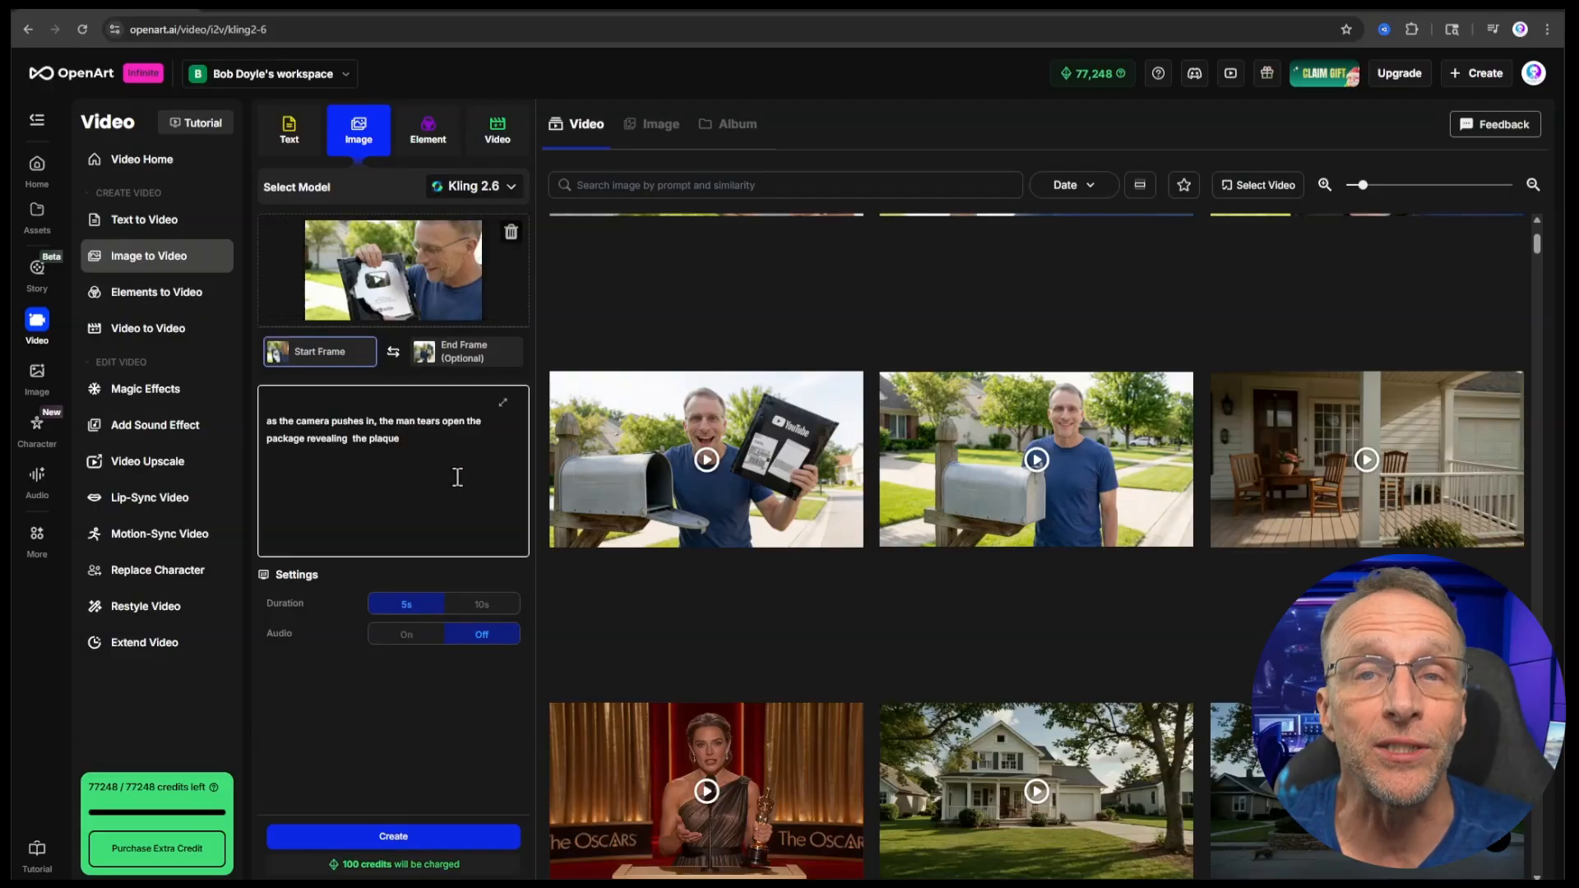
Set the over-the-shoulder plaque image as the clip's start frame.
click(466, 351)
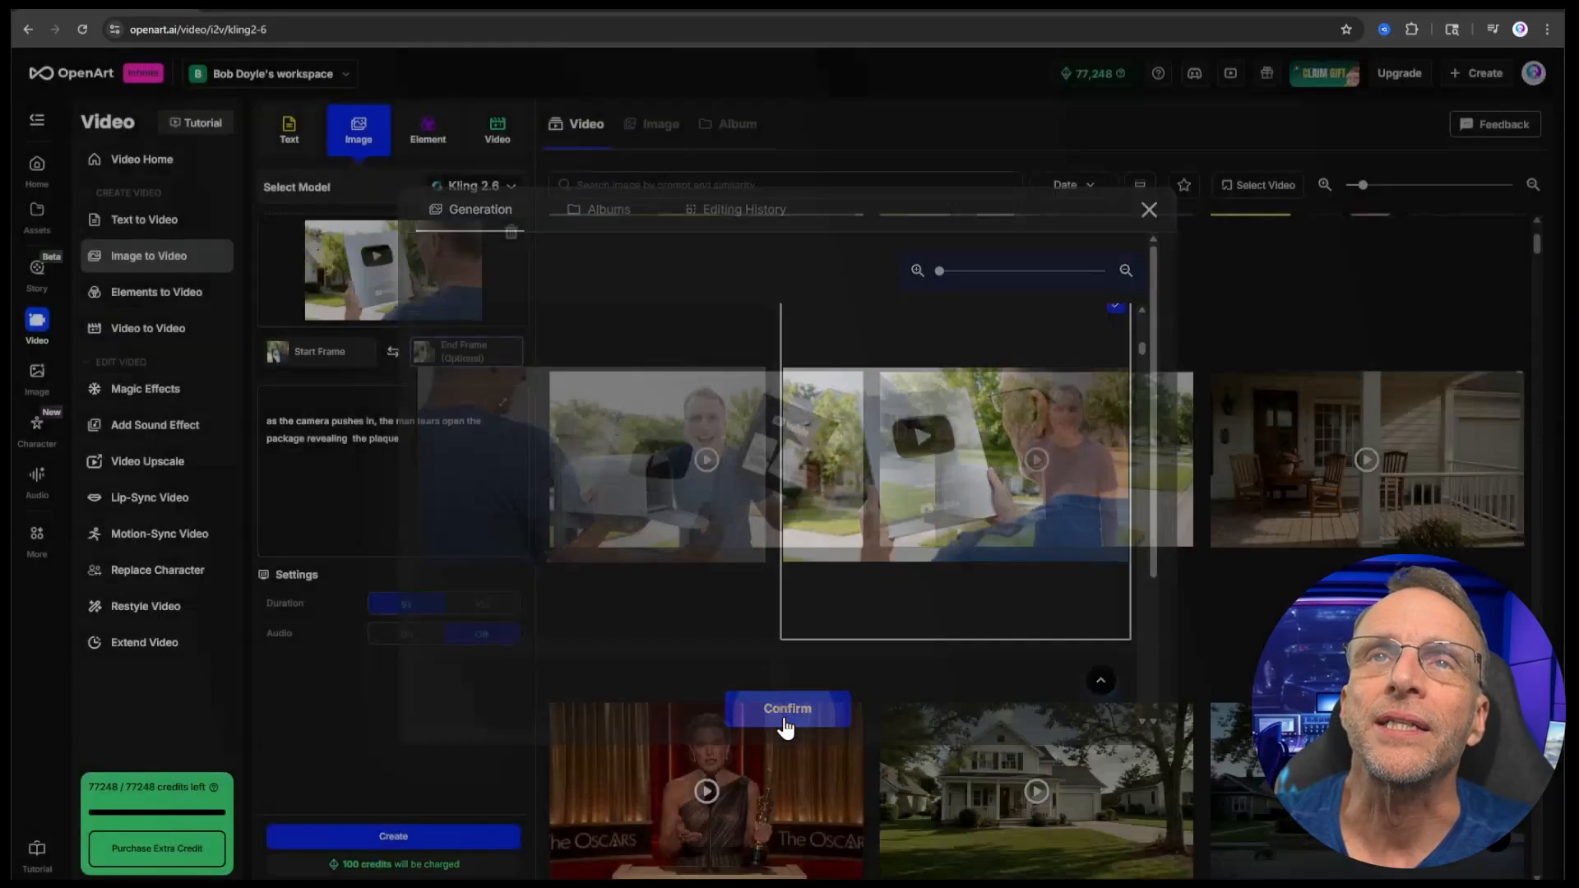
click(786, 708)
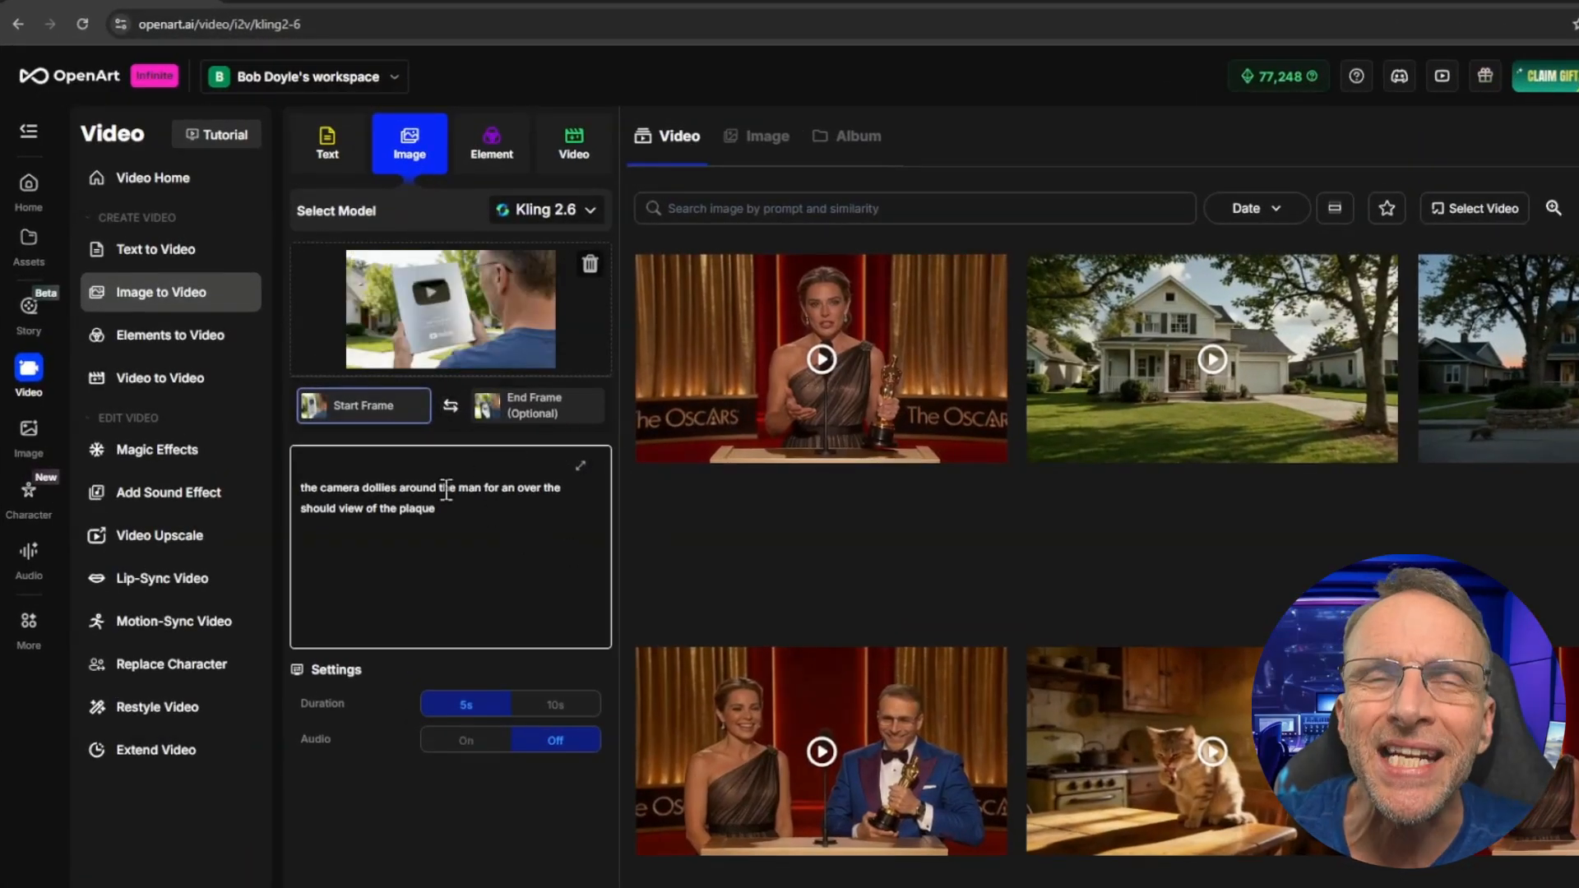
Set the congratulations crowd image as the end frame and preview it.
click(537, 404)
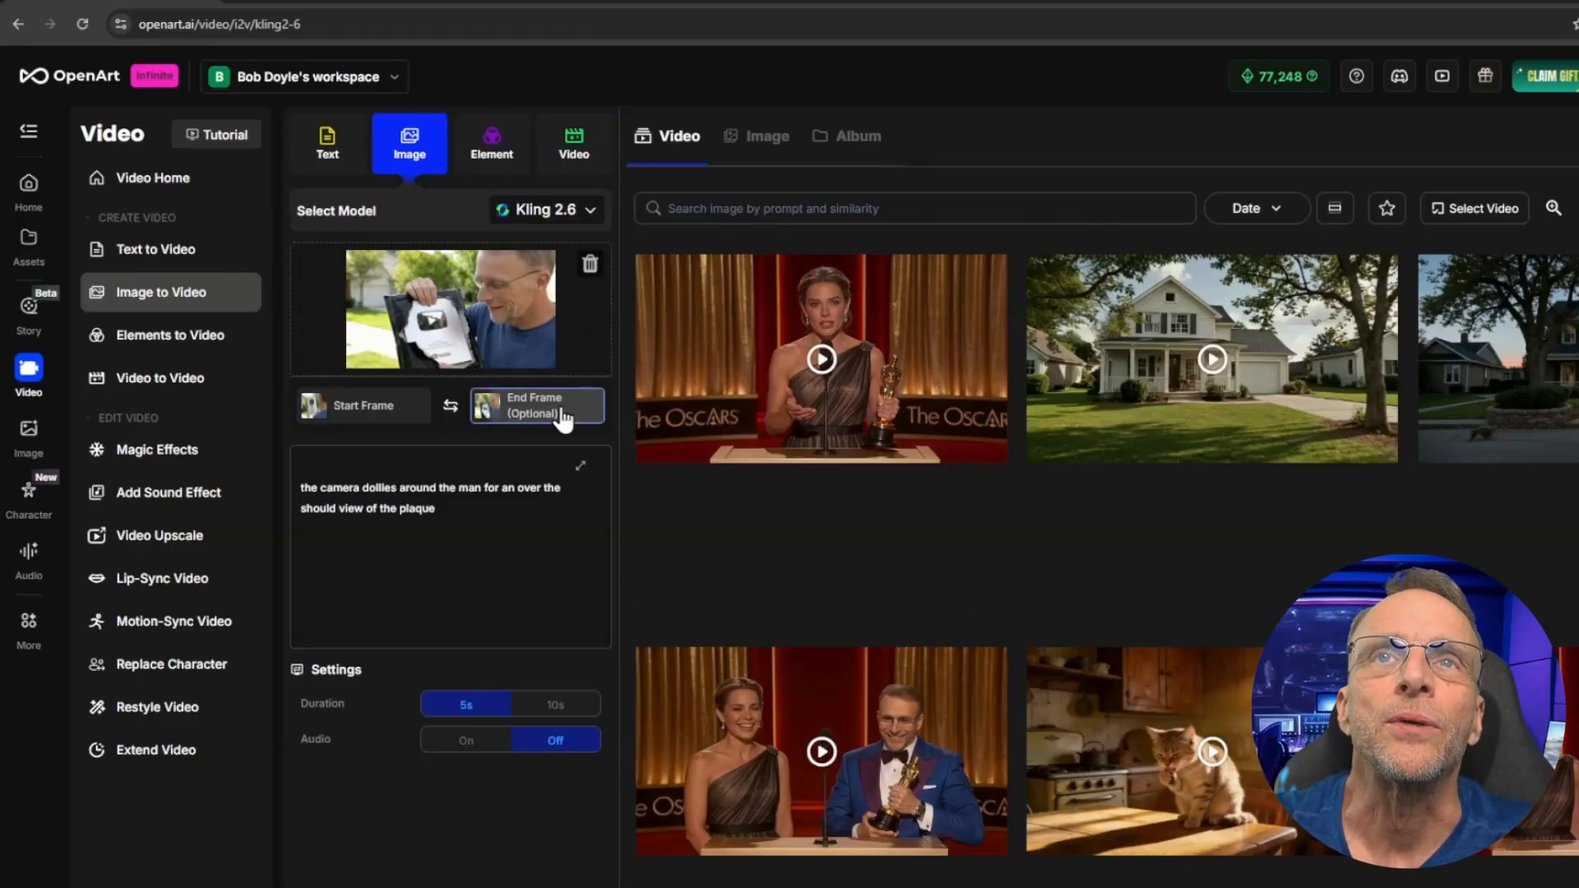
click(537, 405)
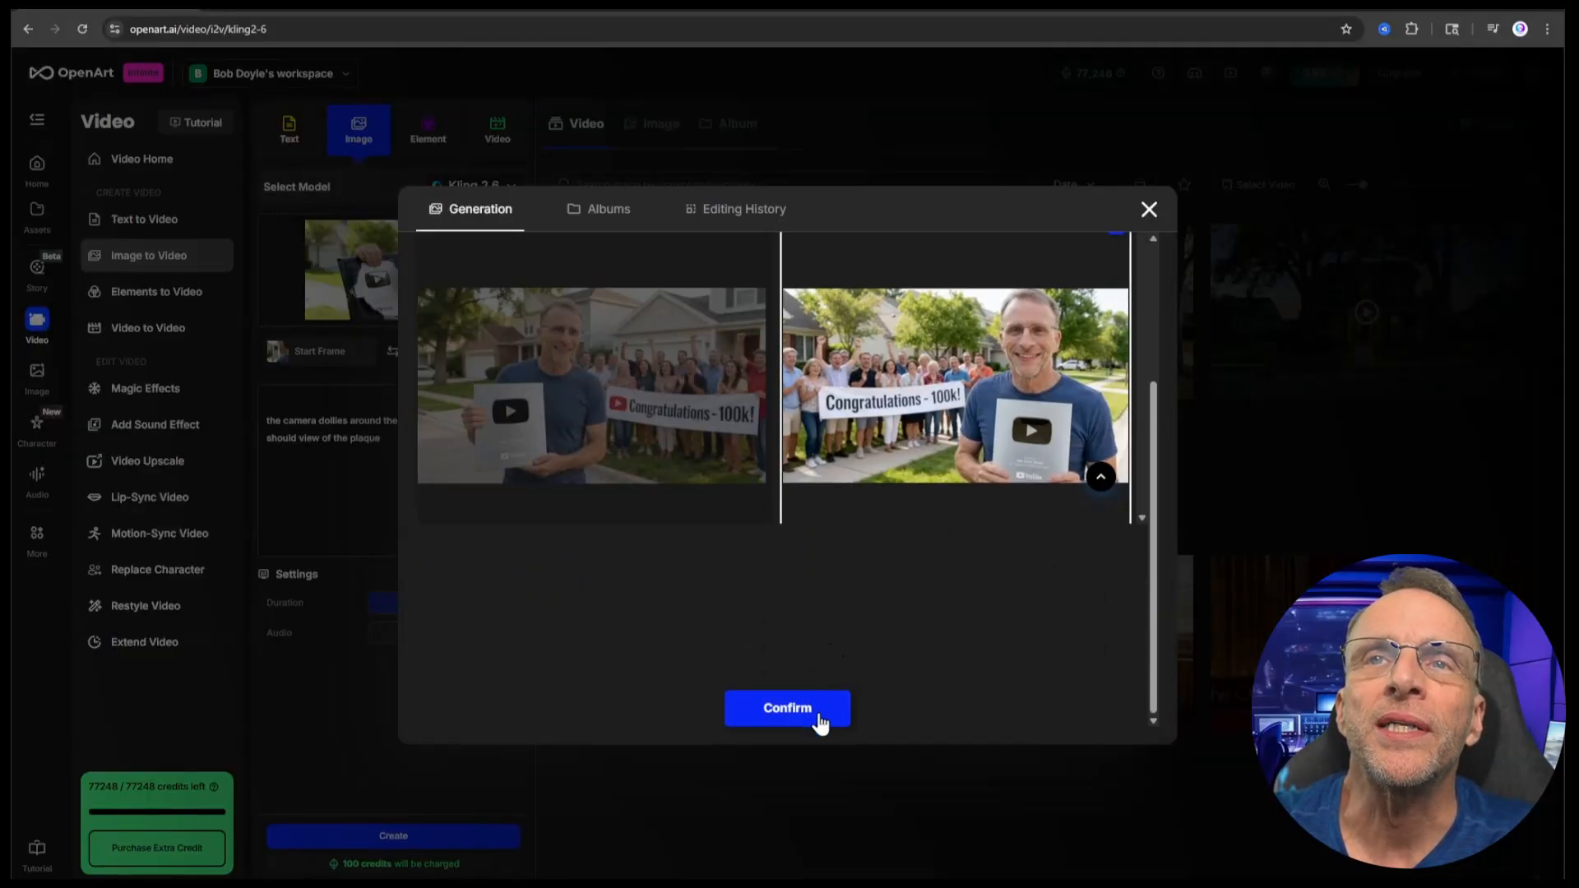
click(786, 708)
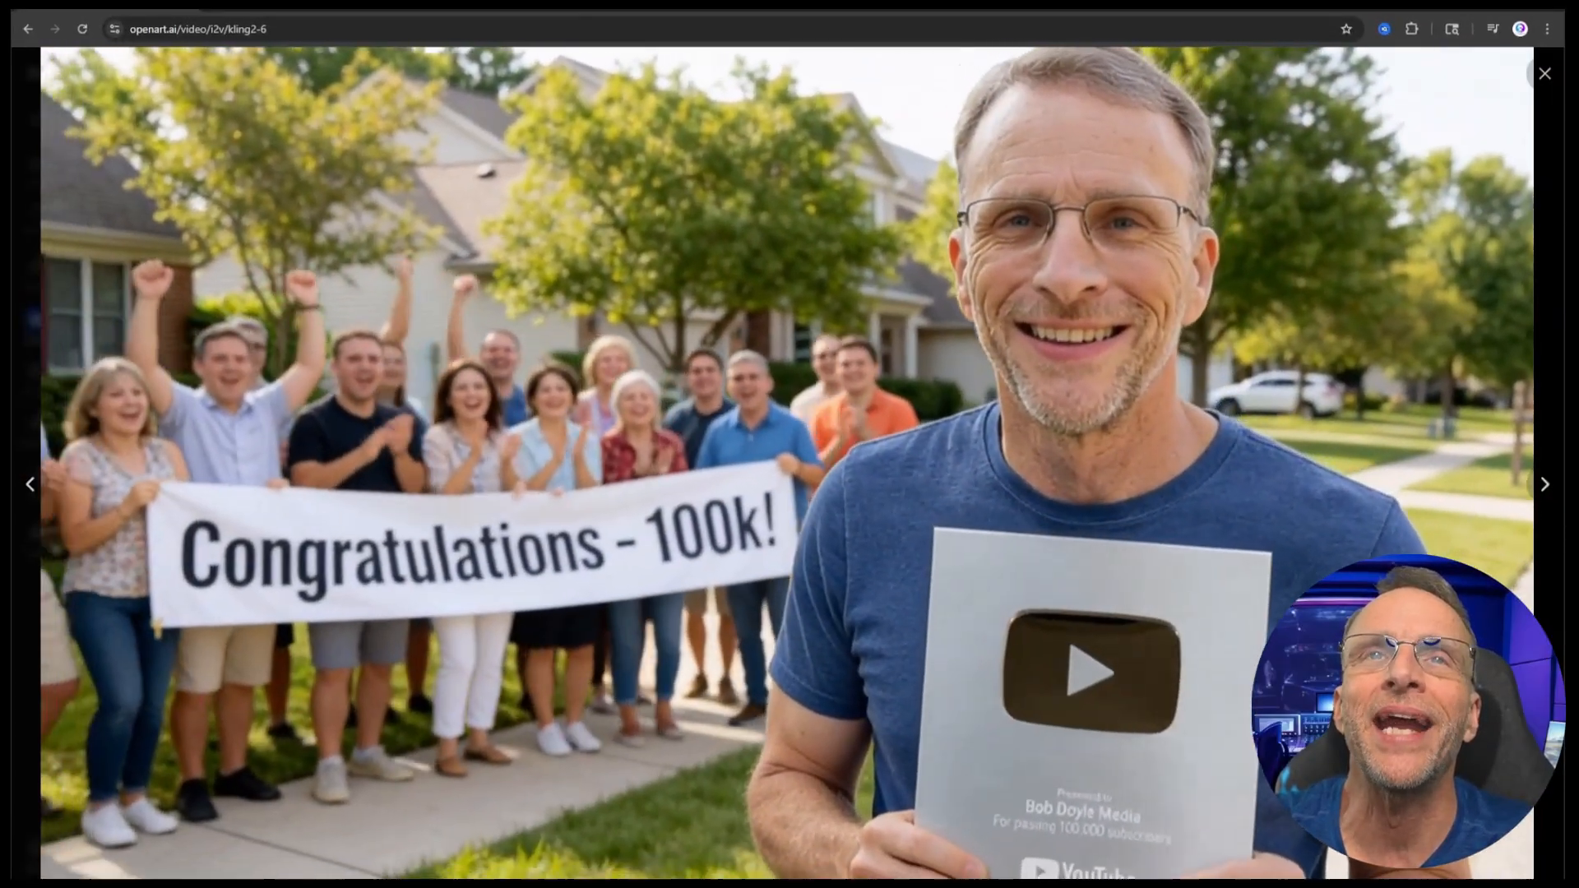
click(1544, 72)
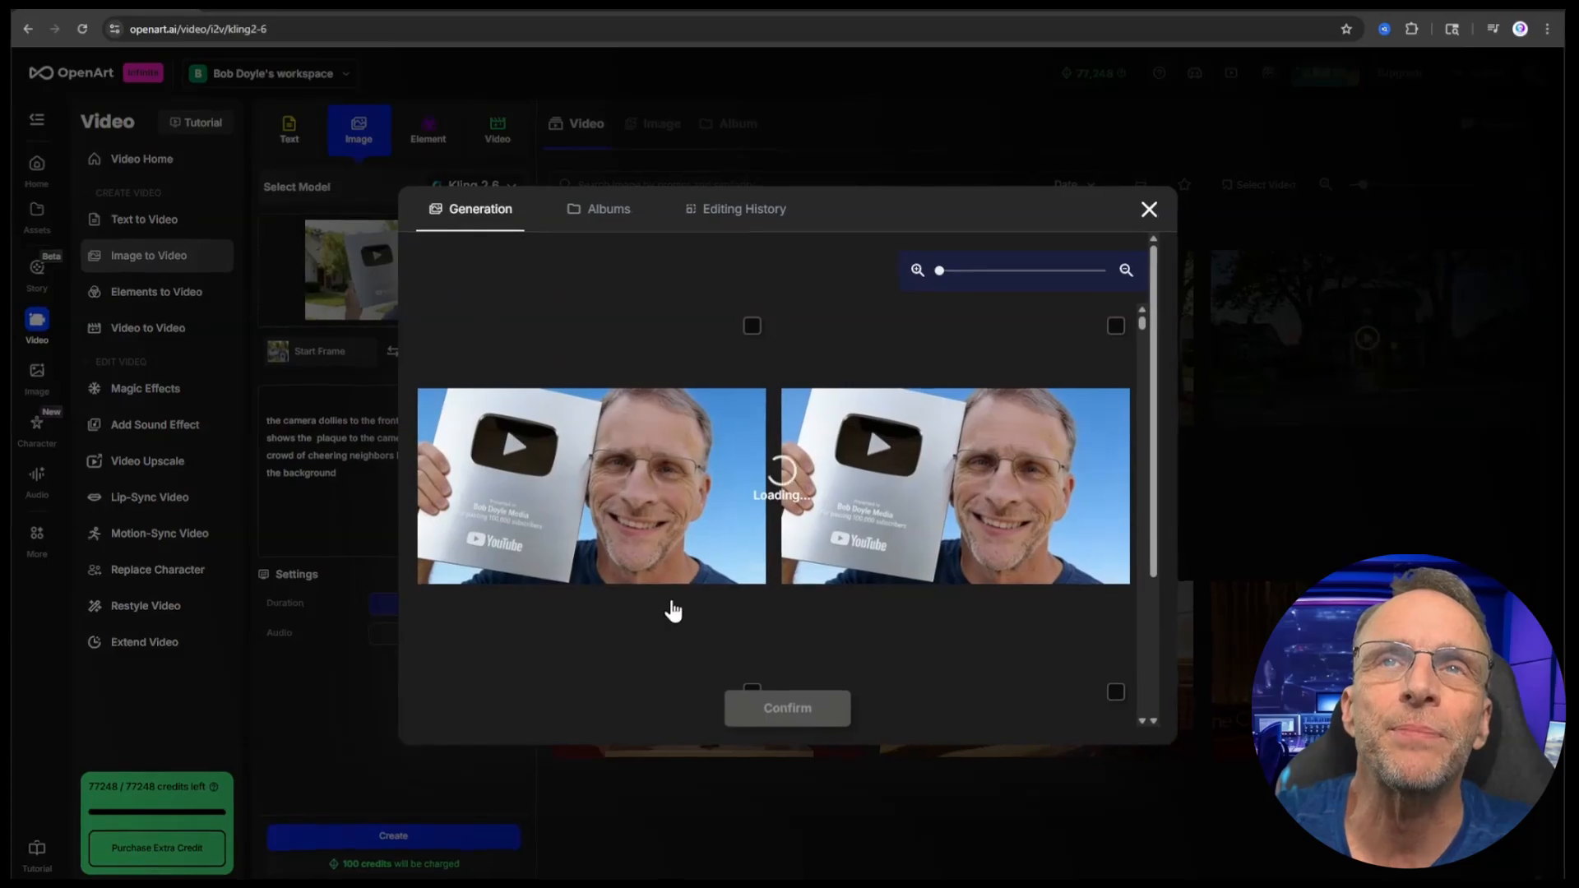
Confirm the plaque close-up as the frame and preview the congratulations crowd clip.
click(591, 486)
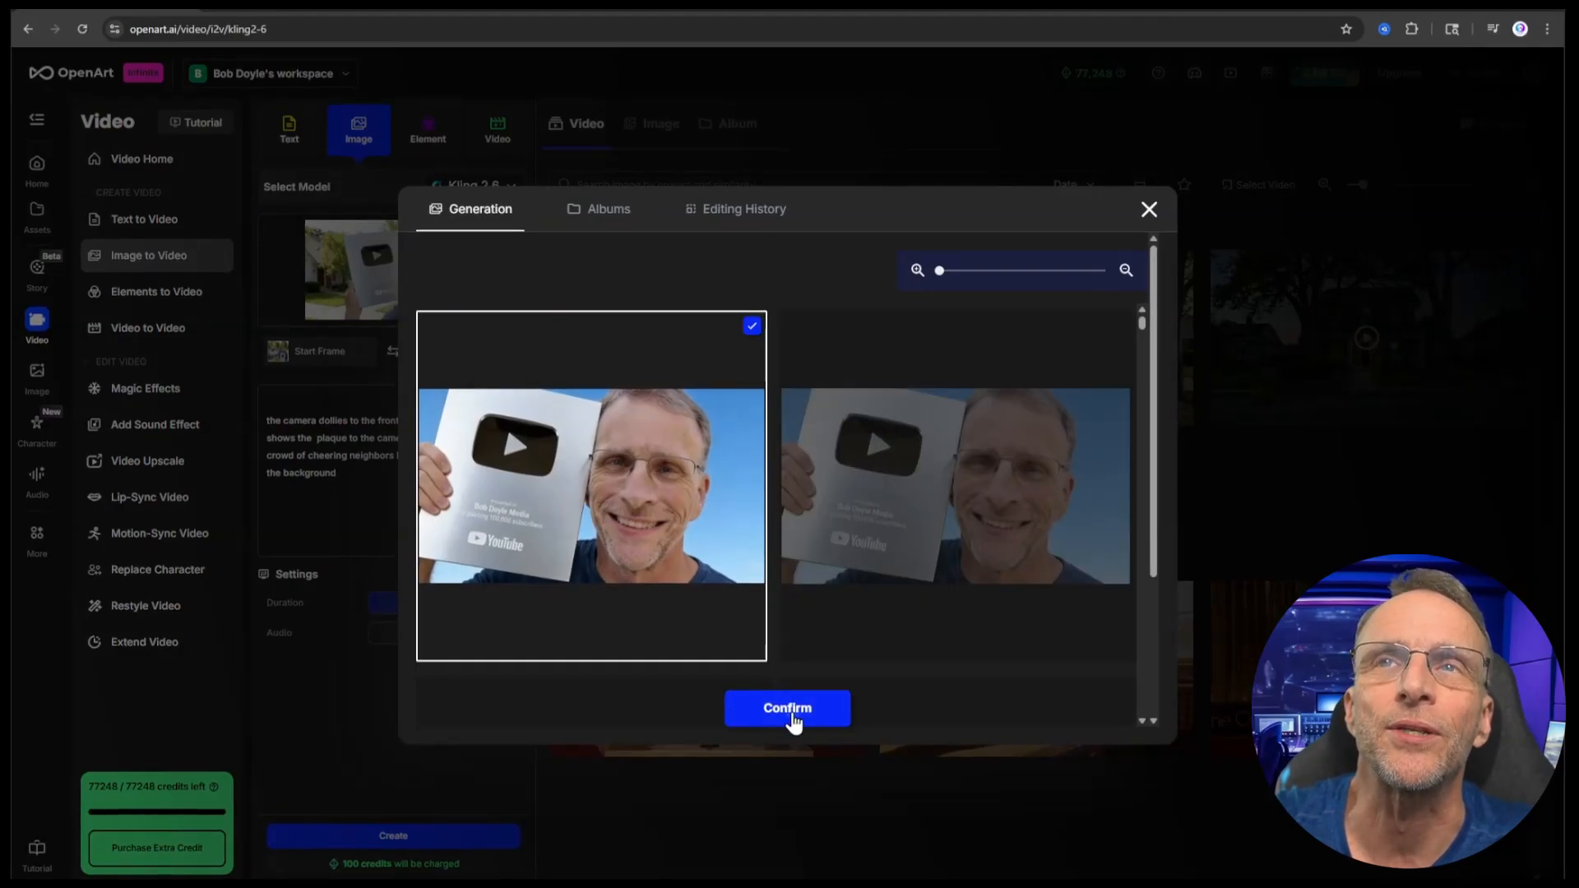
click(786, 708)
text(camera slowly pushes in on the man who holds up the plaque as he gets a little emotional with joy)
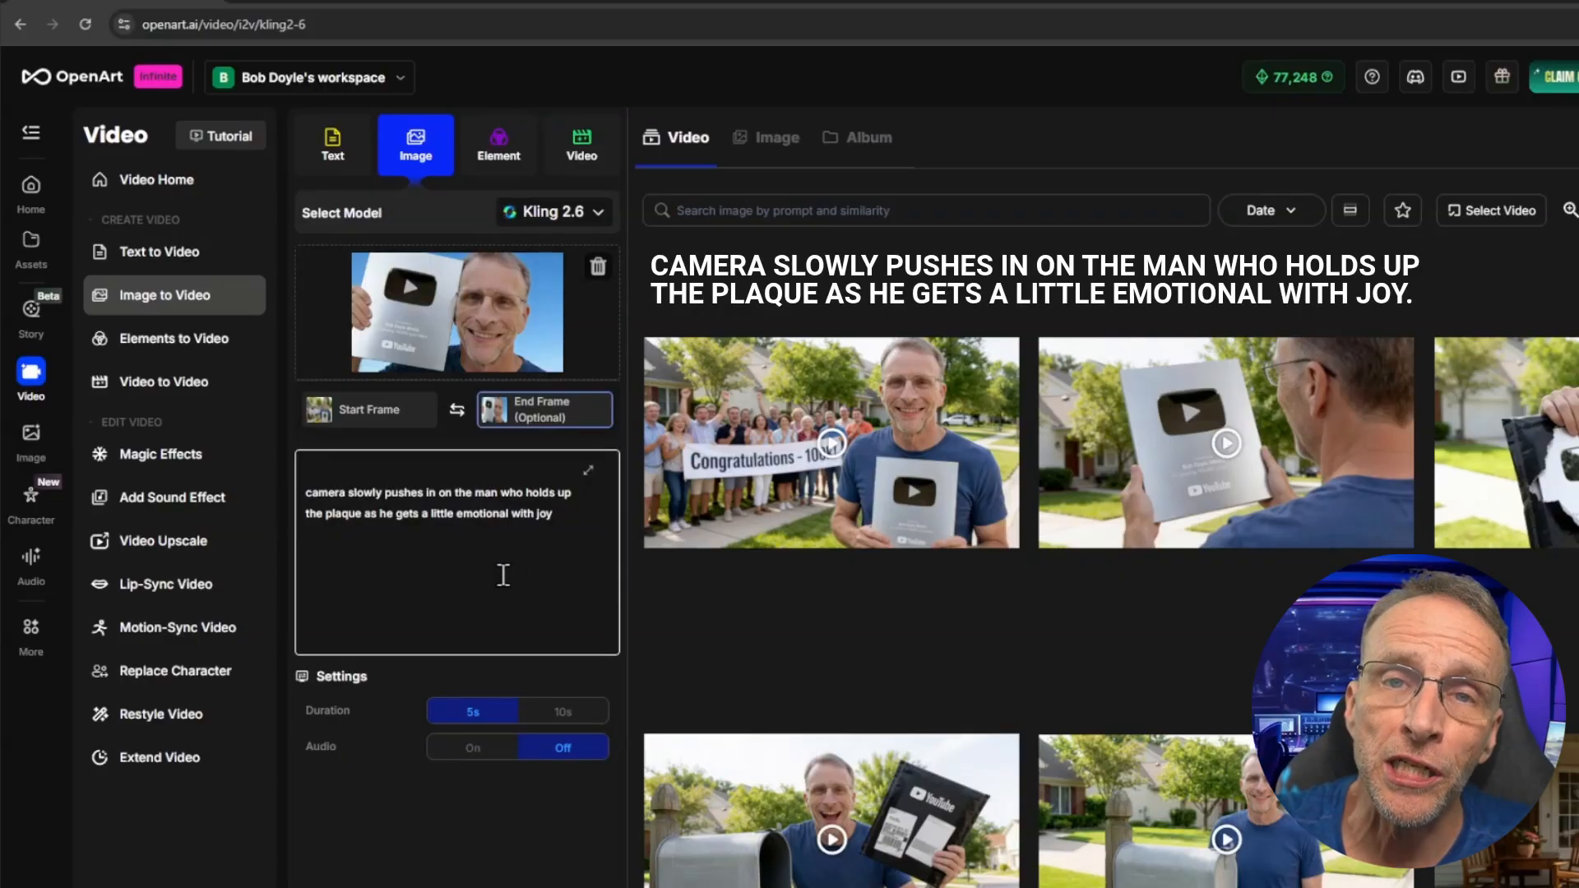
click(828, 444)
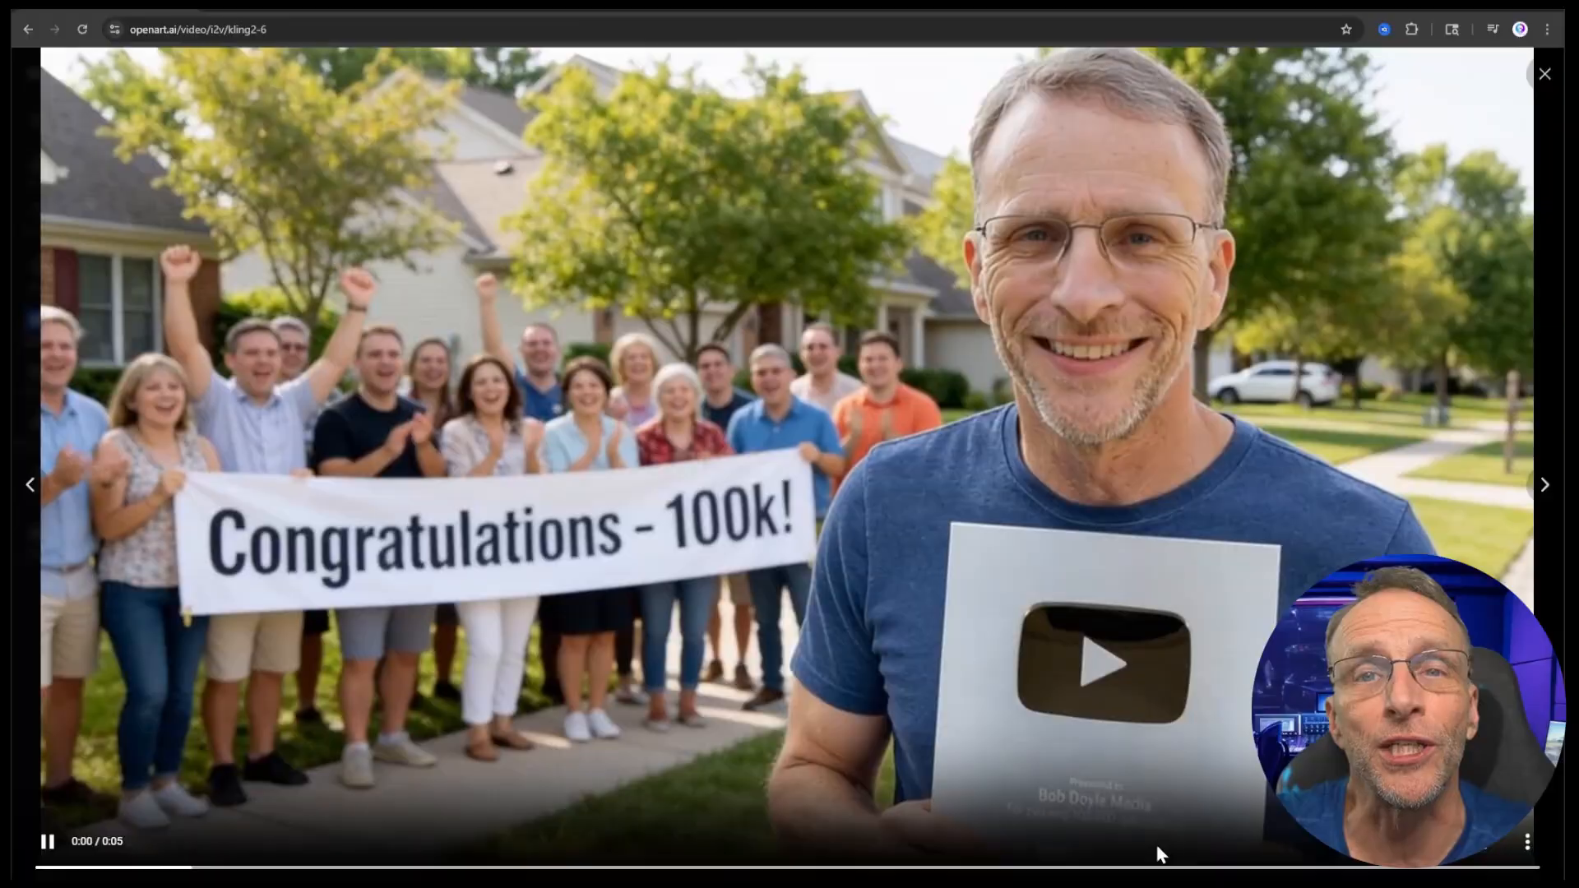
click(1544, 73)
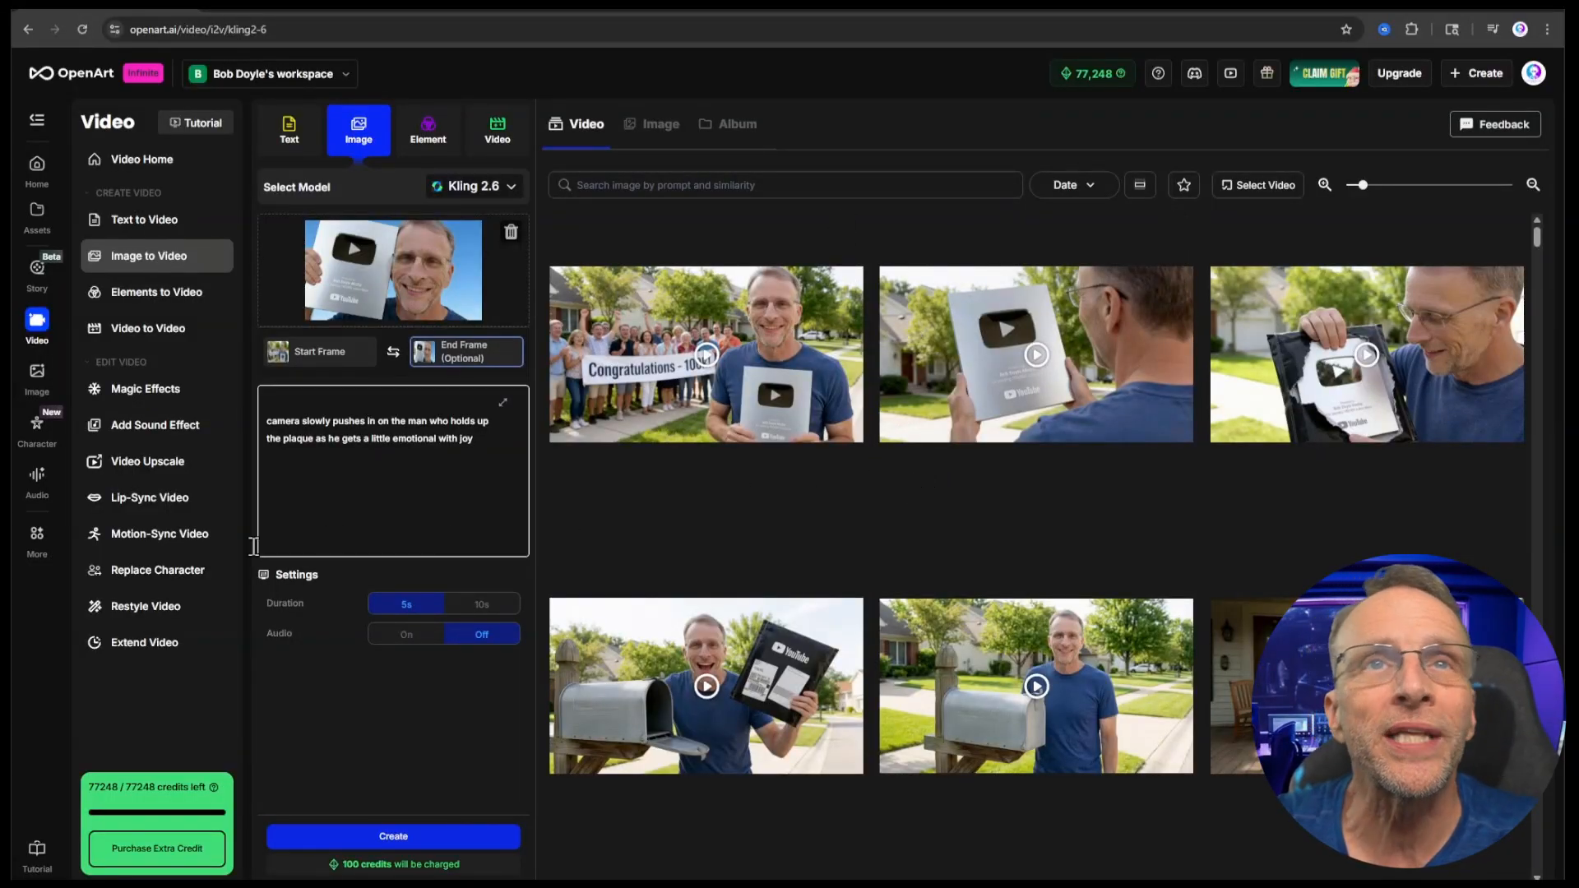
Add the generated clips to the Story timeline in sequence and preview them.
click(37, 272)
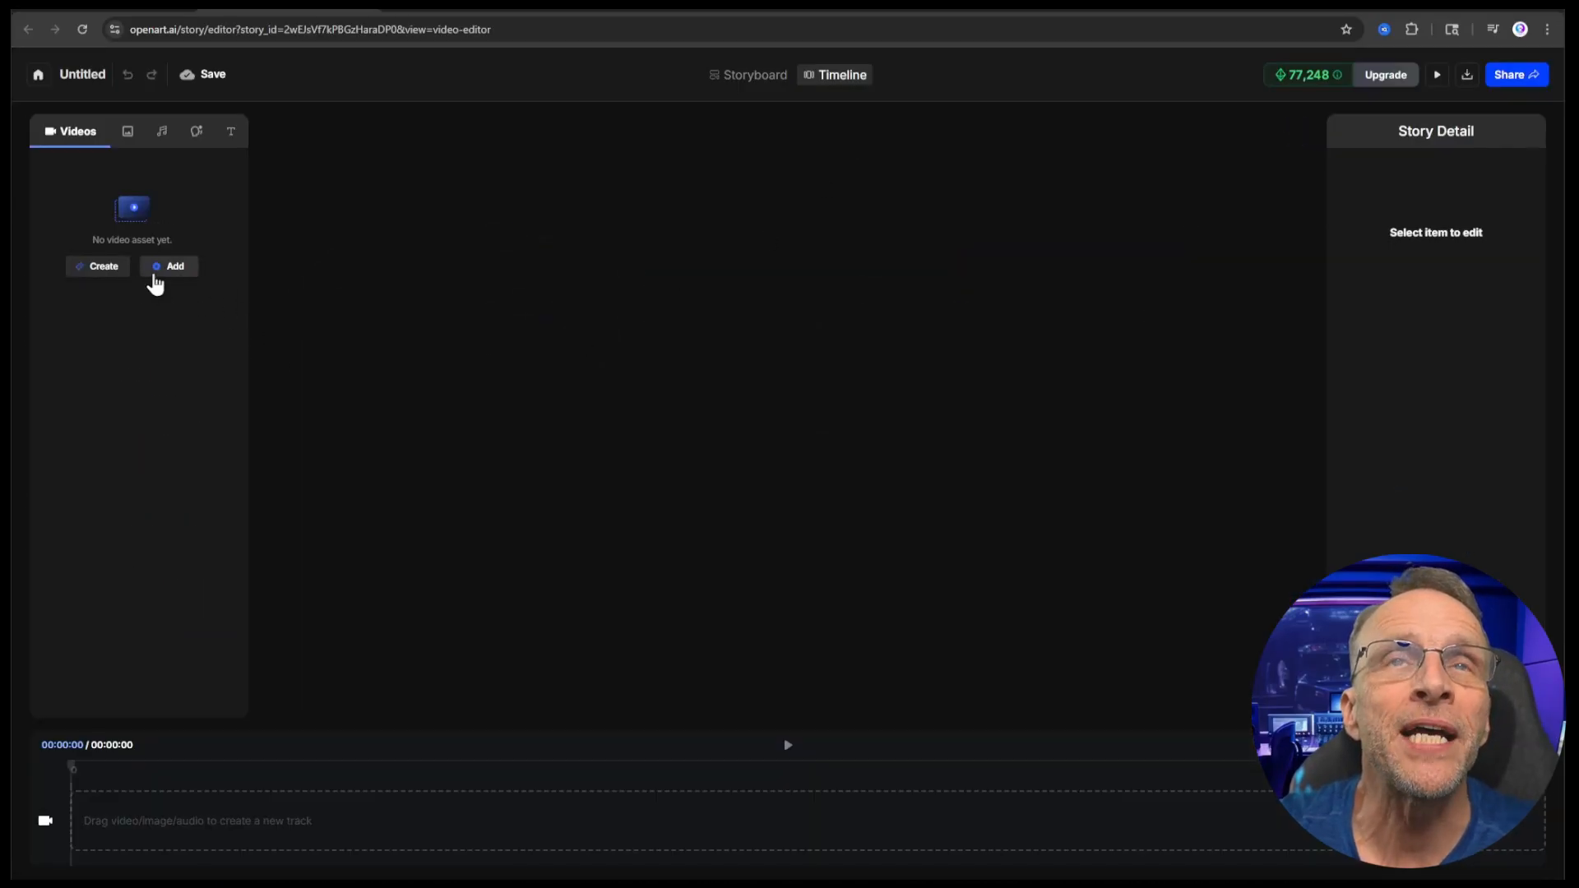
click(167, 266)
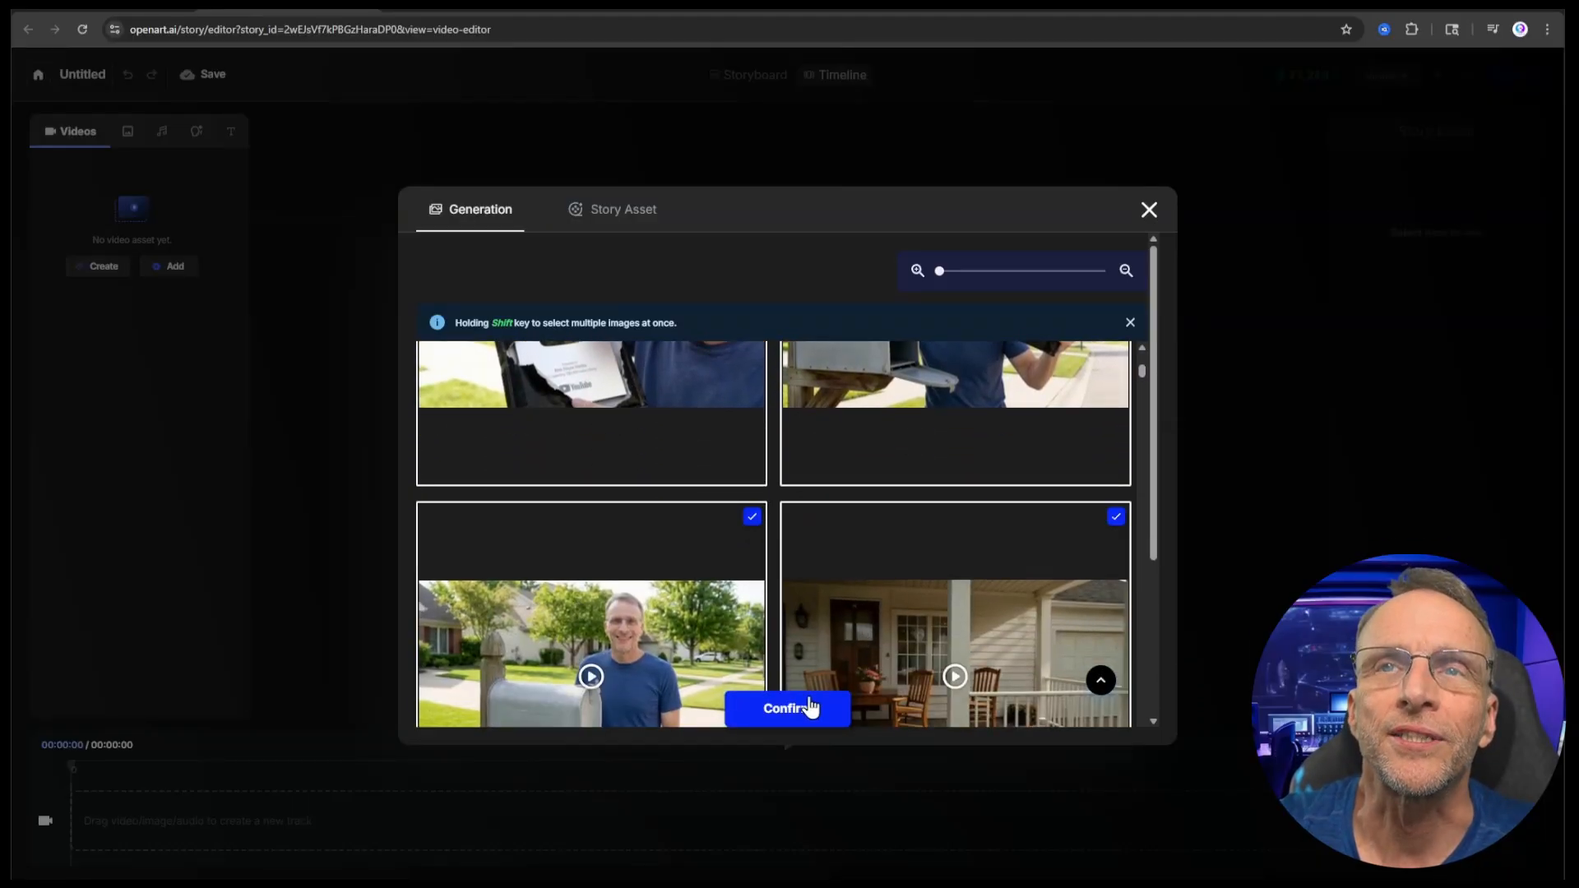
click(788, 708)
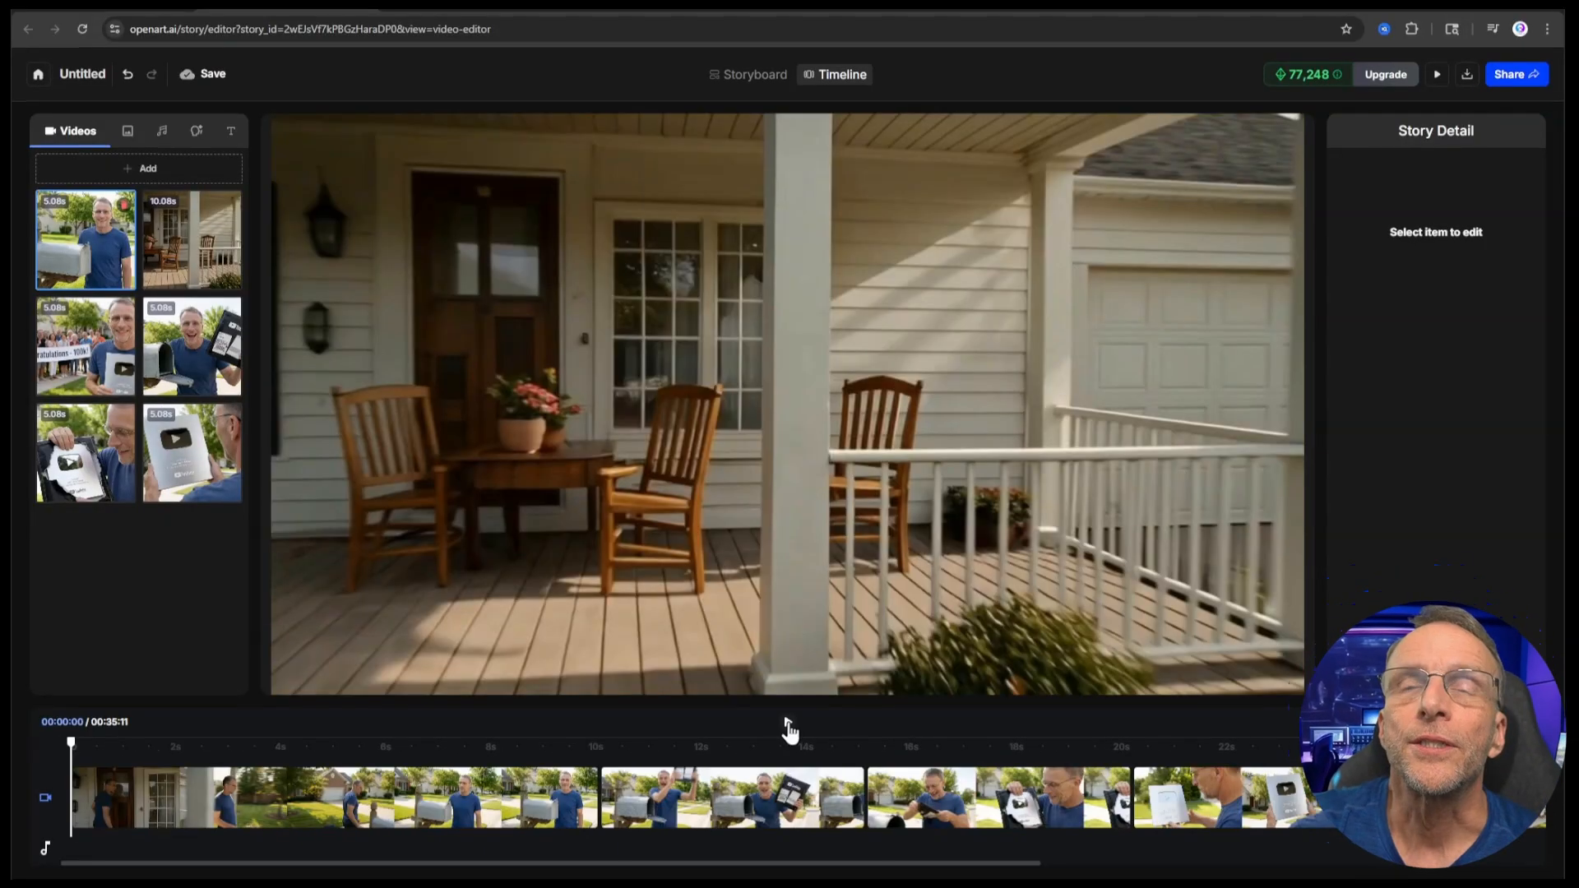
click(1436, 74)
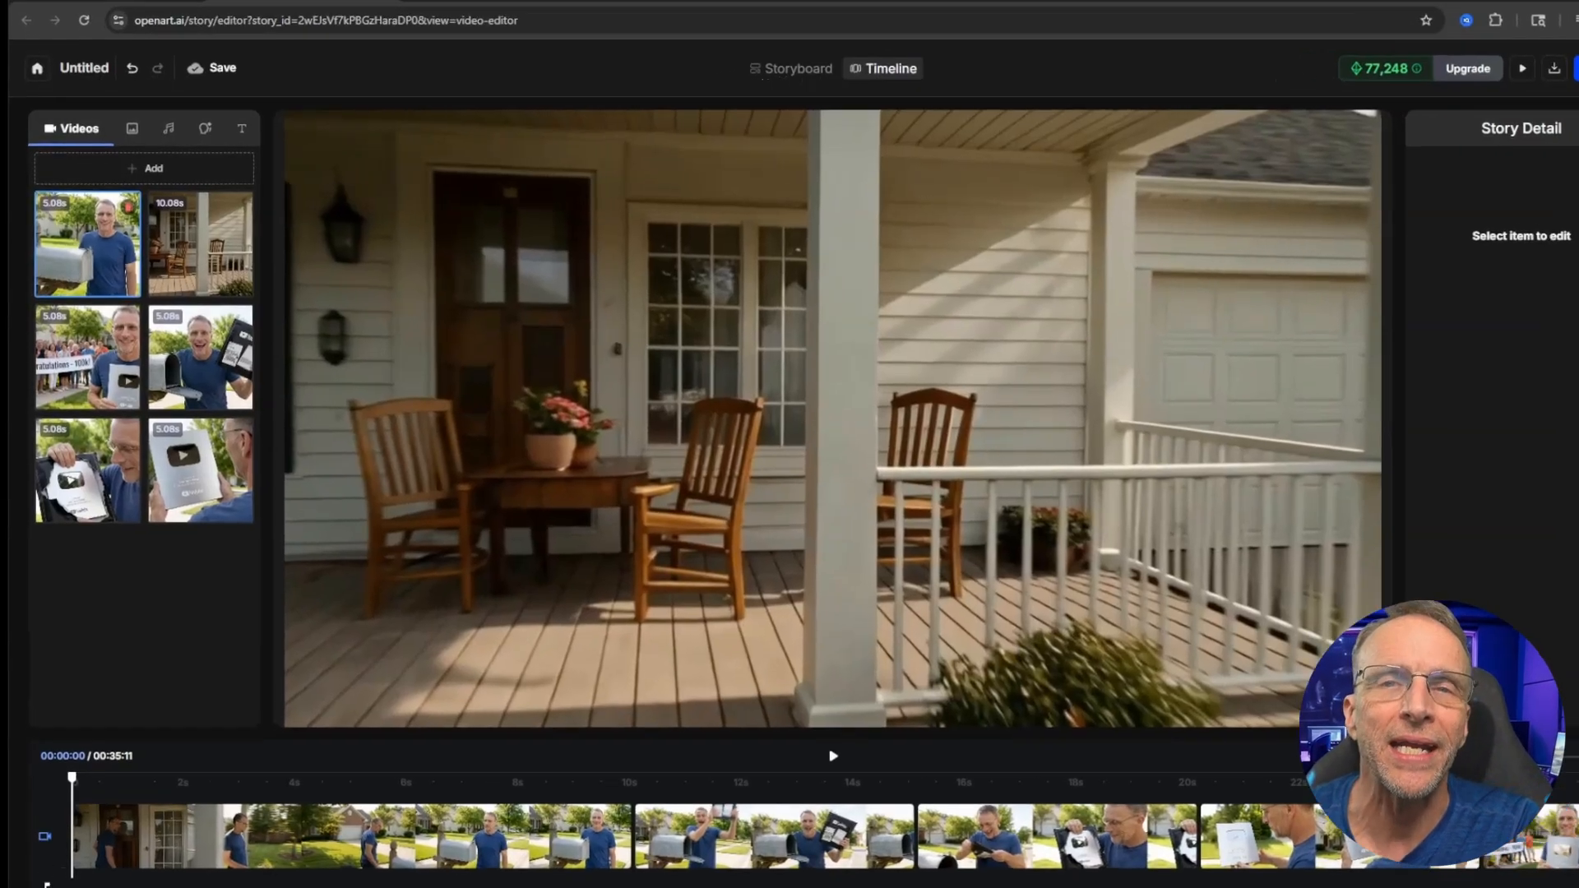
Add 'Feeling Light' from the song library as the story's music track and play the timeline.
click(167, 128)
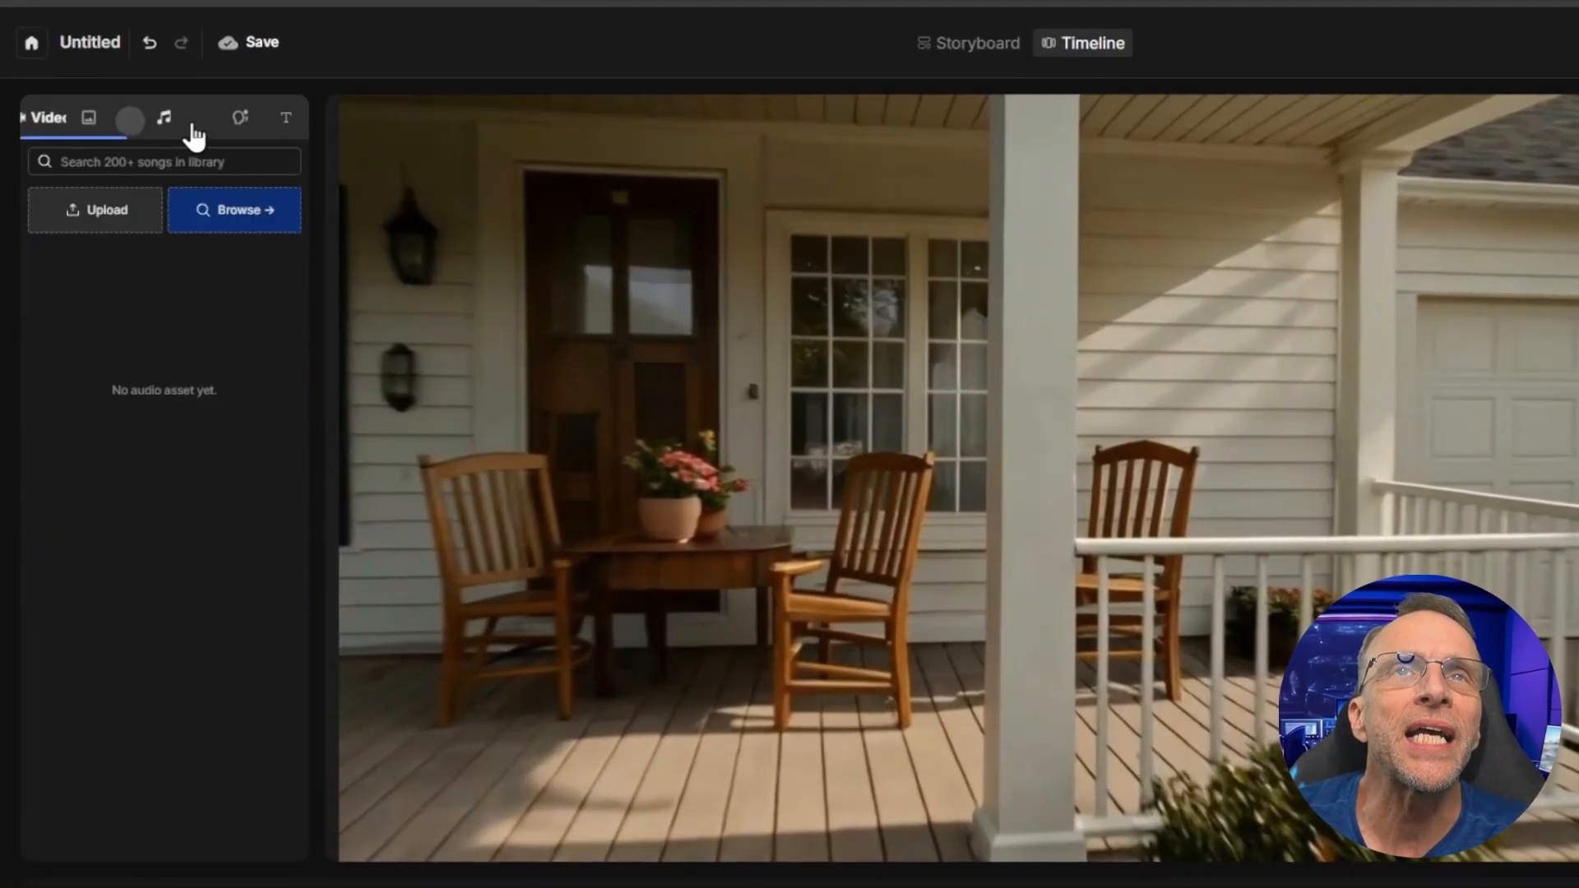
click(163, 116)
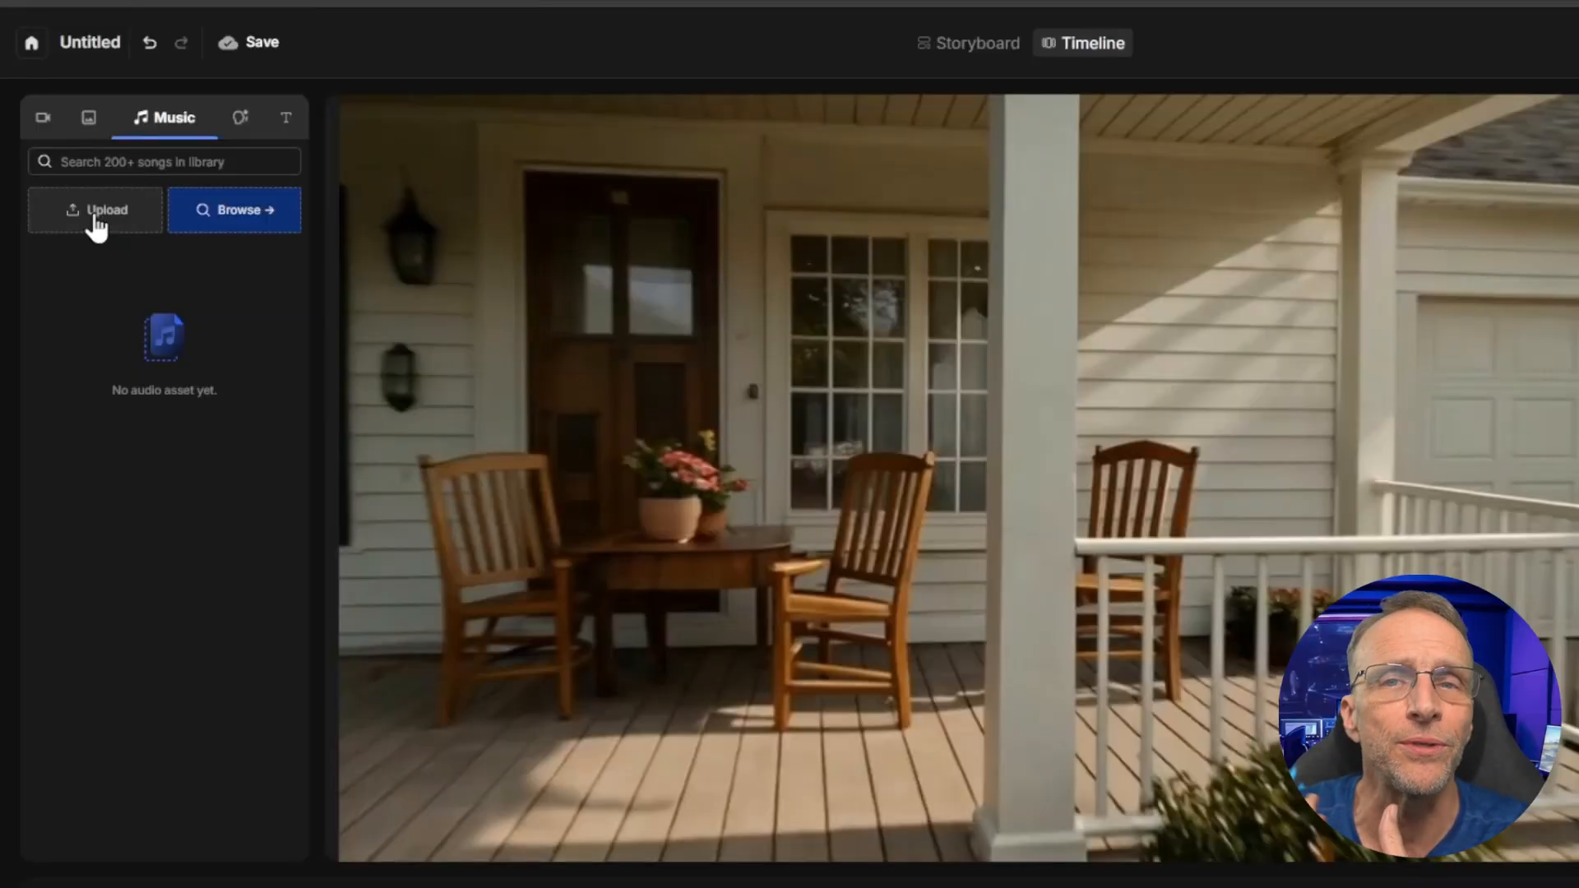
mouse_move(127, 287)
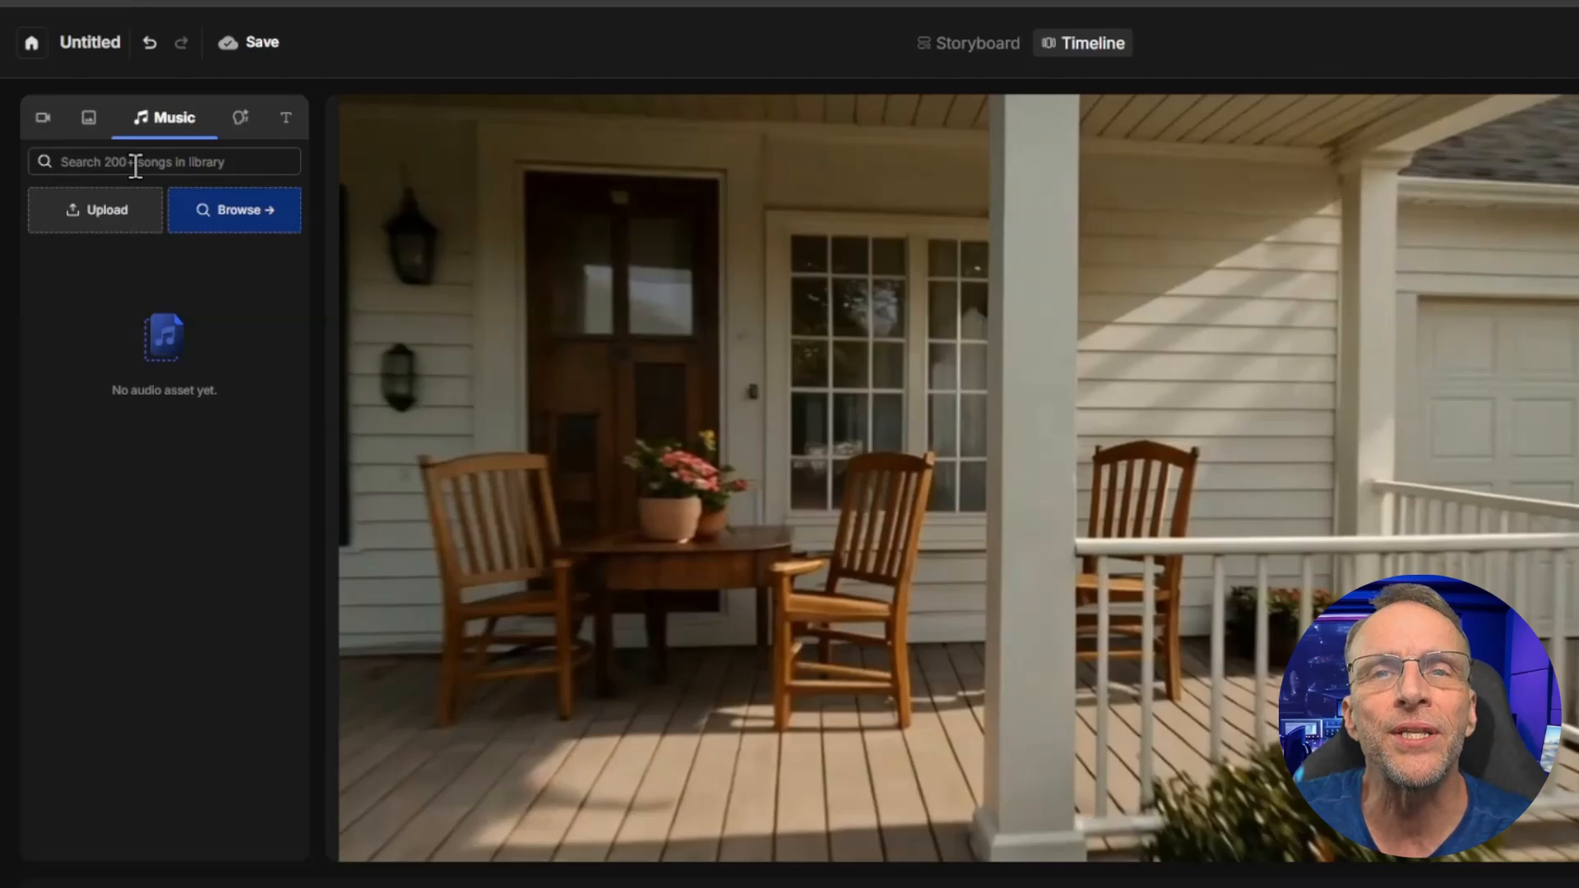
click(233, 210)
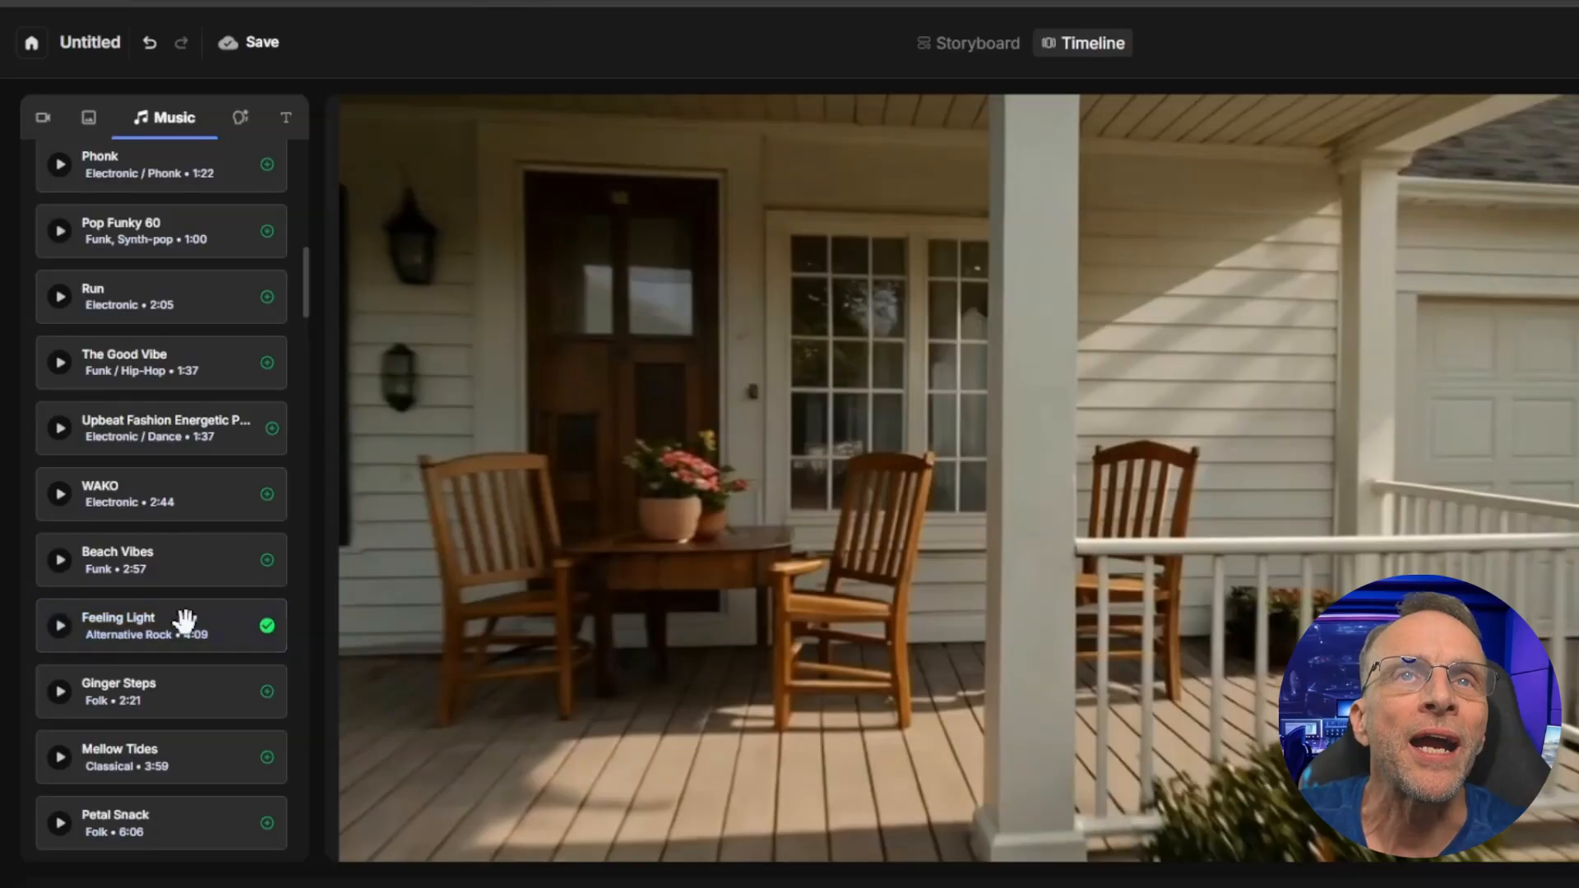
mouse_move(229, 427)
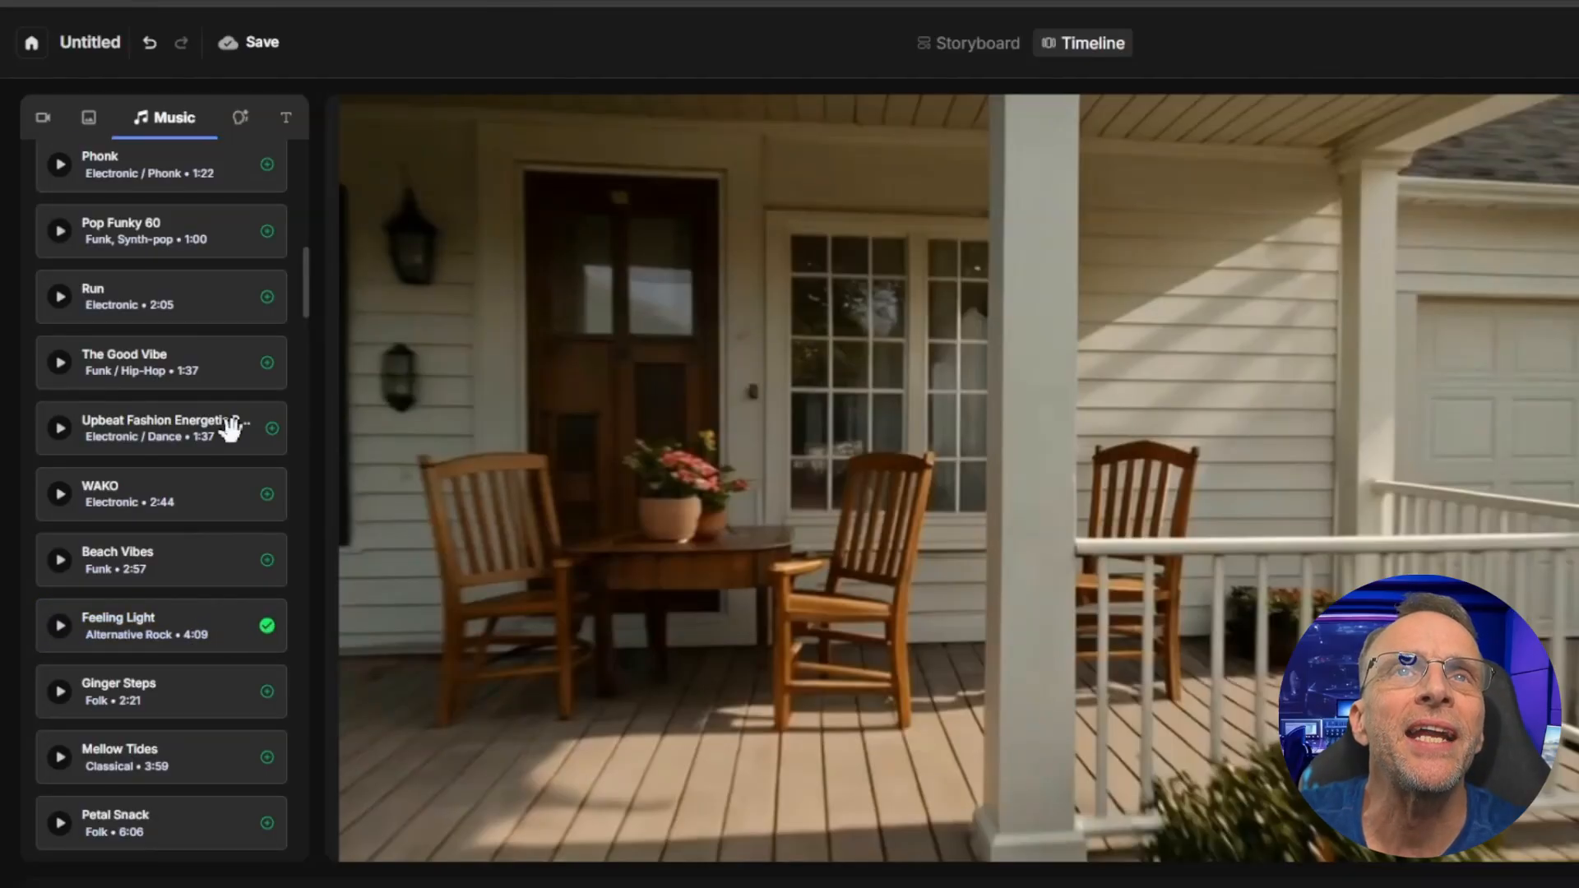
click(89, 116)
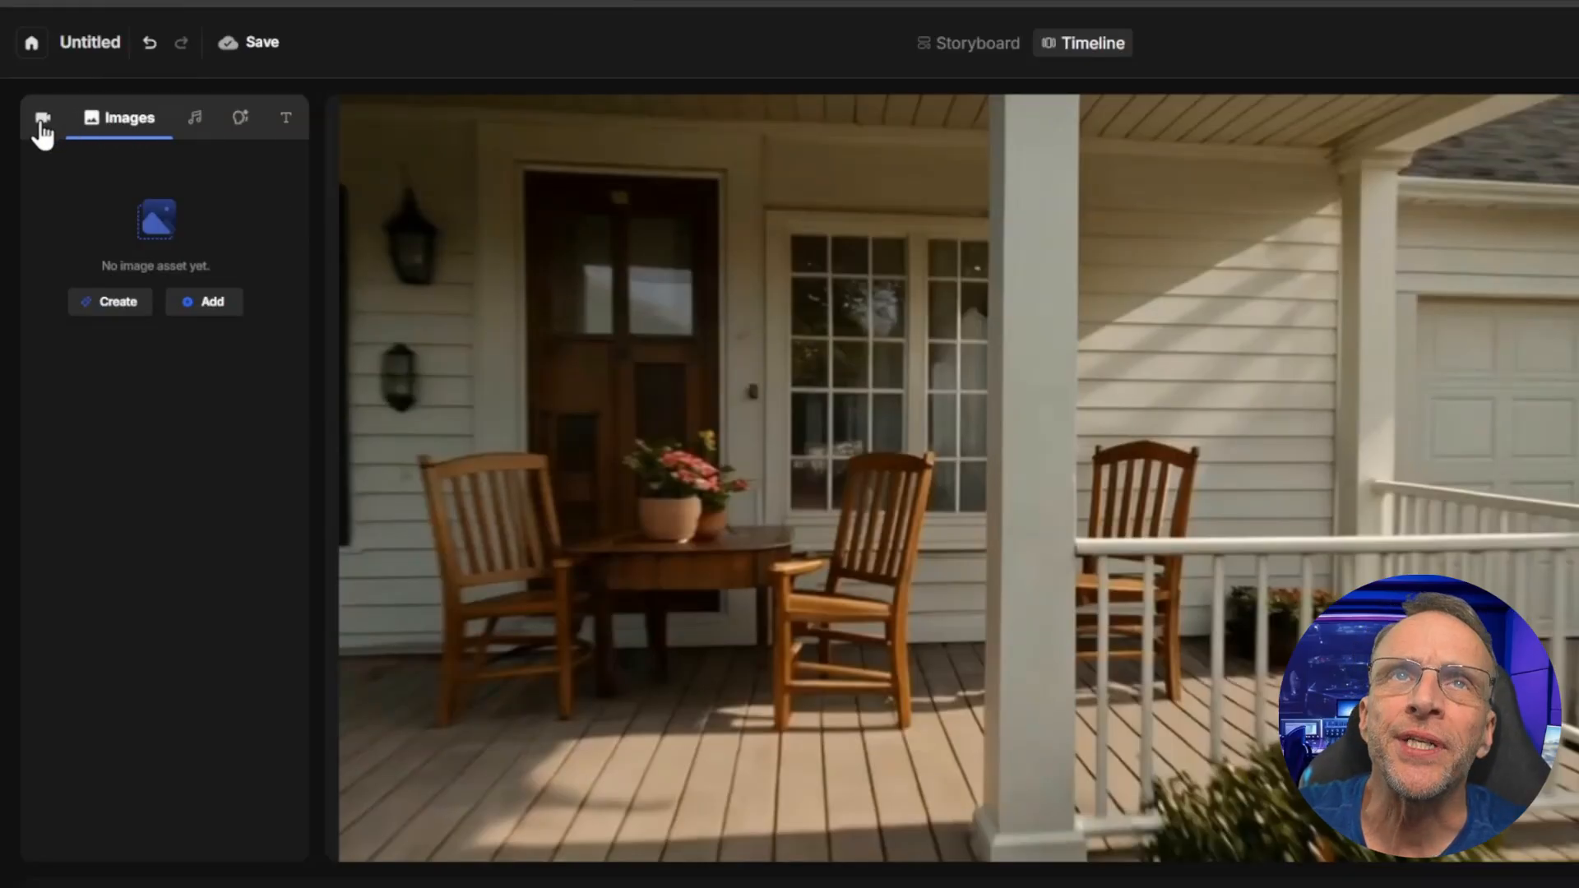
click(195, 129)
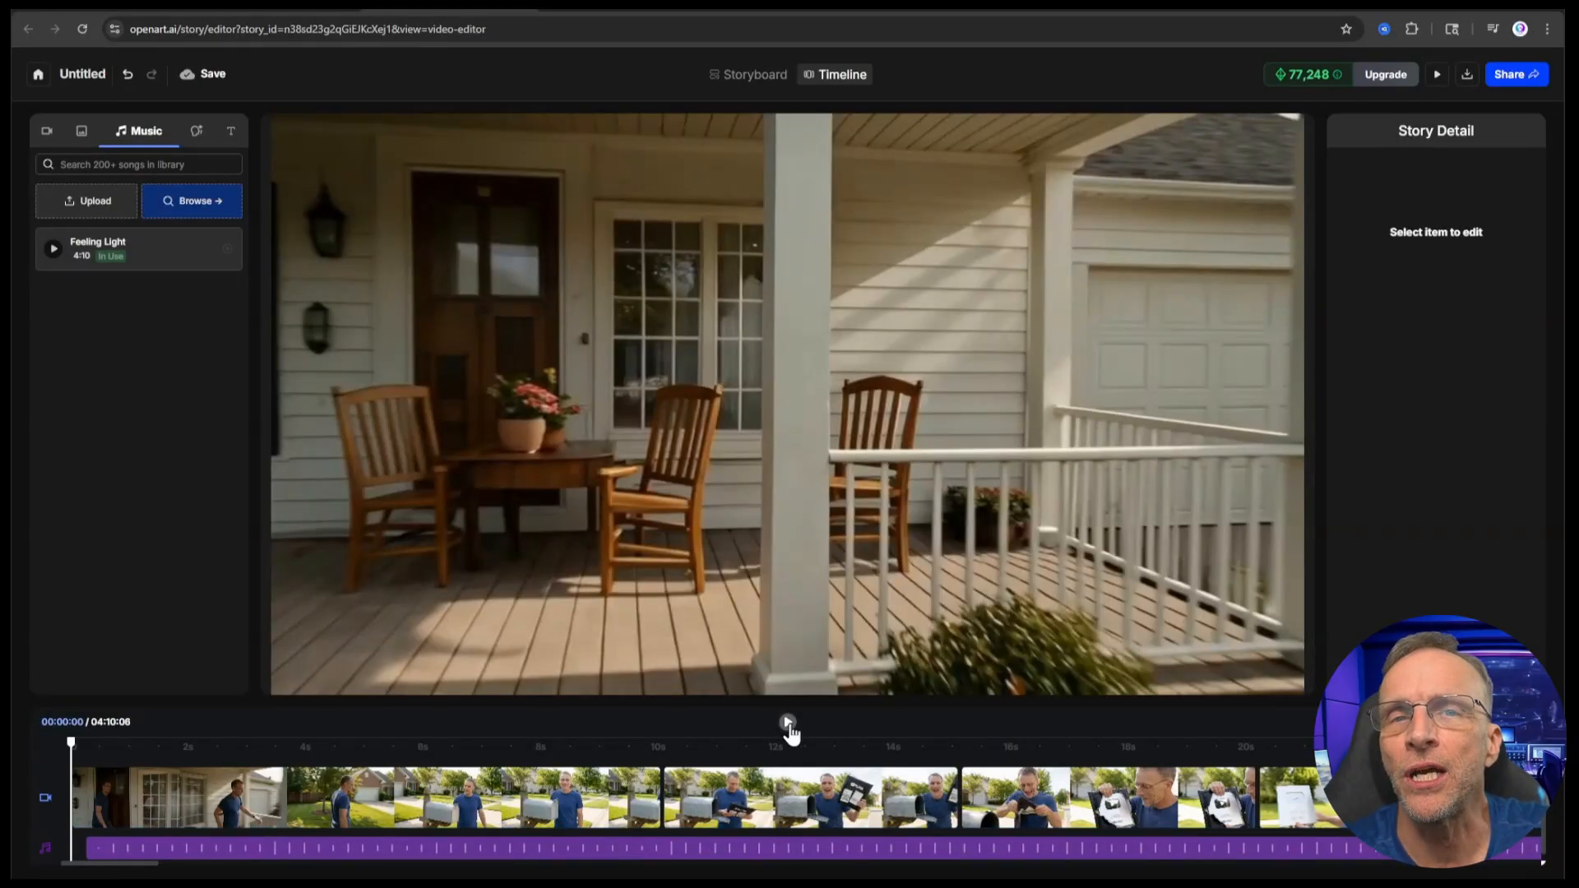
click(788, 723)
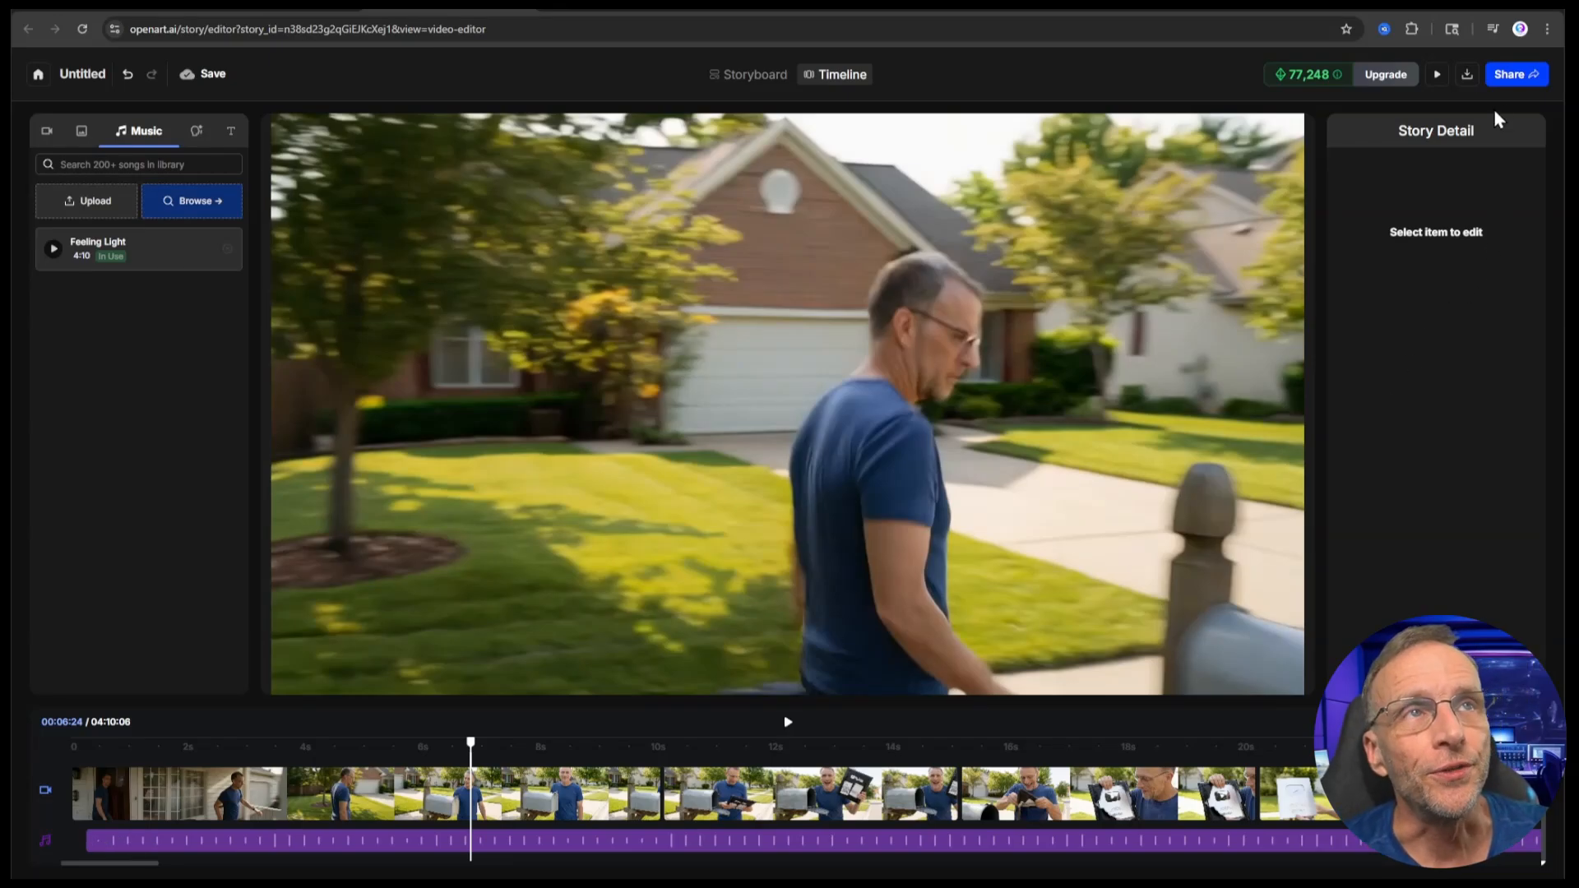
Bring up the Share menu's Download panel offering the watermark-free MP4.
click(1514, 73)
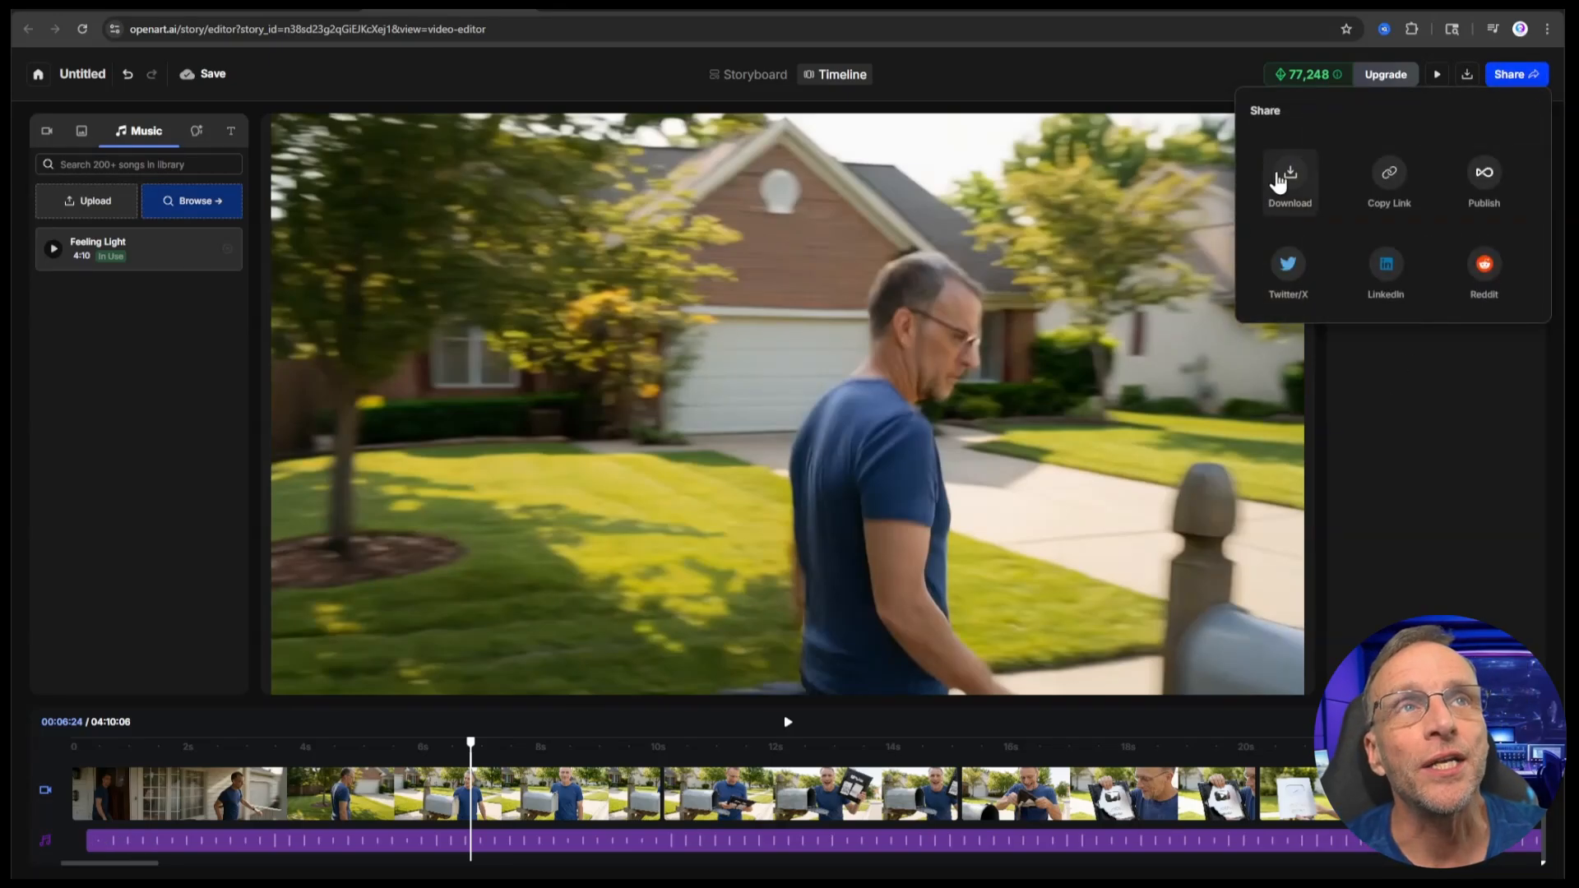
click(1288, 183)
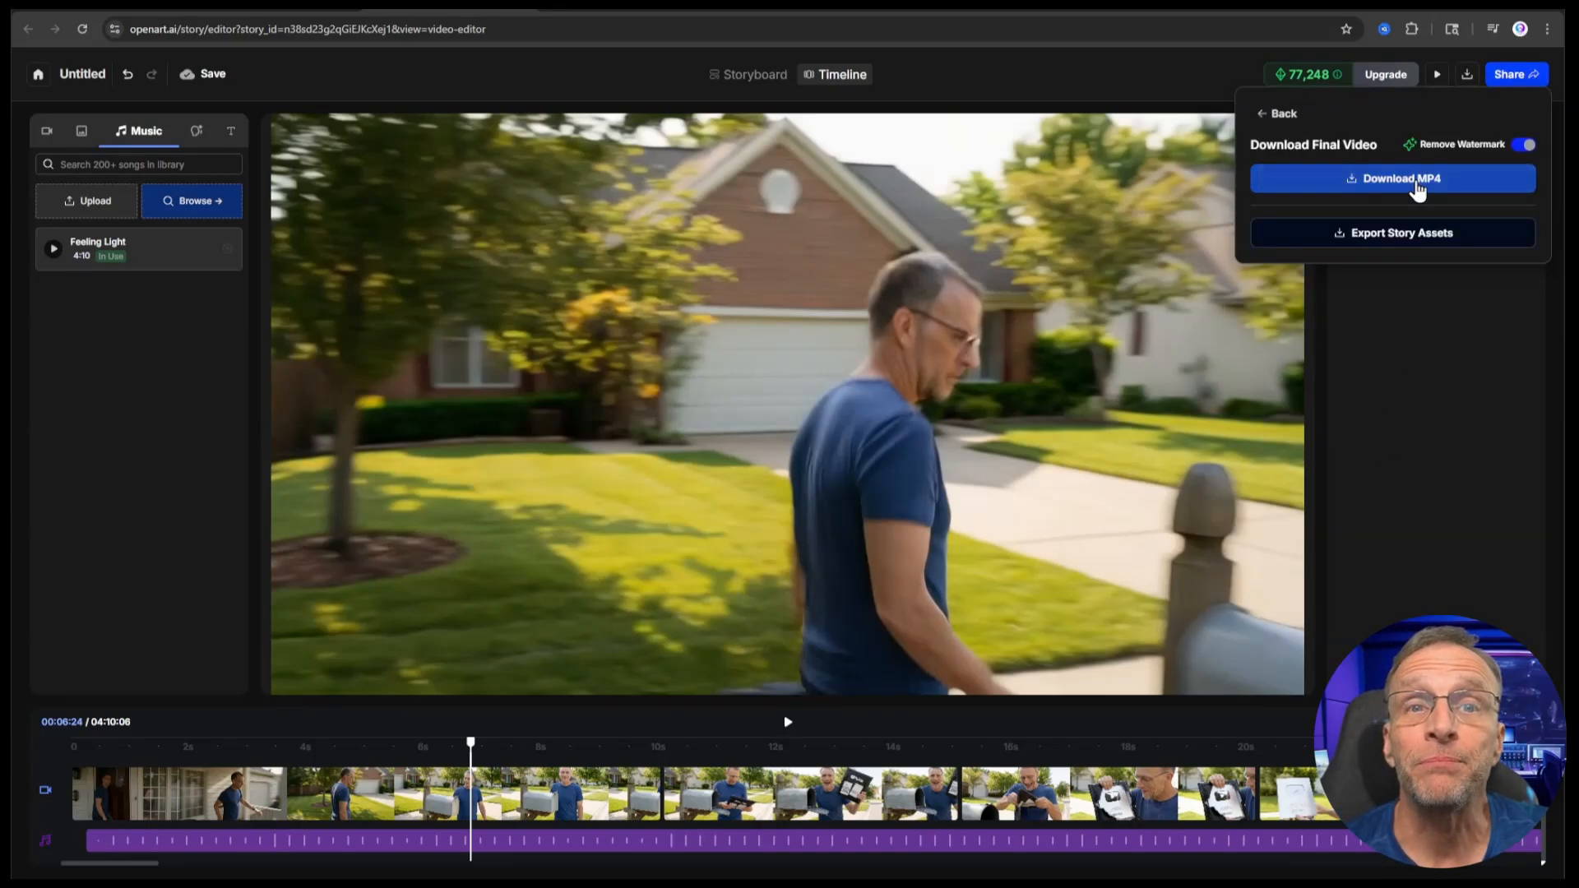